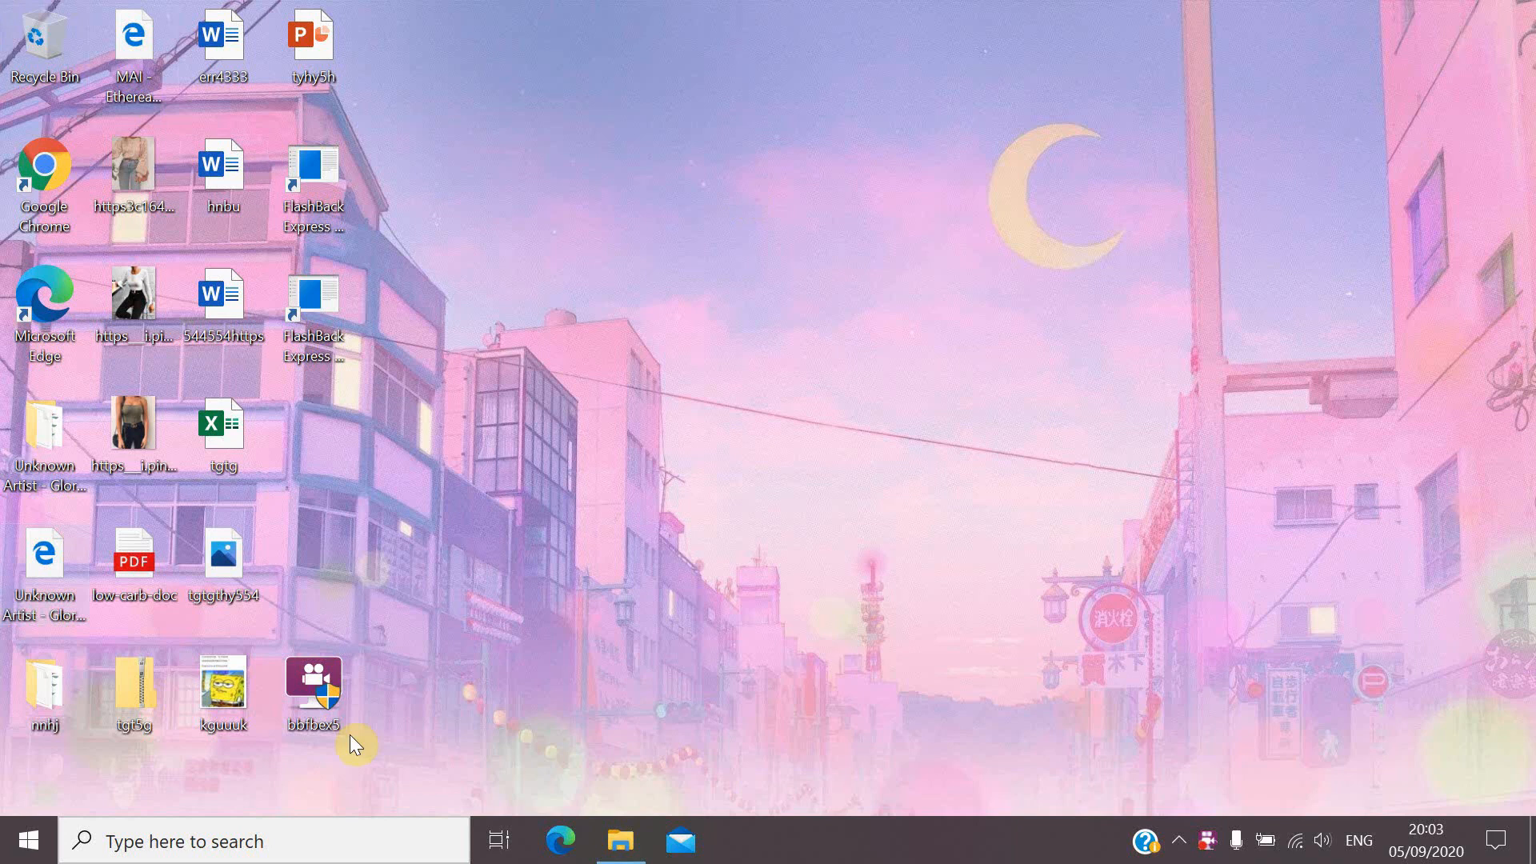
mouse_move(37, 294)
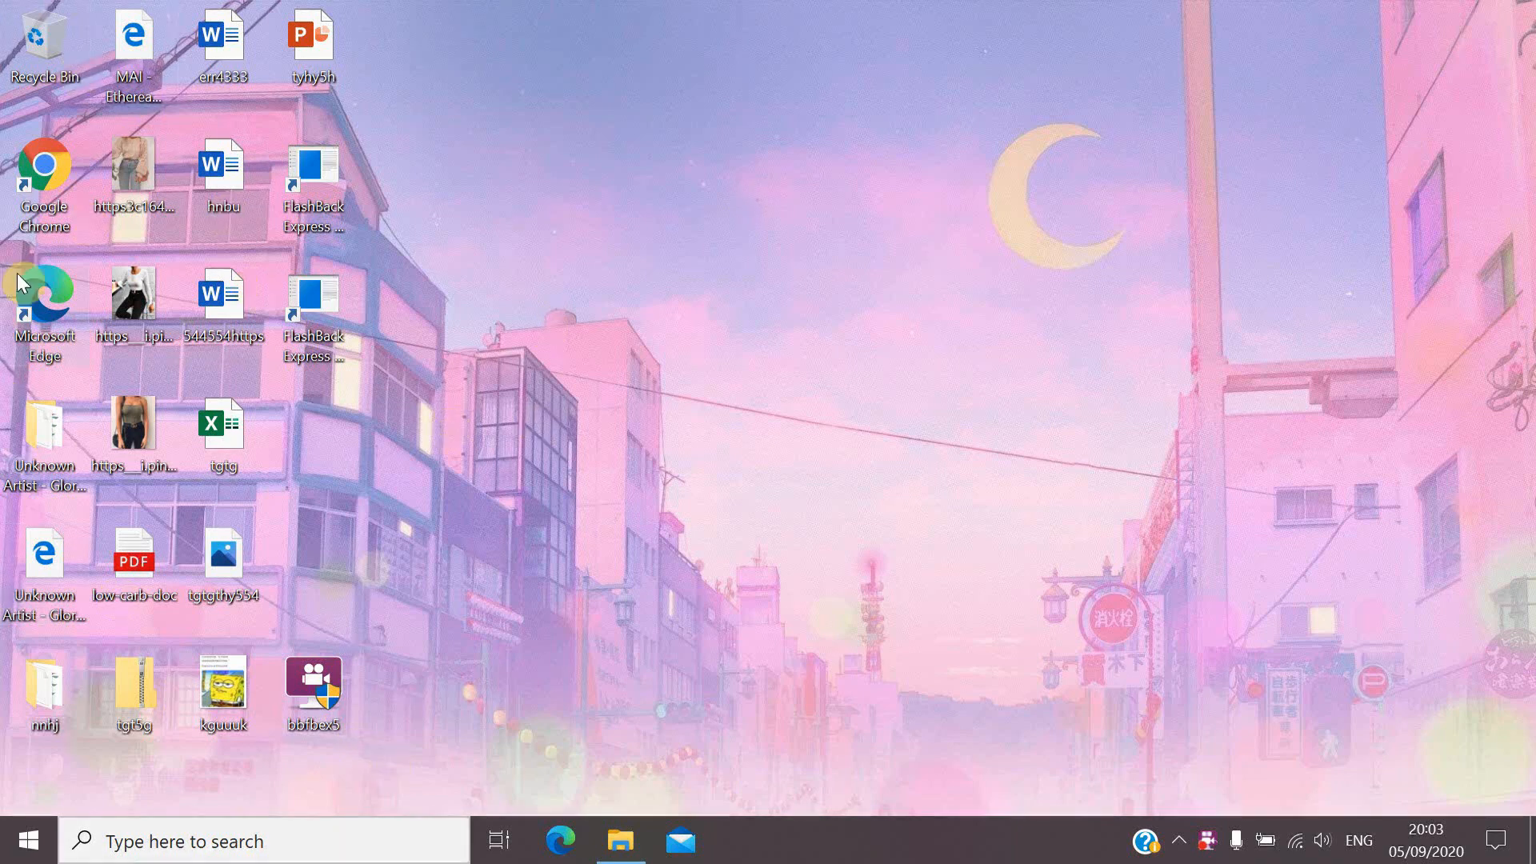
mouse_move(406, 429)
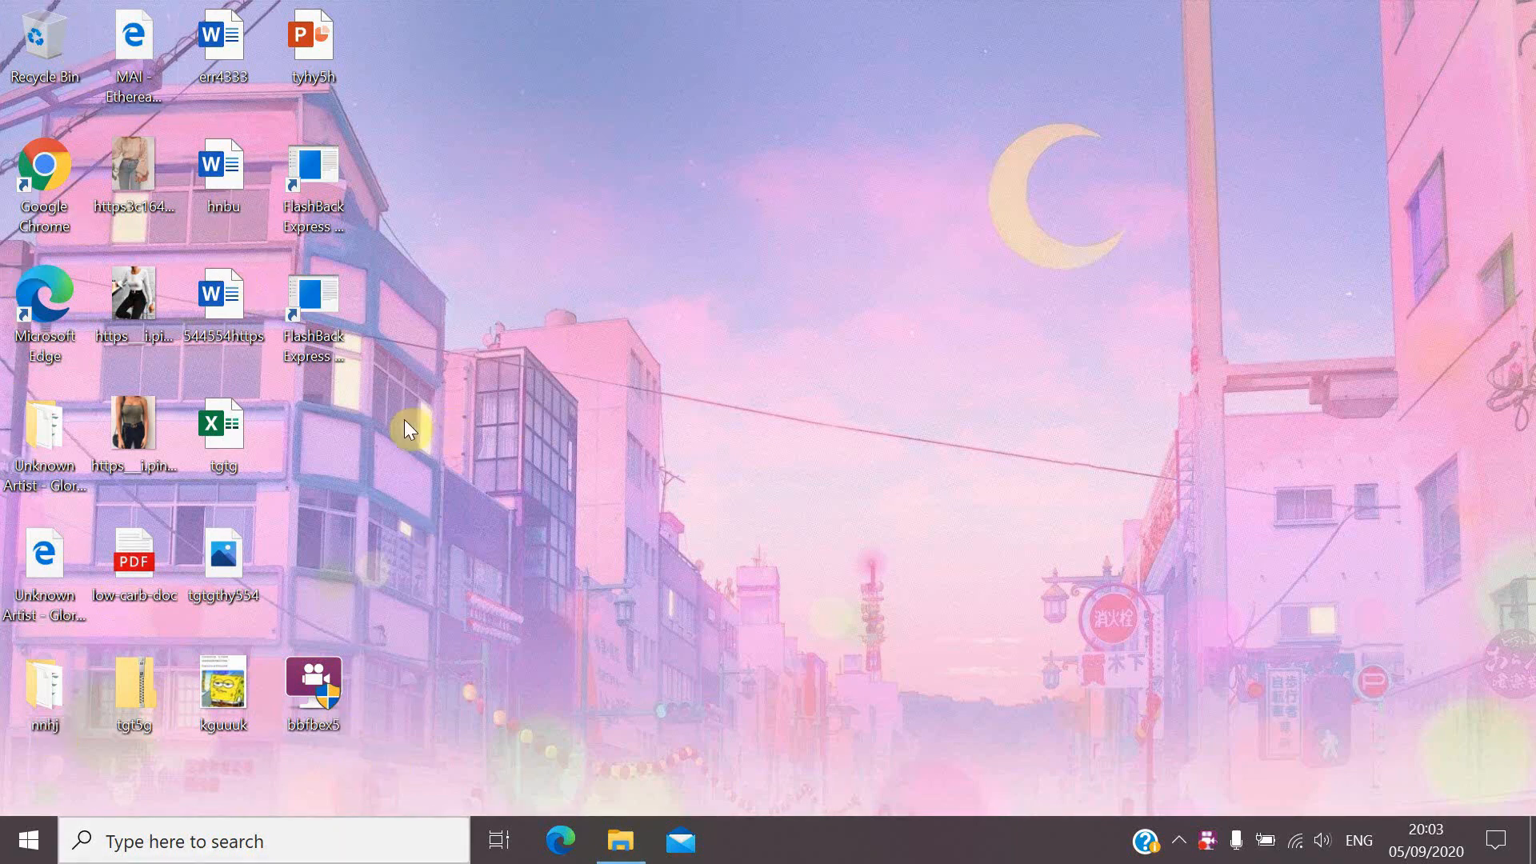
mouse_move(417, 345)
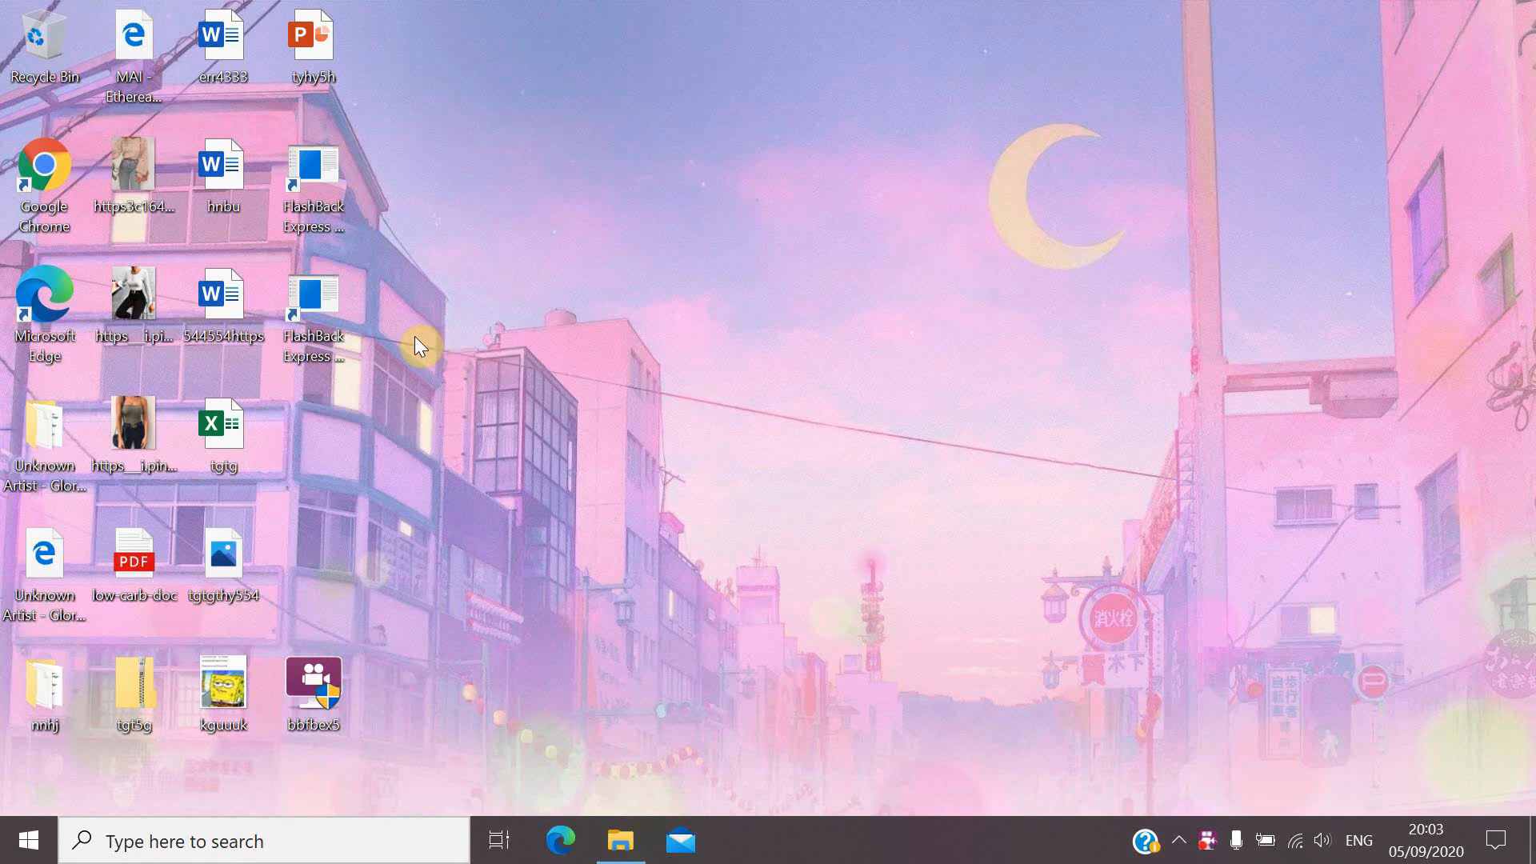
mouse_move(402, 331)
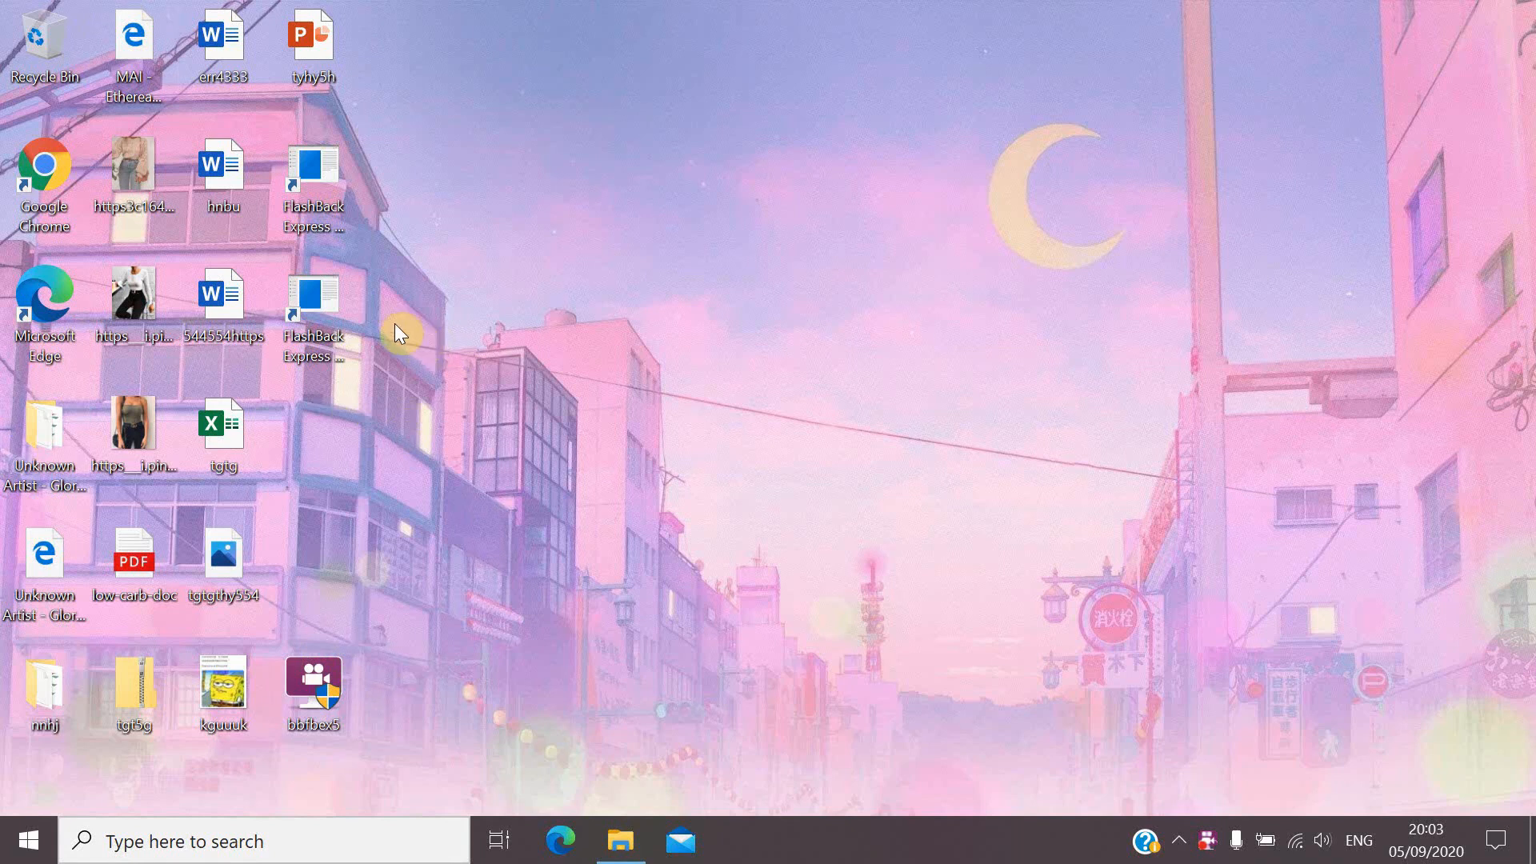
mouse_move(407, 281)
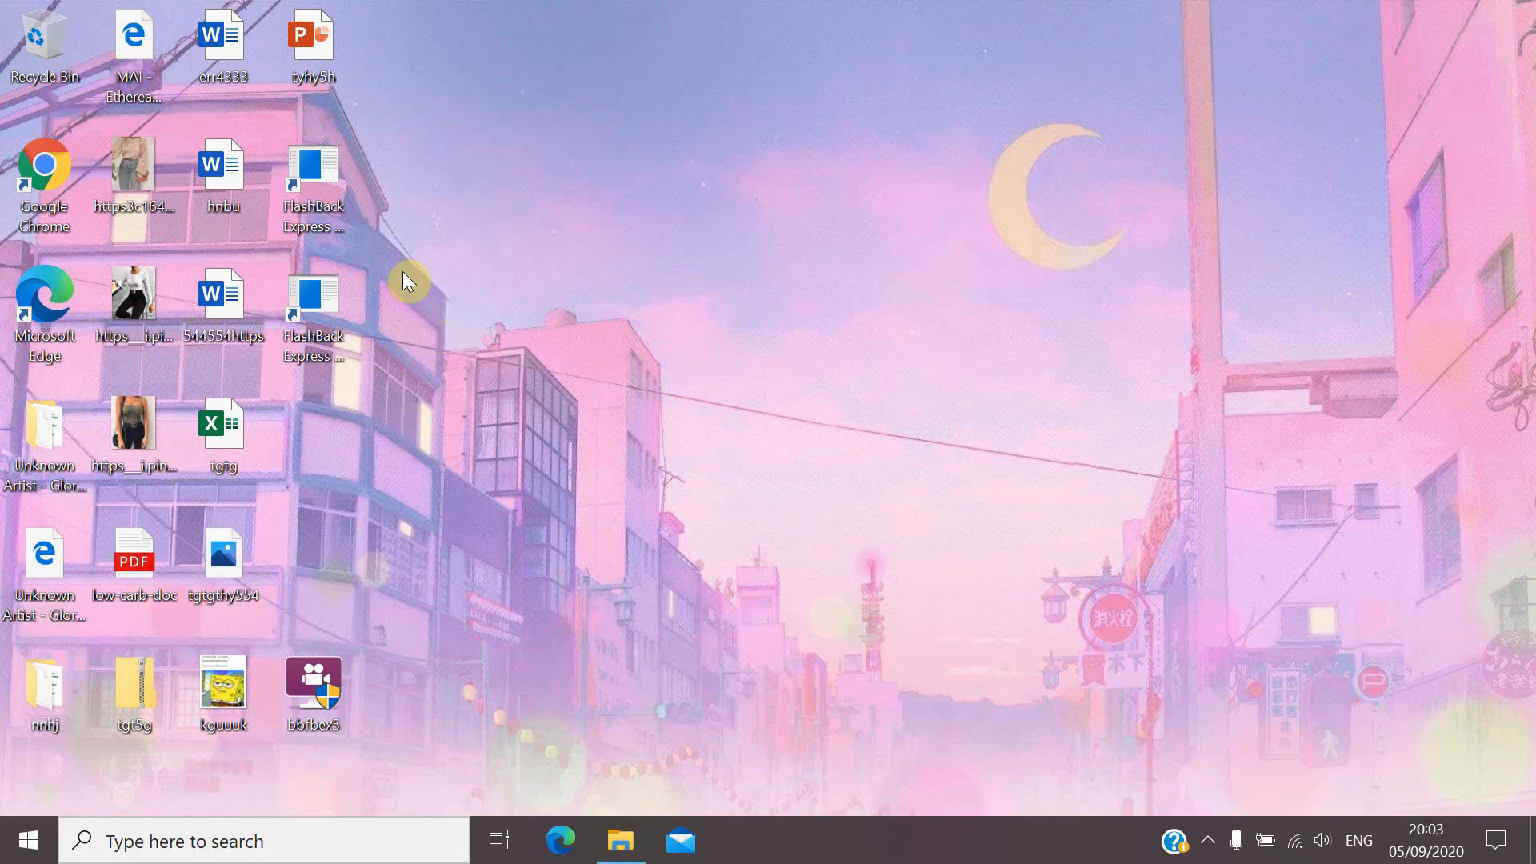
mouse_move(405, 463)
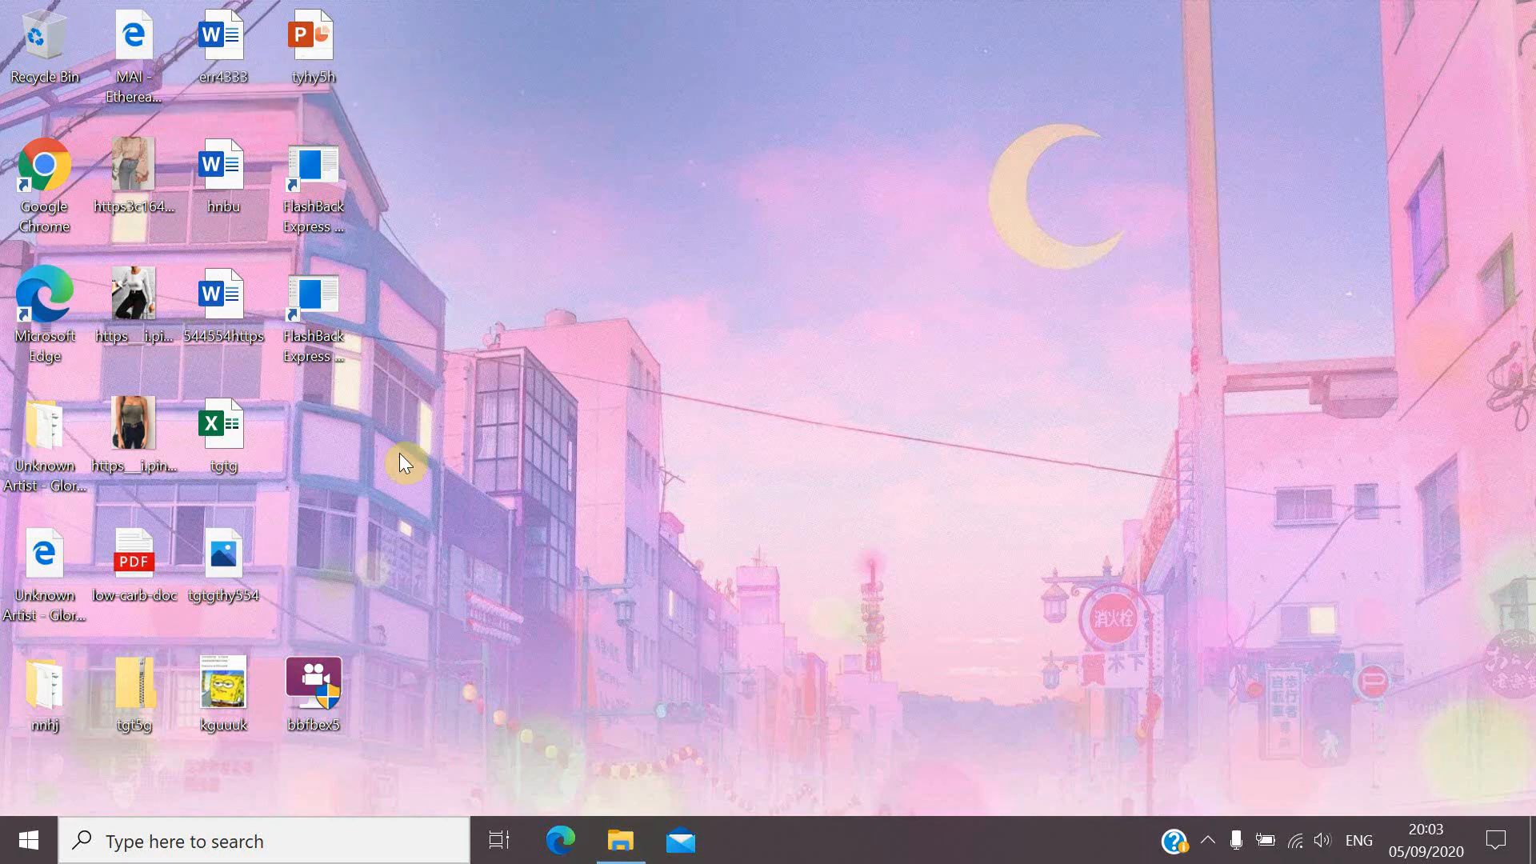
mouse_move(43, 306)
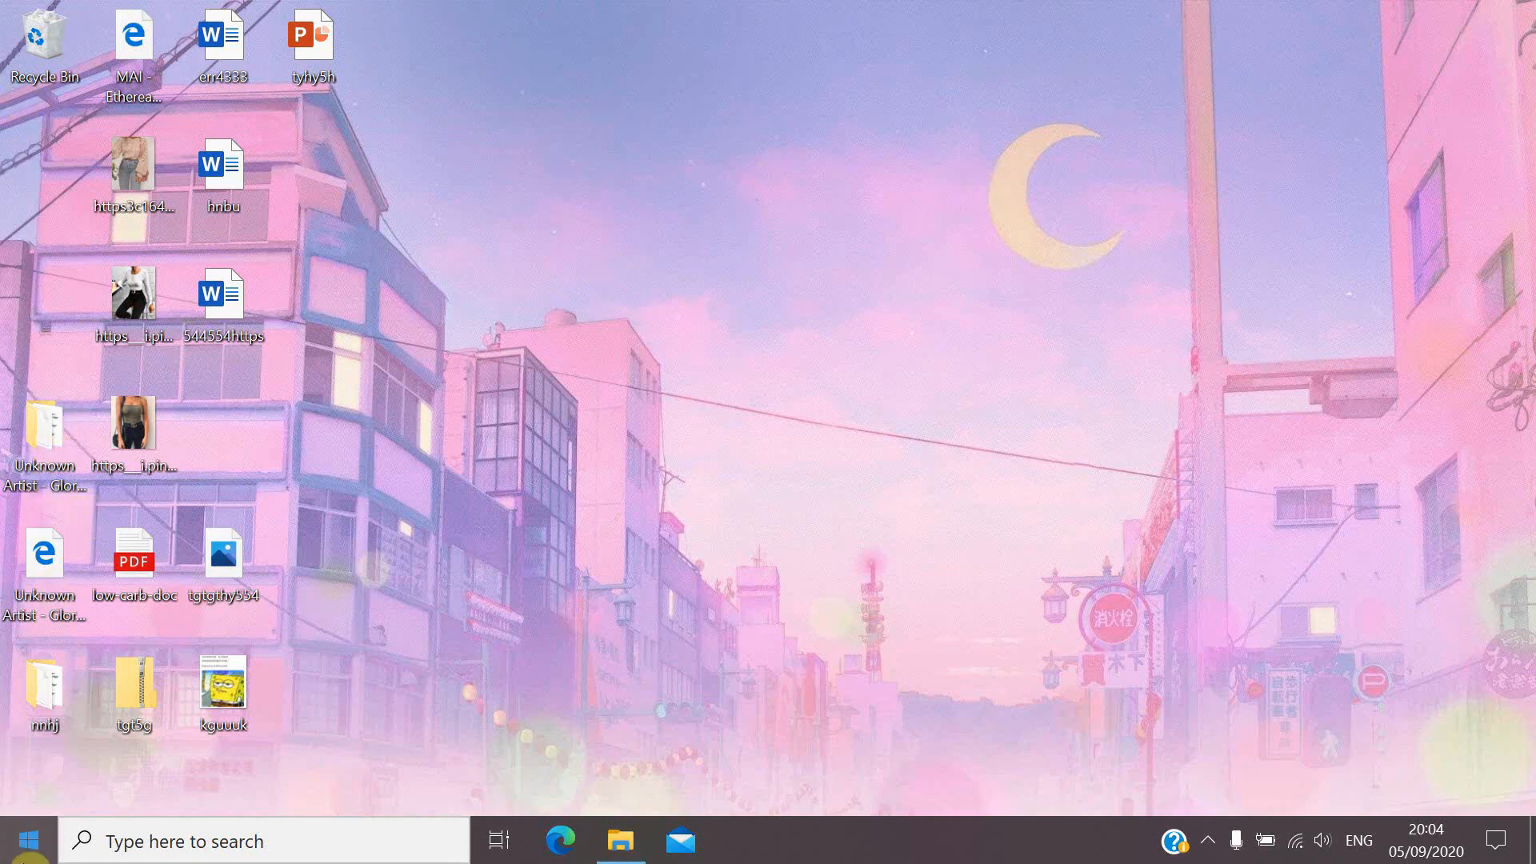
Step: Reach the Pictures folder in File Explorer from the Start menu
click(27, 840)
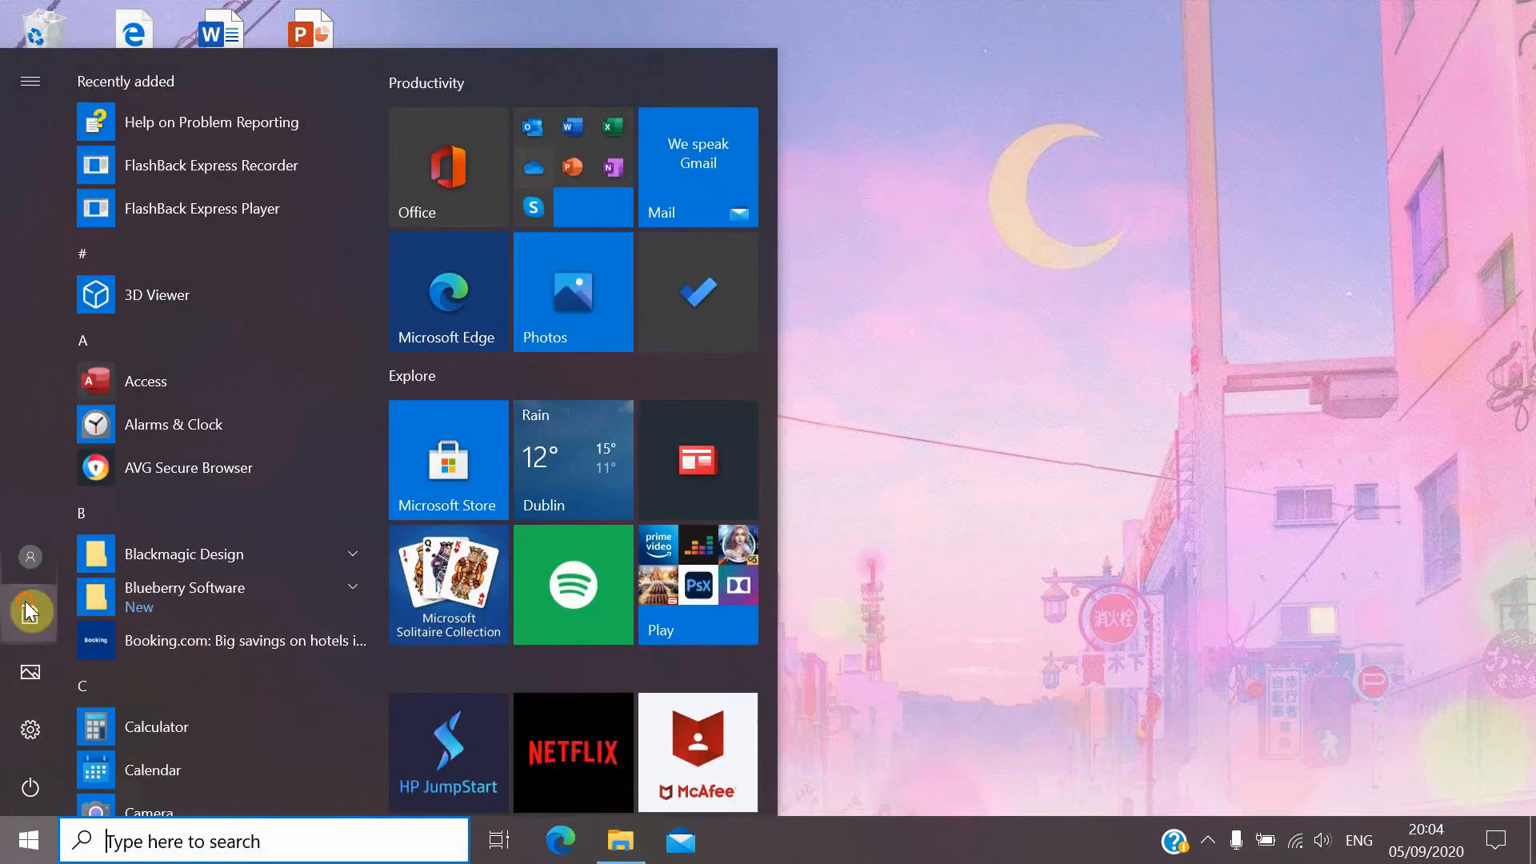
click(619, 840)
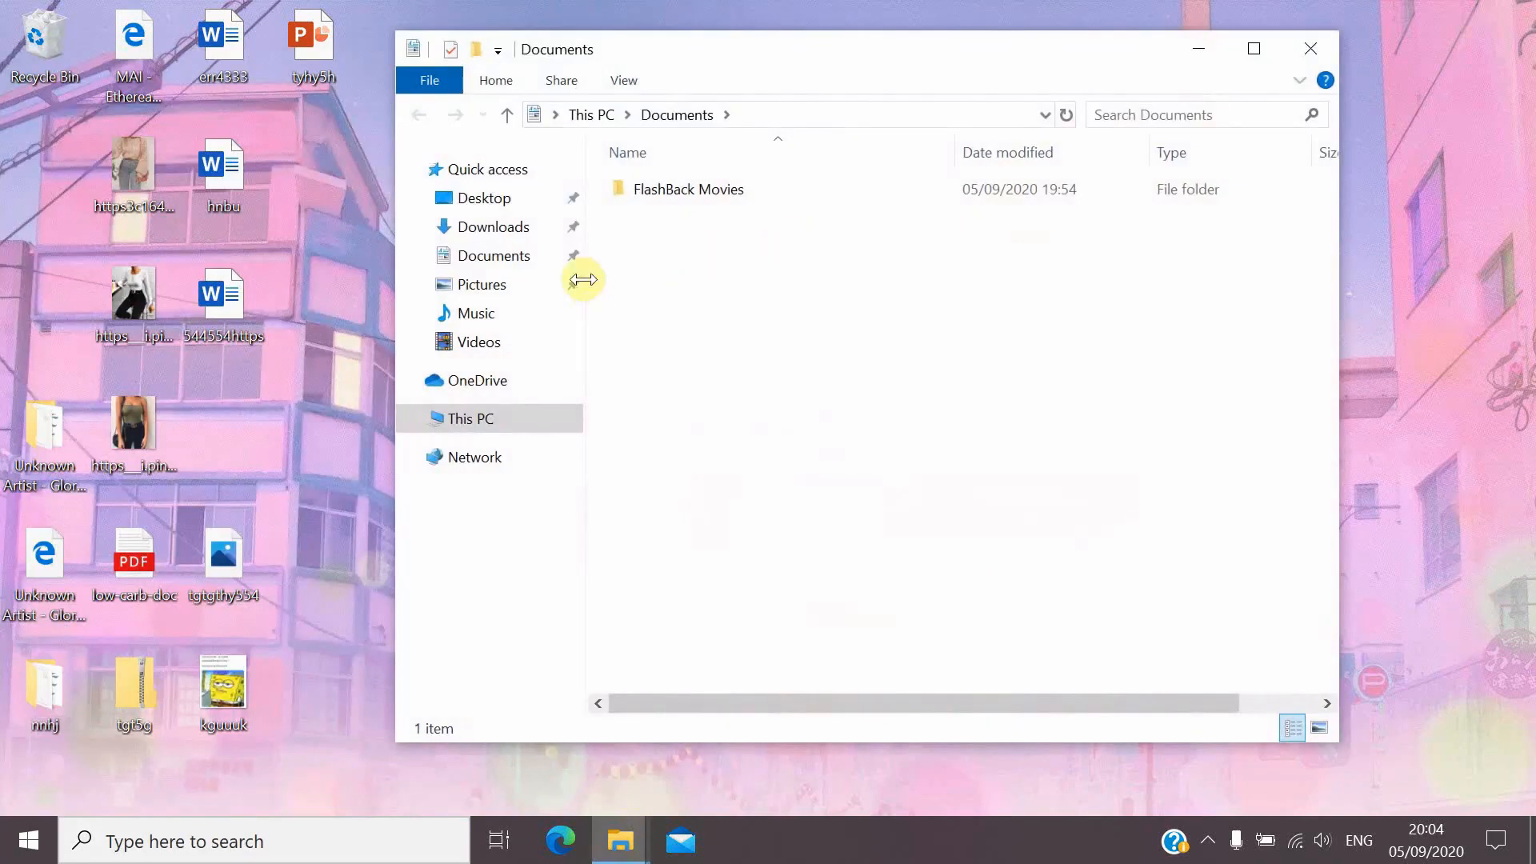
click(478, 342)
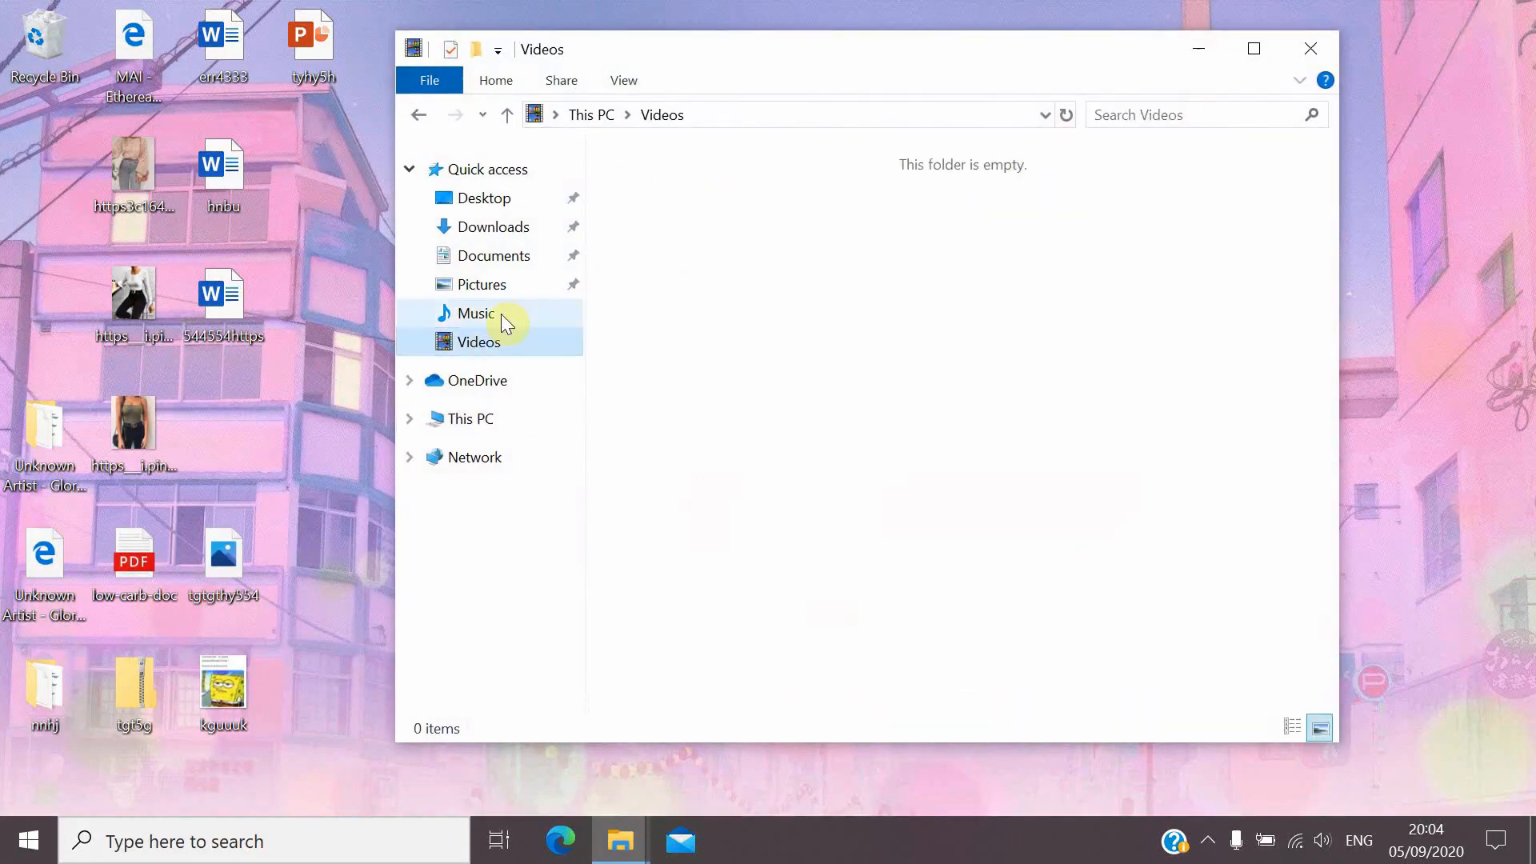
click(482, 284)
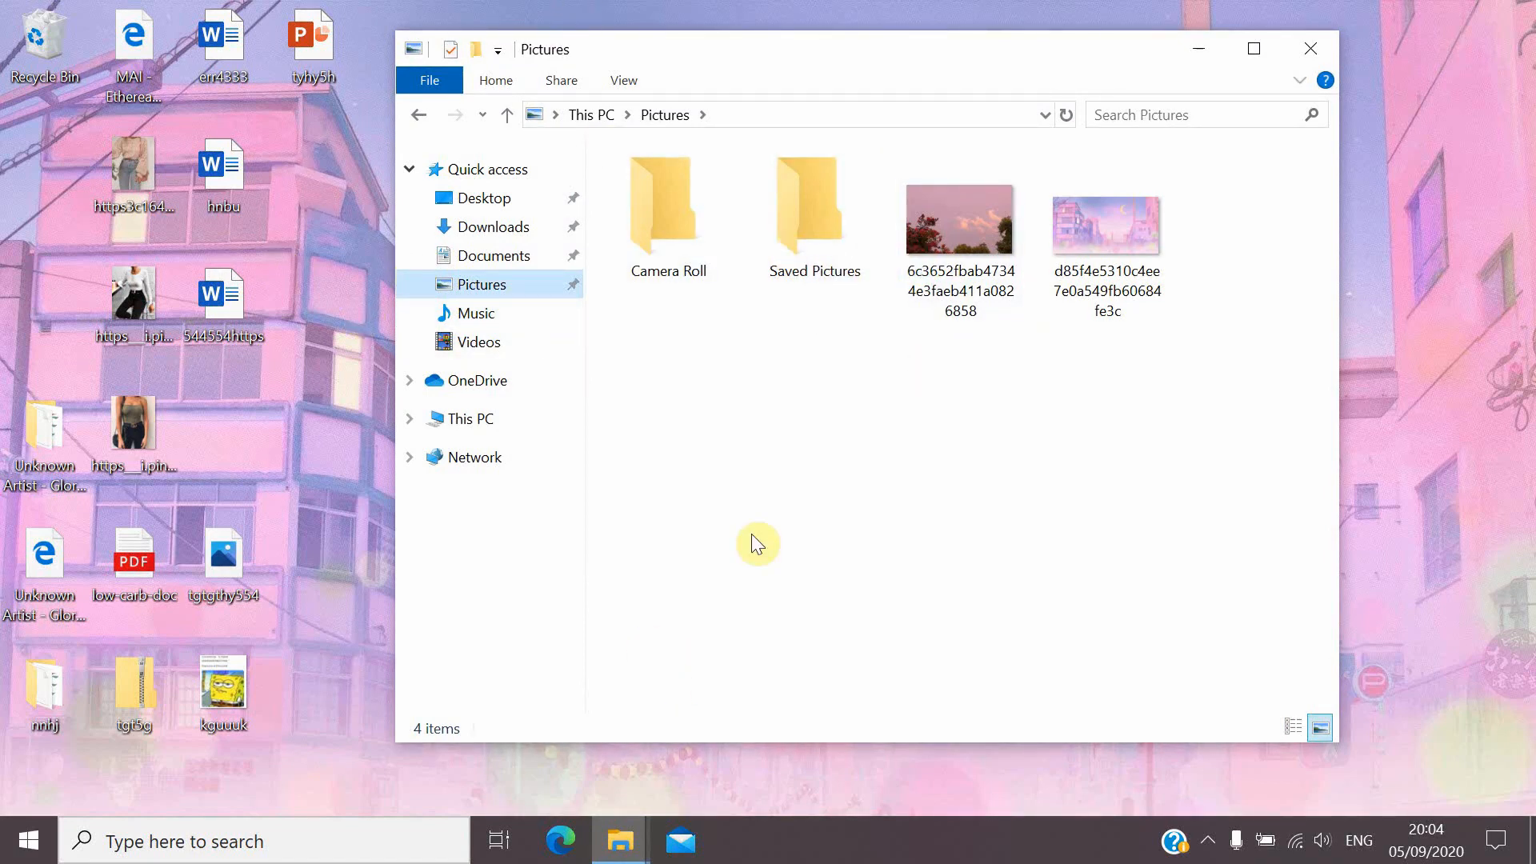
mouse_move(86, 295)
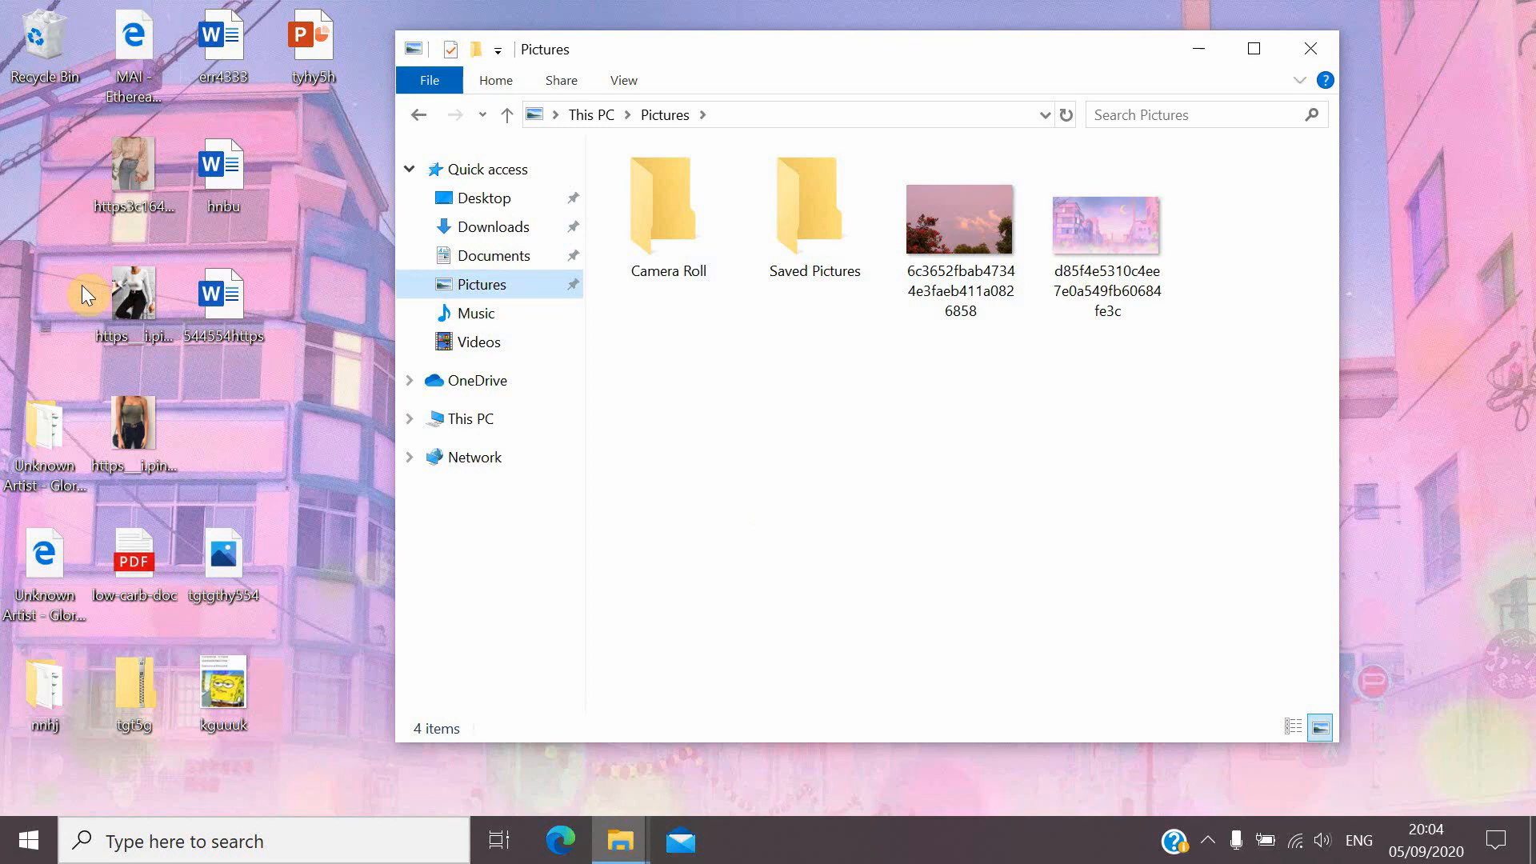
mouse_move(759, 400)
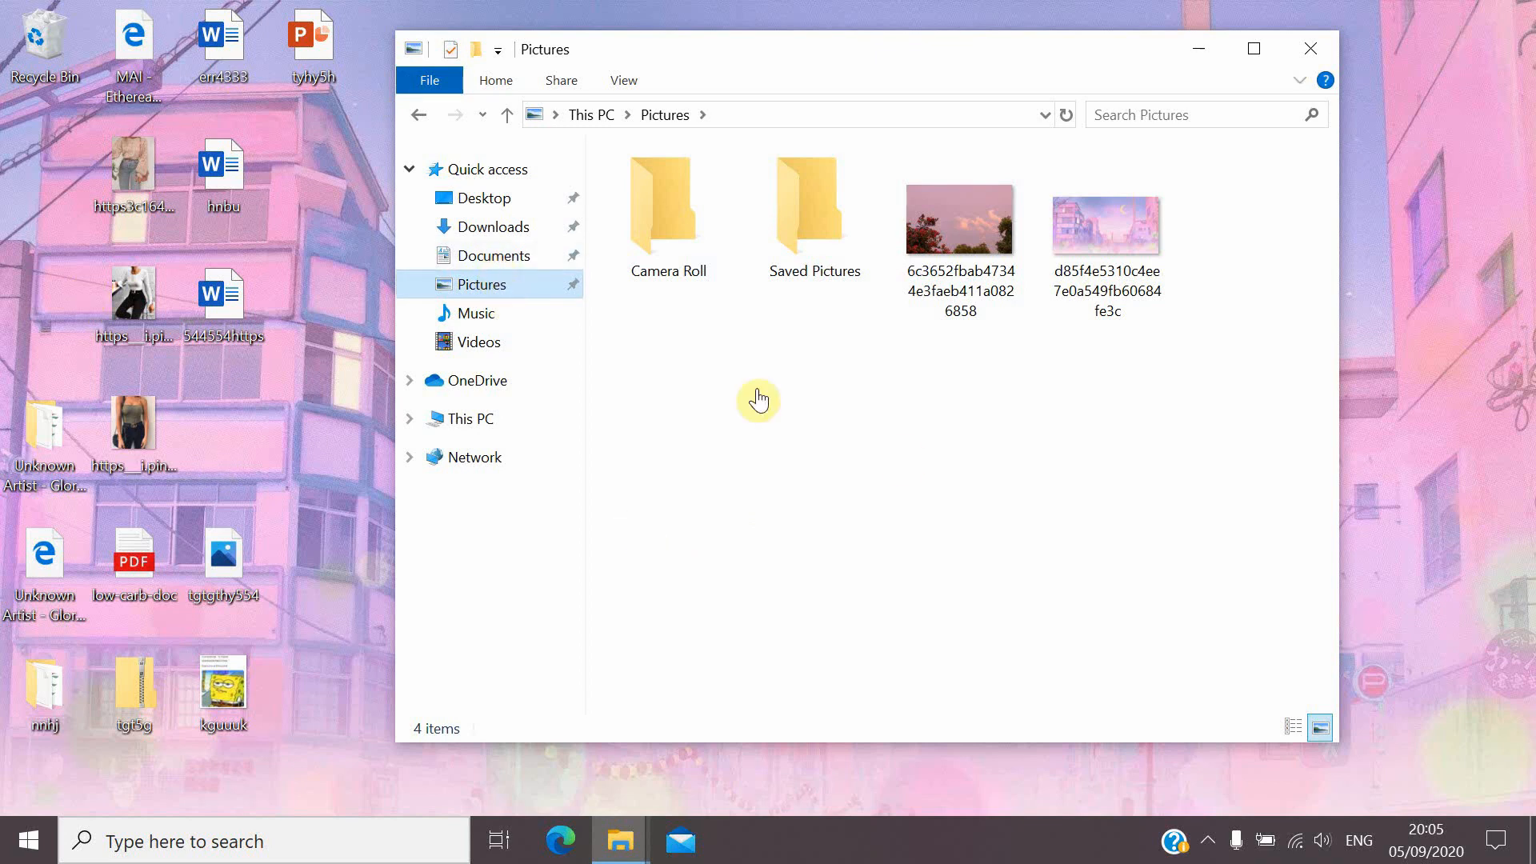
Step: Select the loose pictures and add a new Outfits folder to hold them
drag(759, 399, 885, 621)
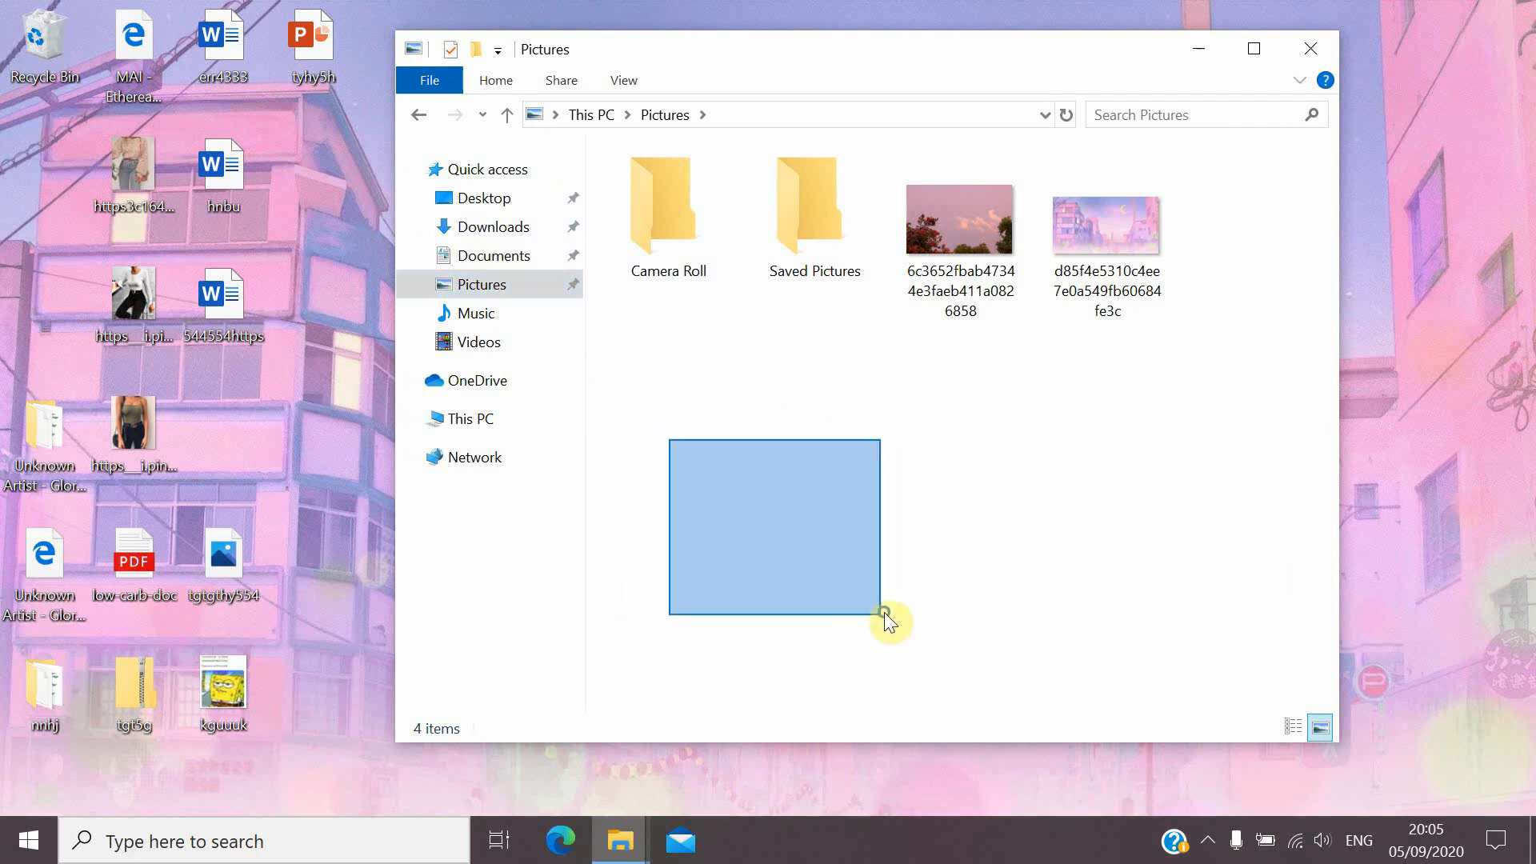
right_click(887, 619)
text(Outfits)
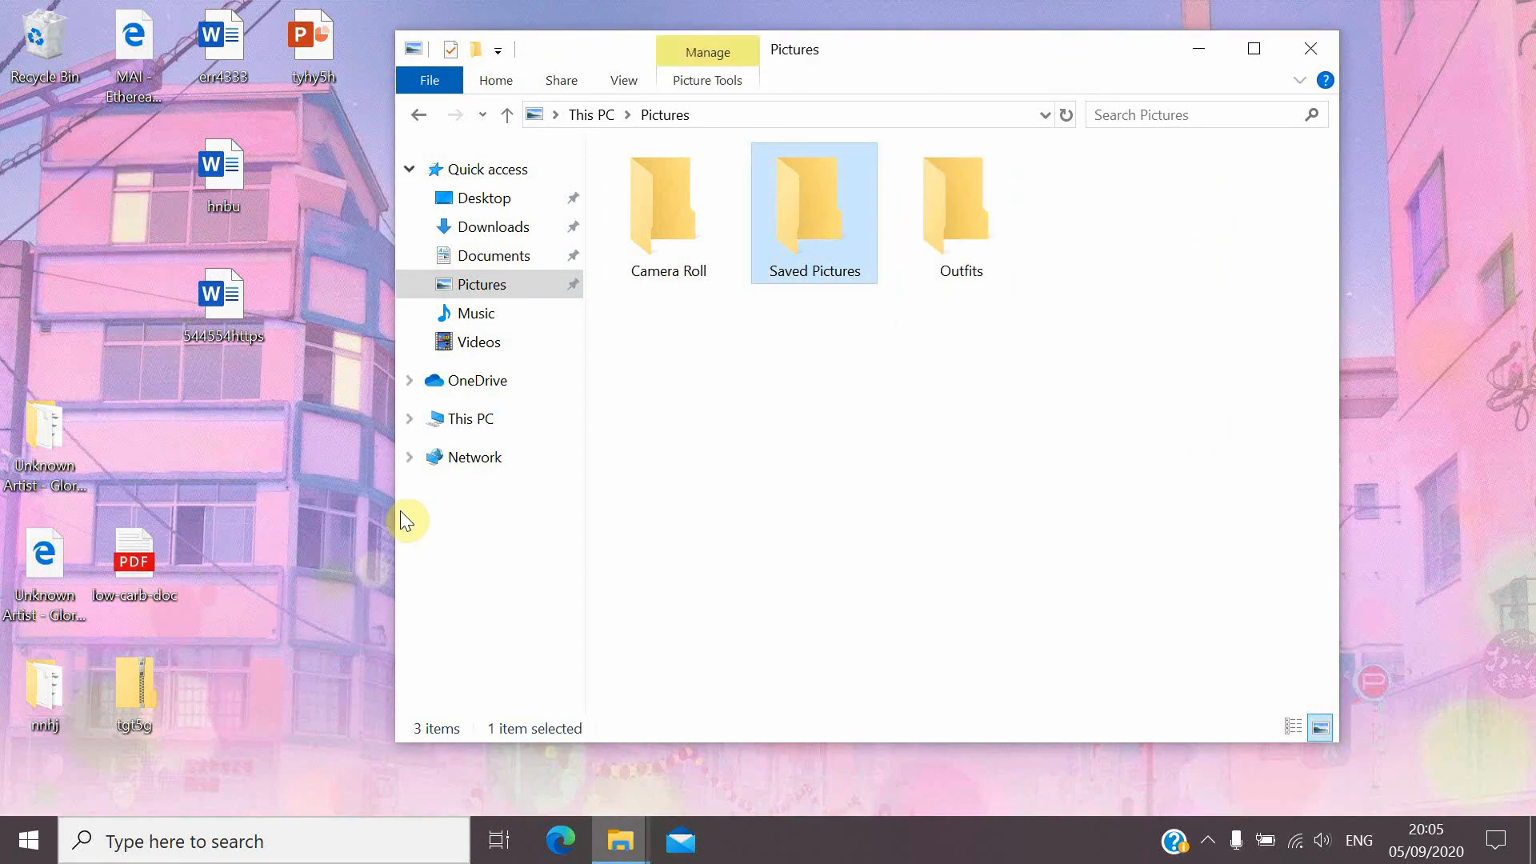
Step: Add School documents and research folders to Documents and sort files into Music and Downloads
click(495, 256)
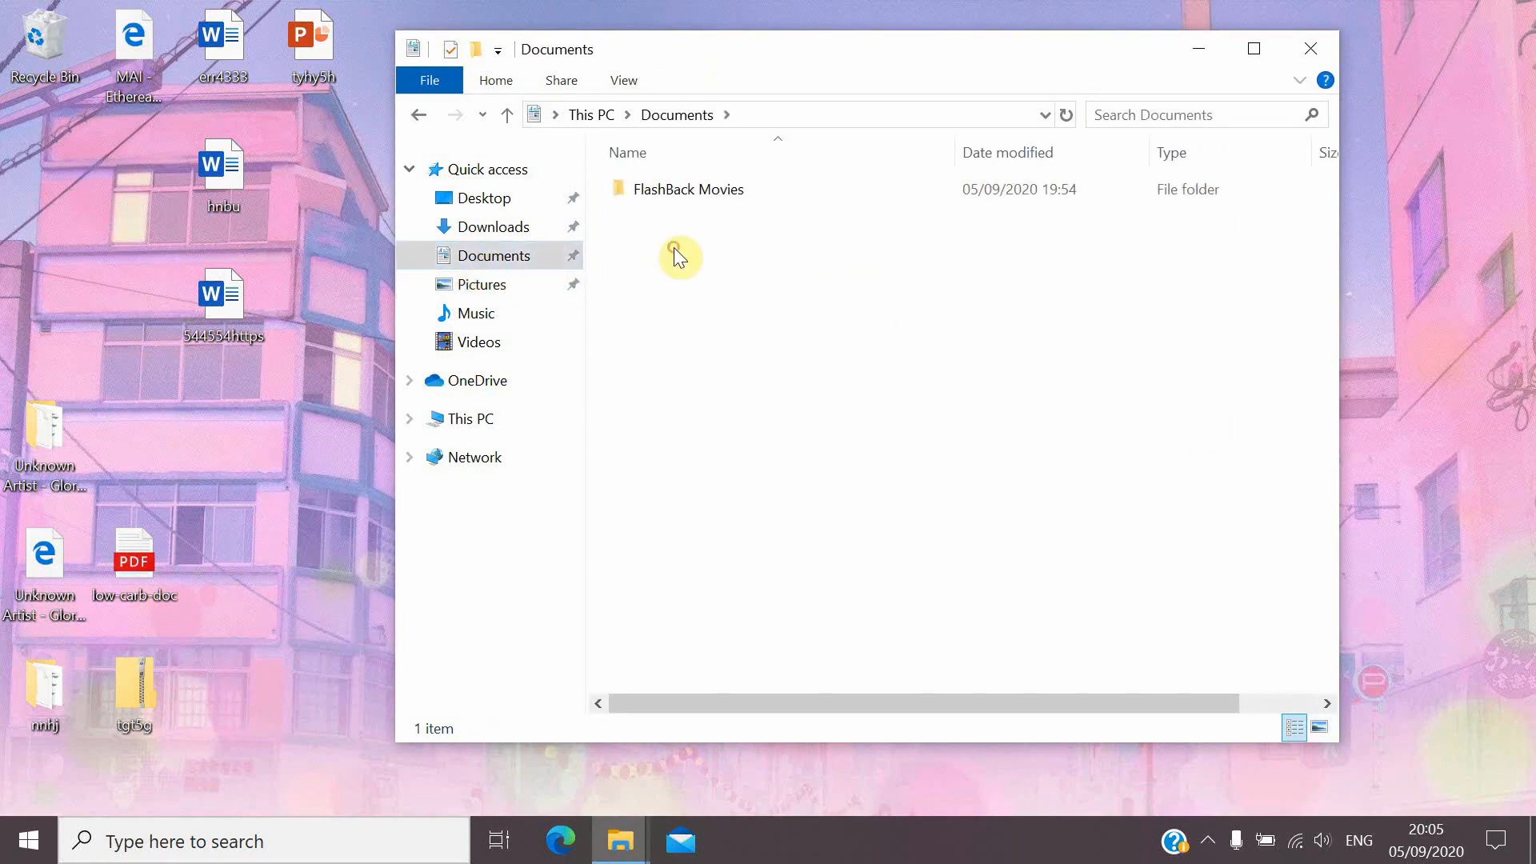
right_click(676, 256)
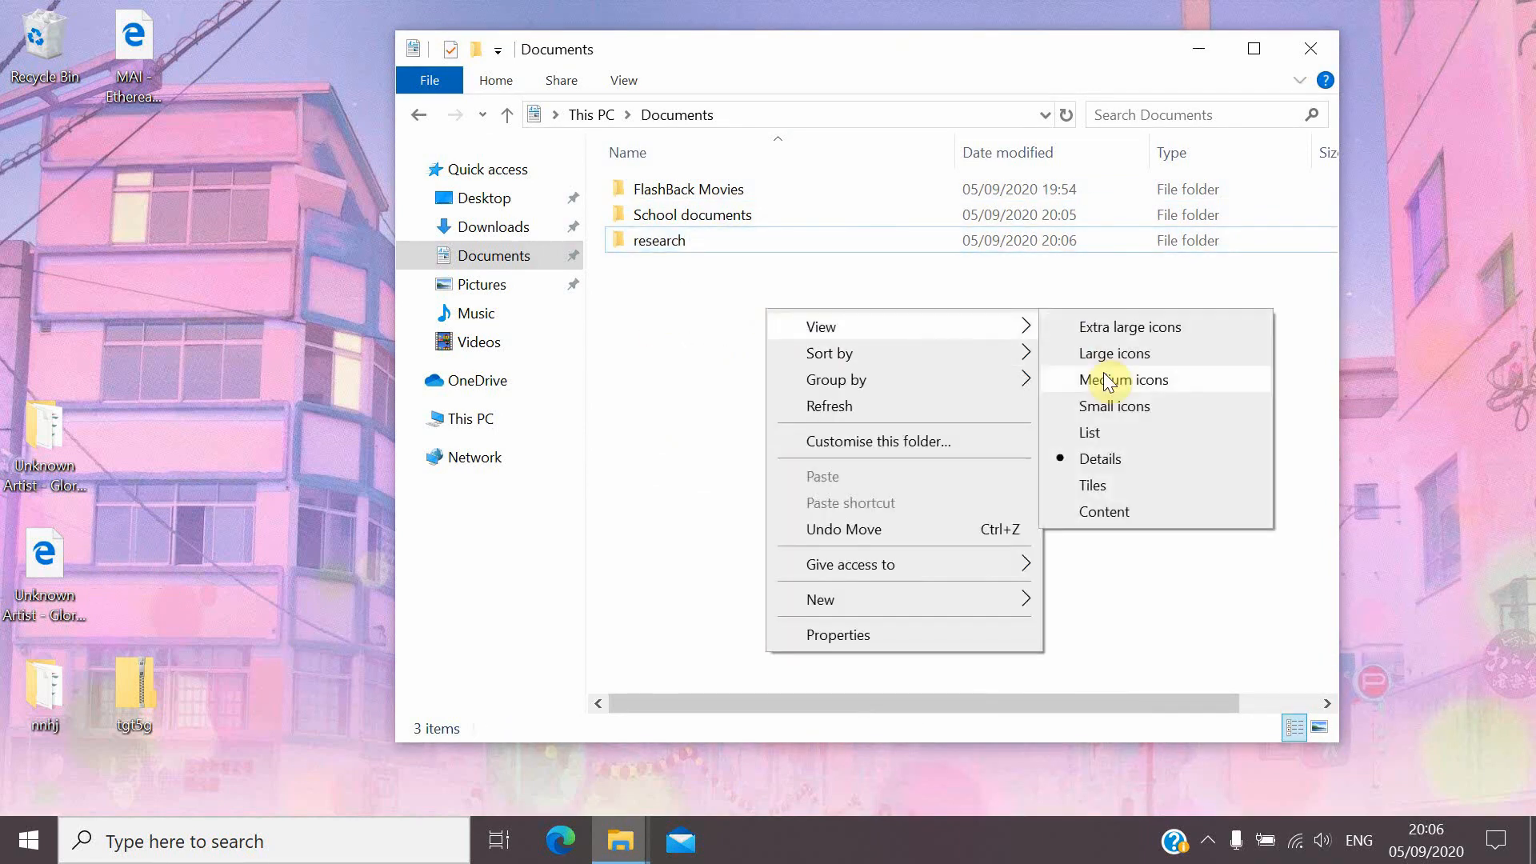
click(478, 312)
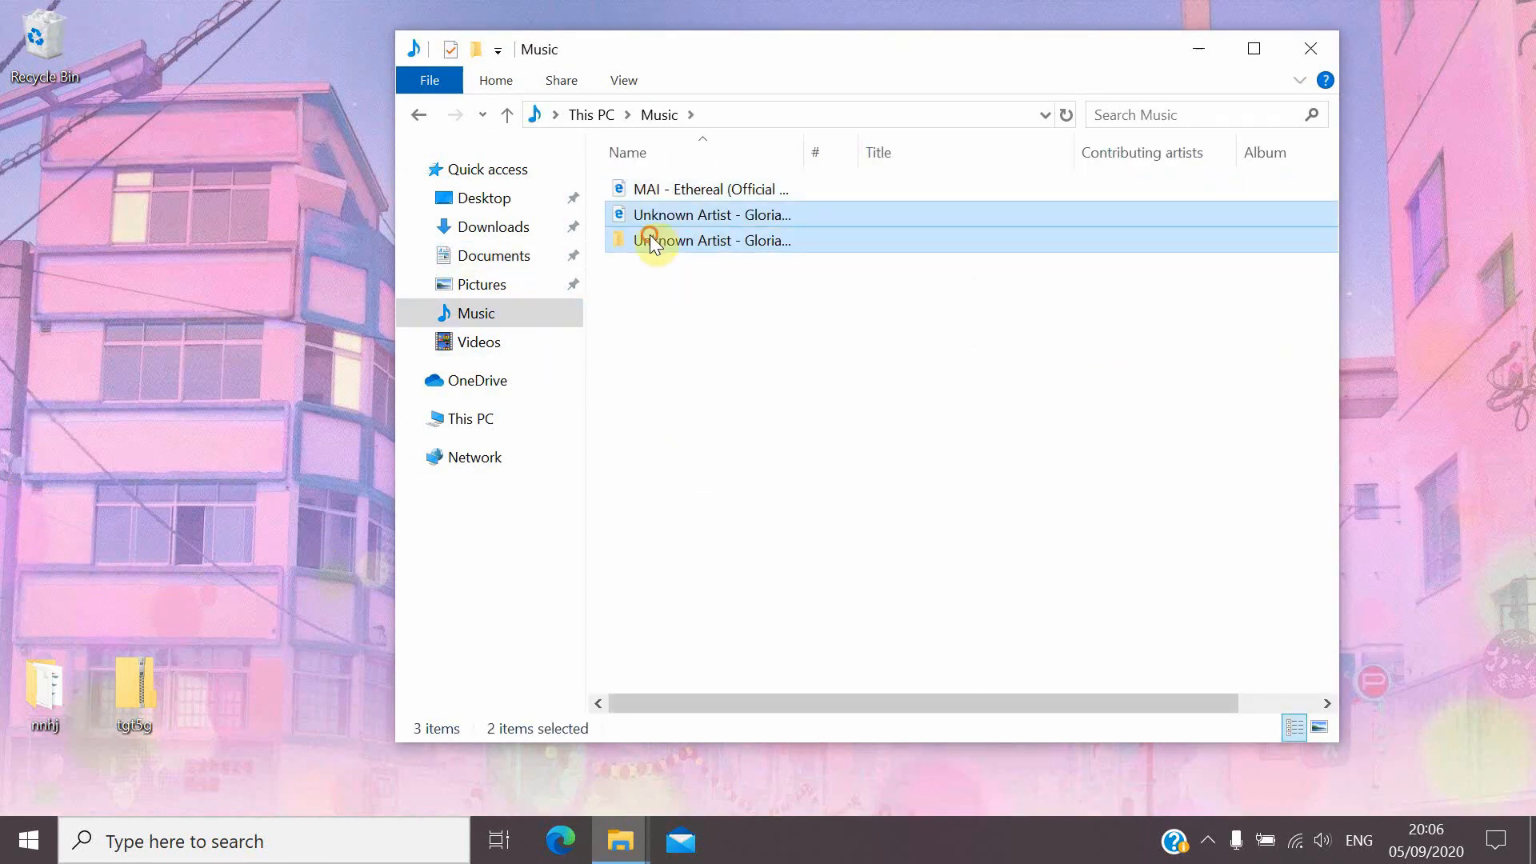
click(495, 226)
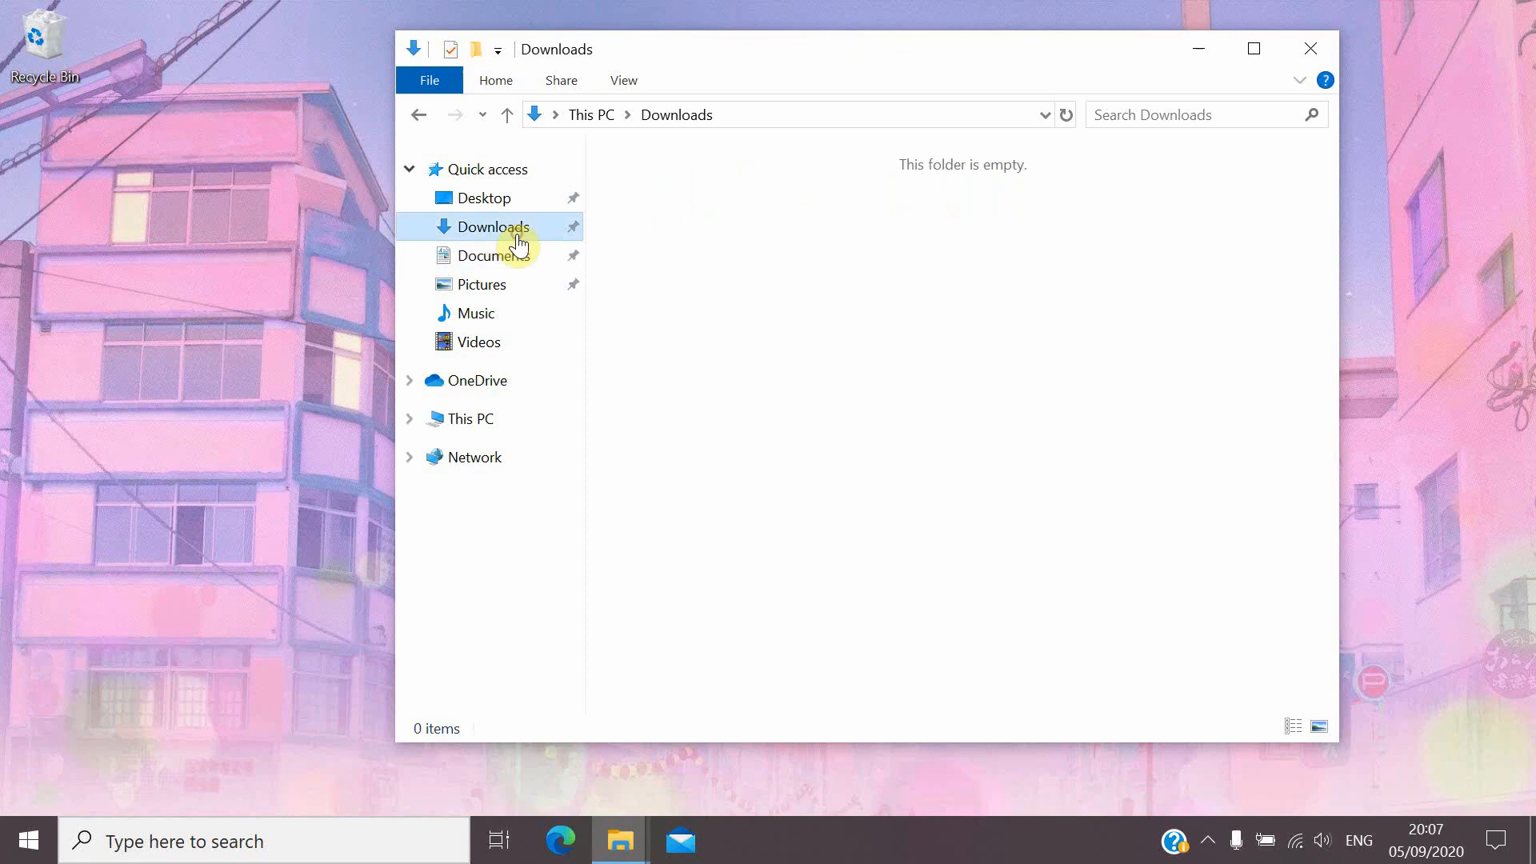
mouse_move(1085, 326)
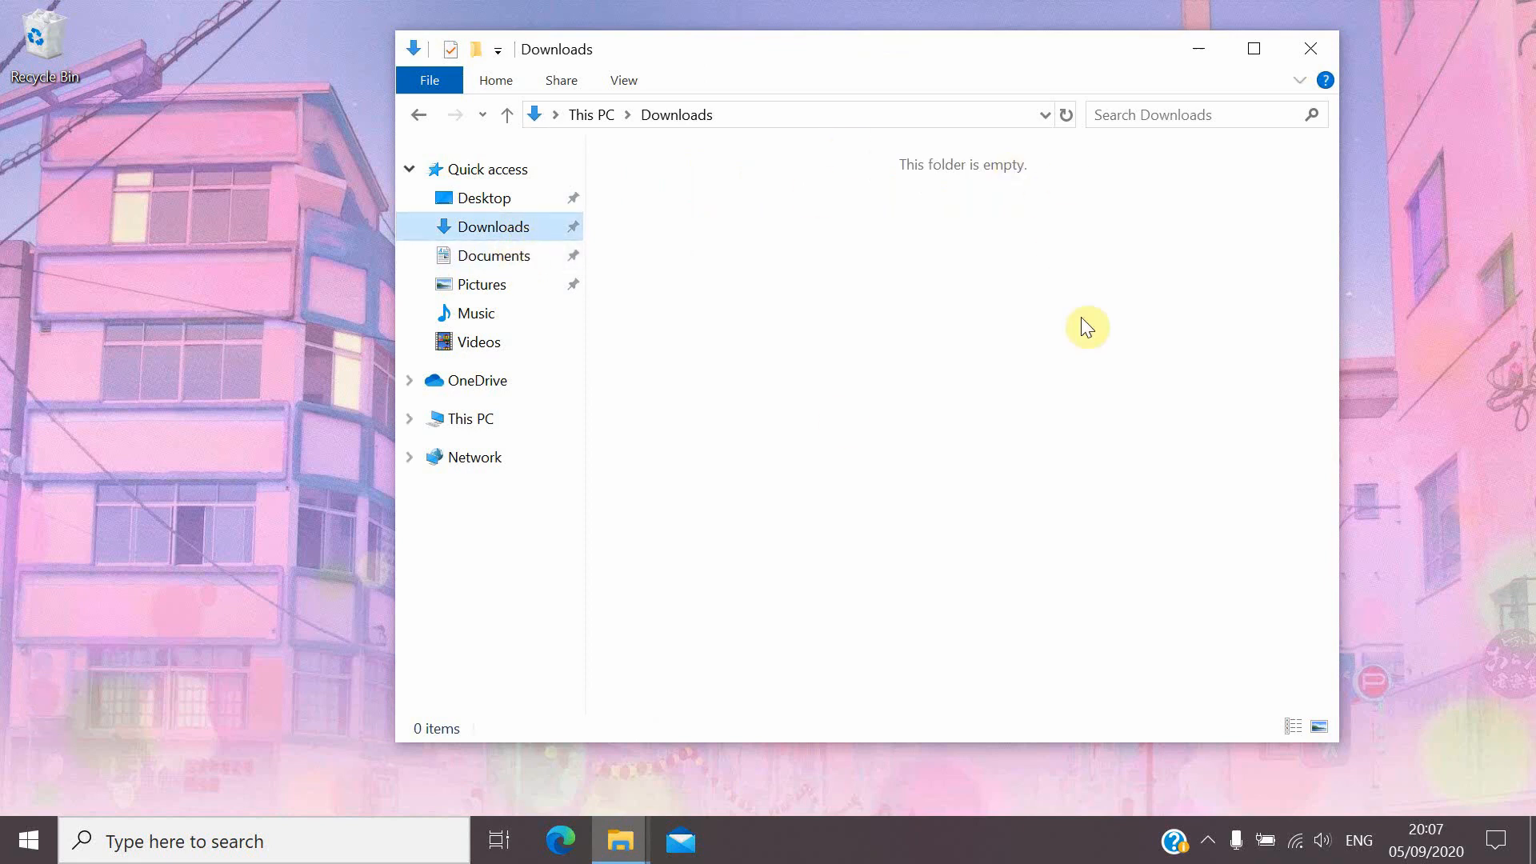
mouse_move(1138, 212)
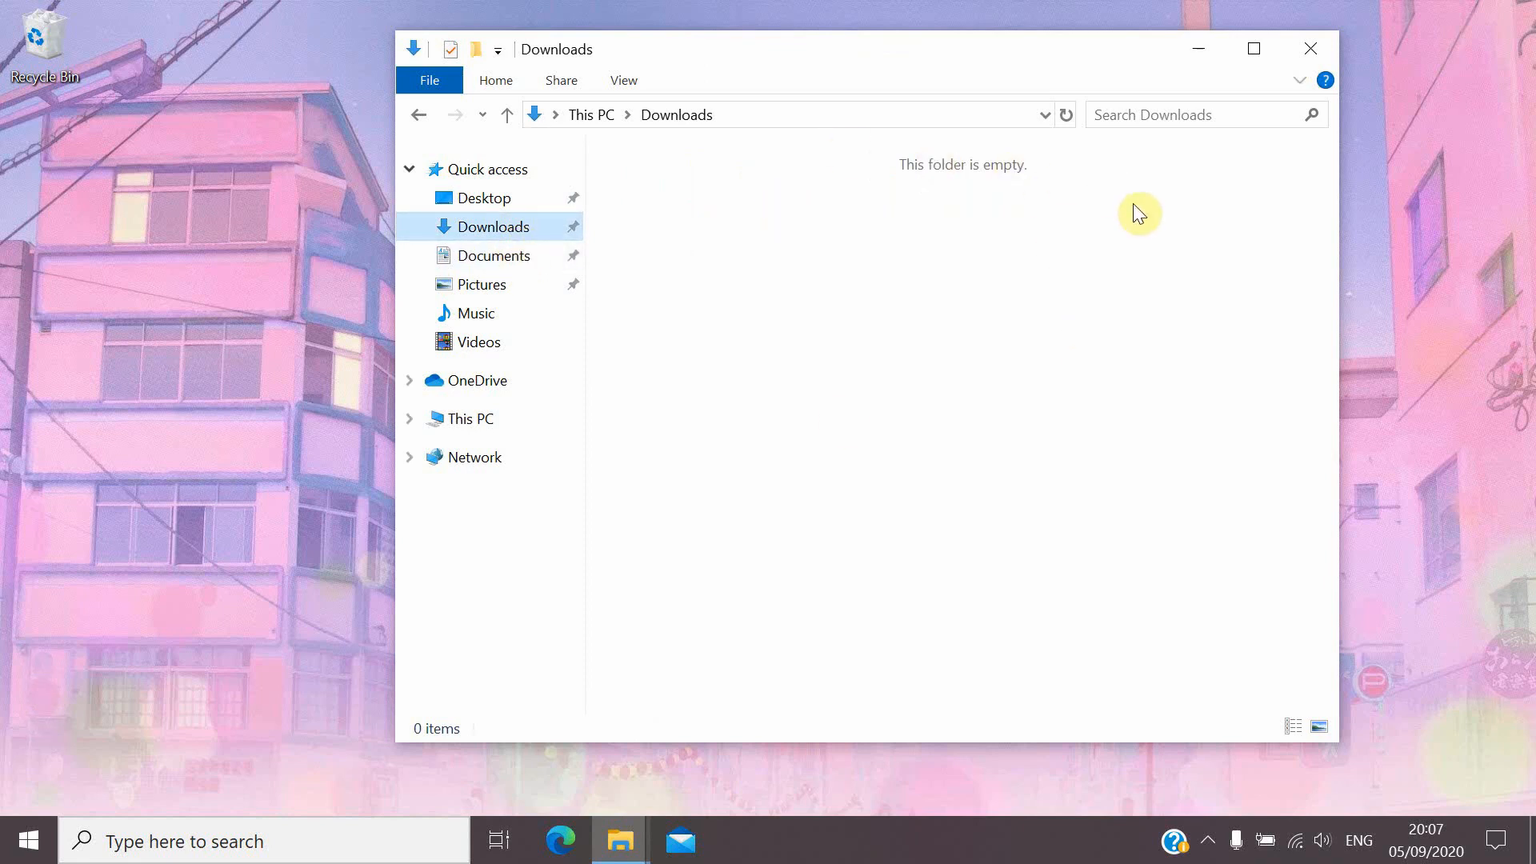
mouse_move(800, 351)
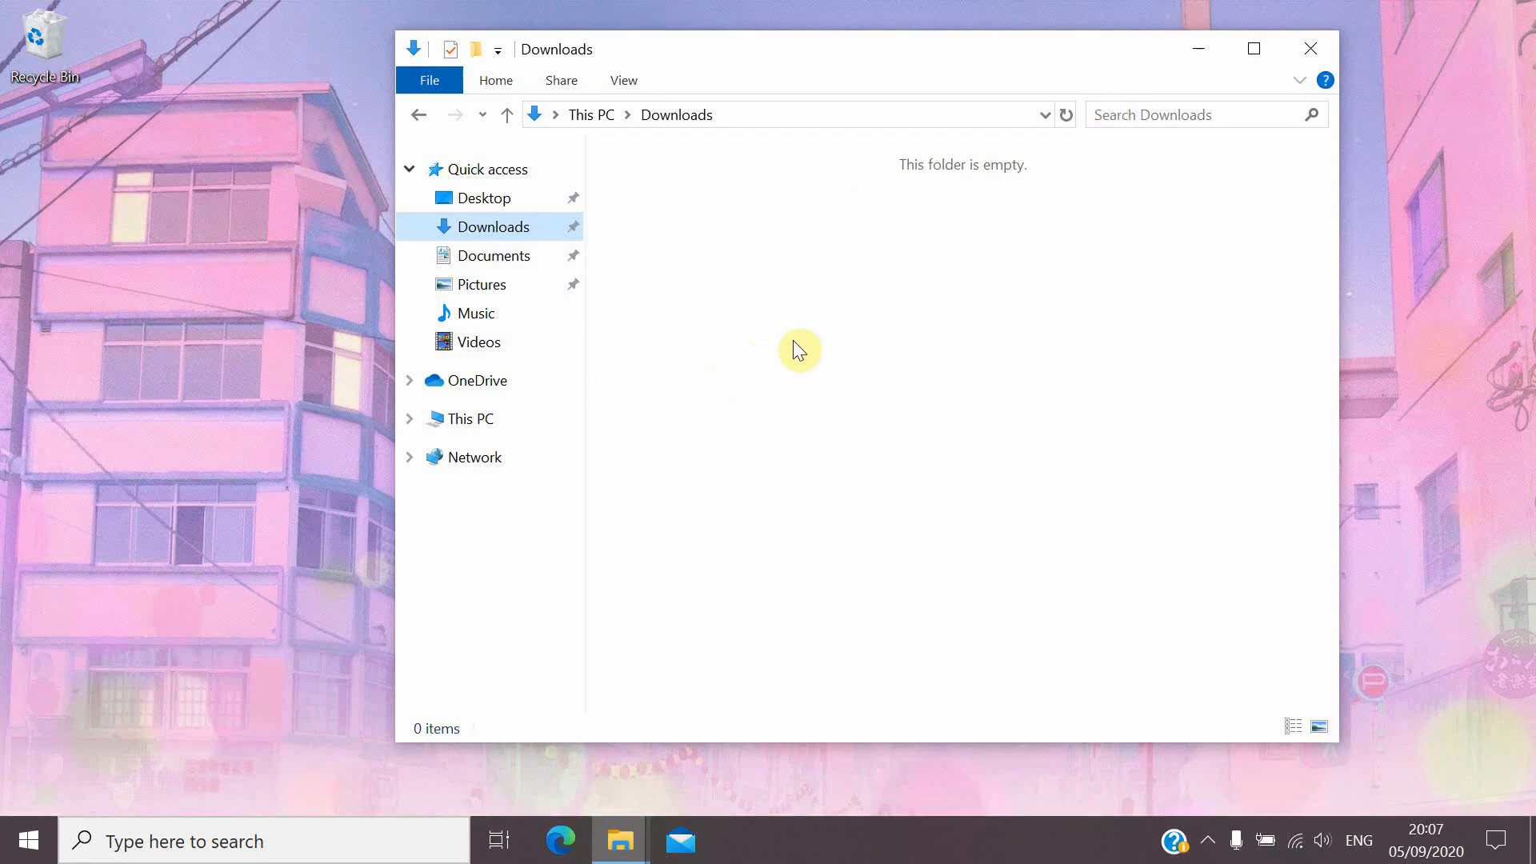
mouse_move(550, 250)
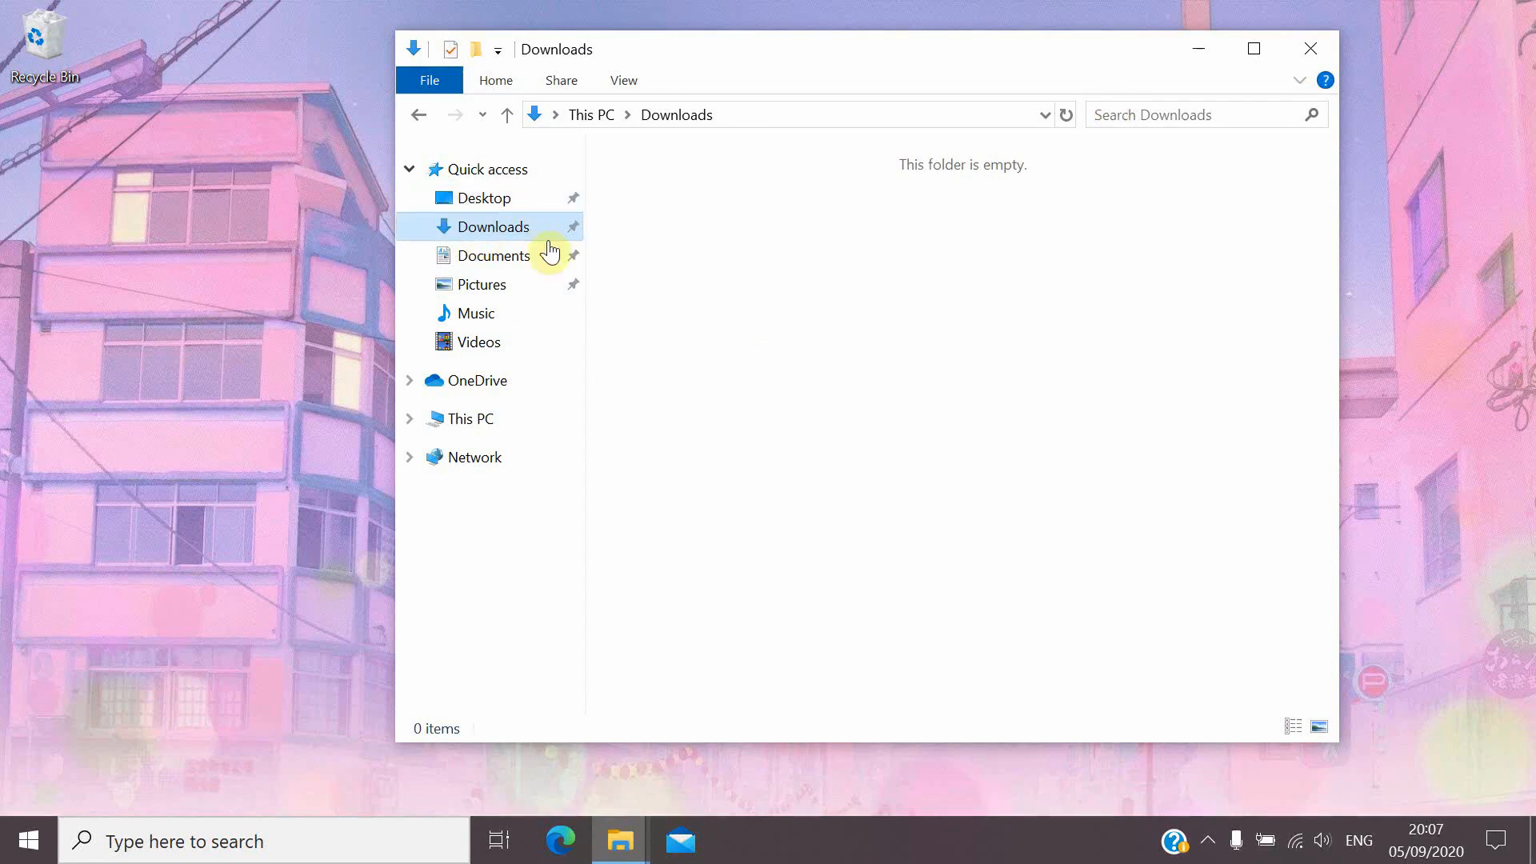
click(493, 256)
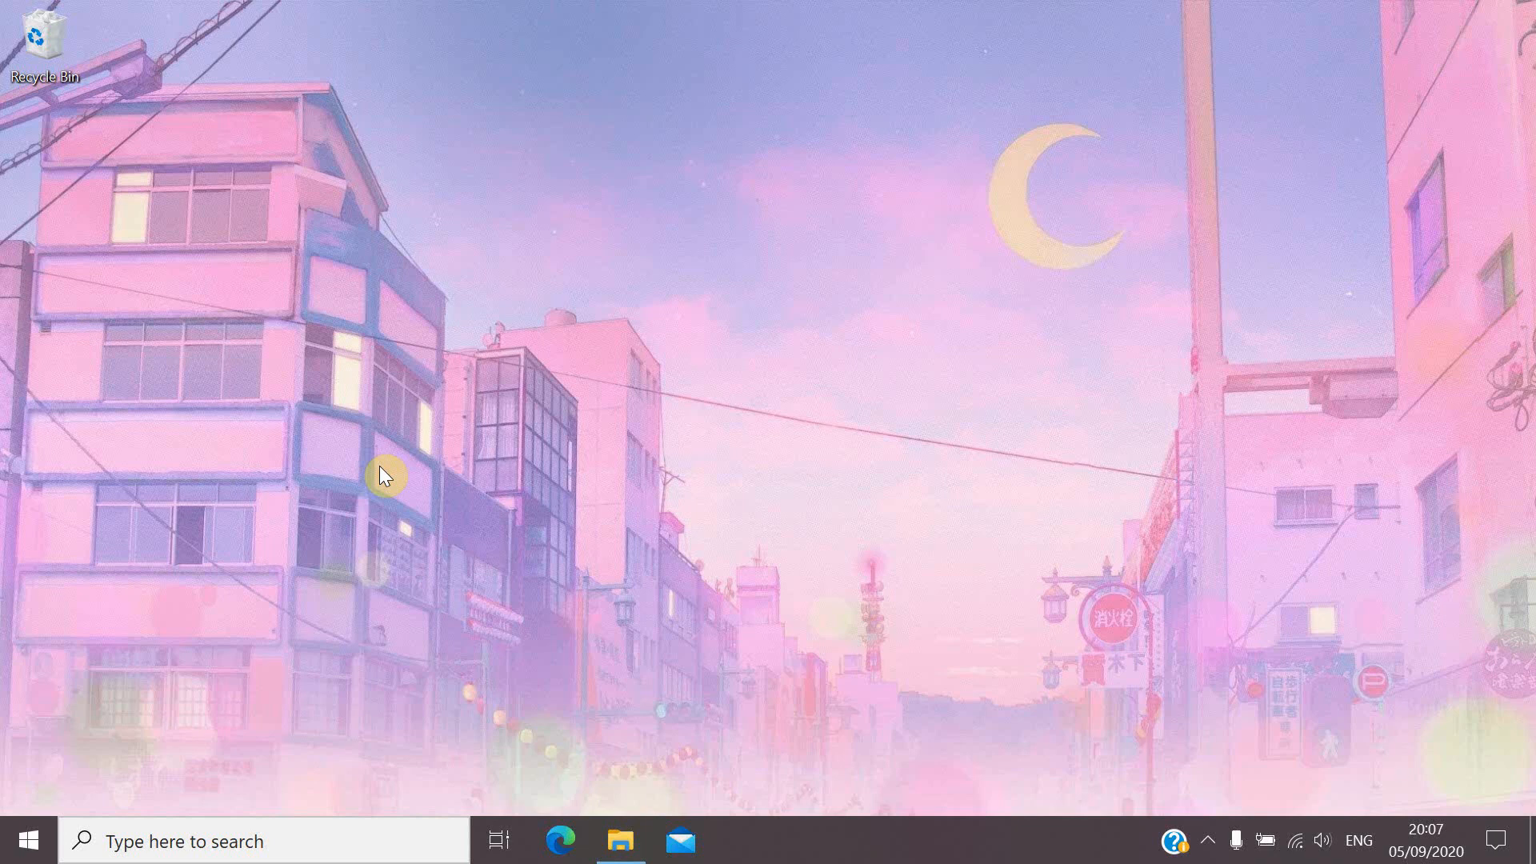
Step: Untick Show desktop icons from the desktop's View menu so the wallpaper stands clear
right_click(386, 477)
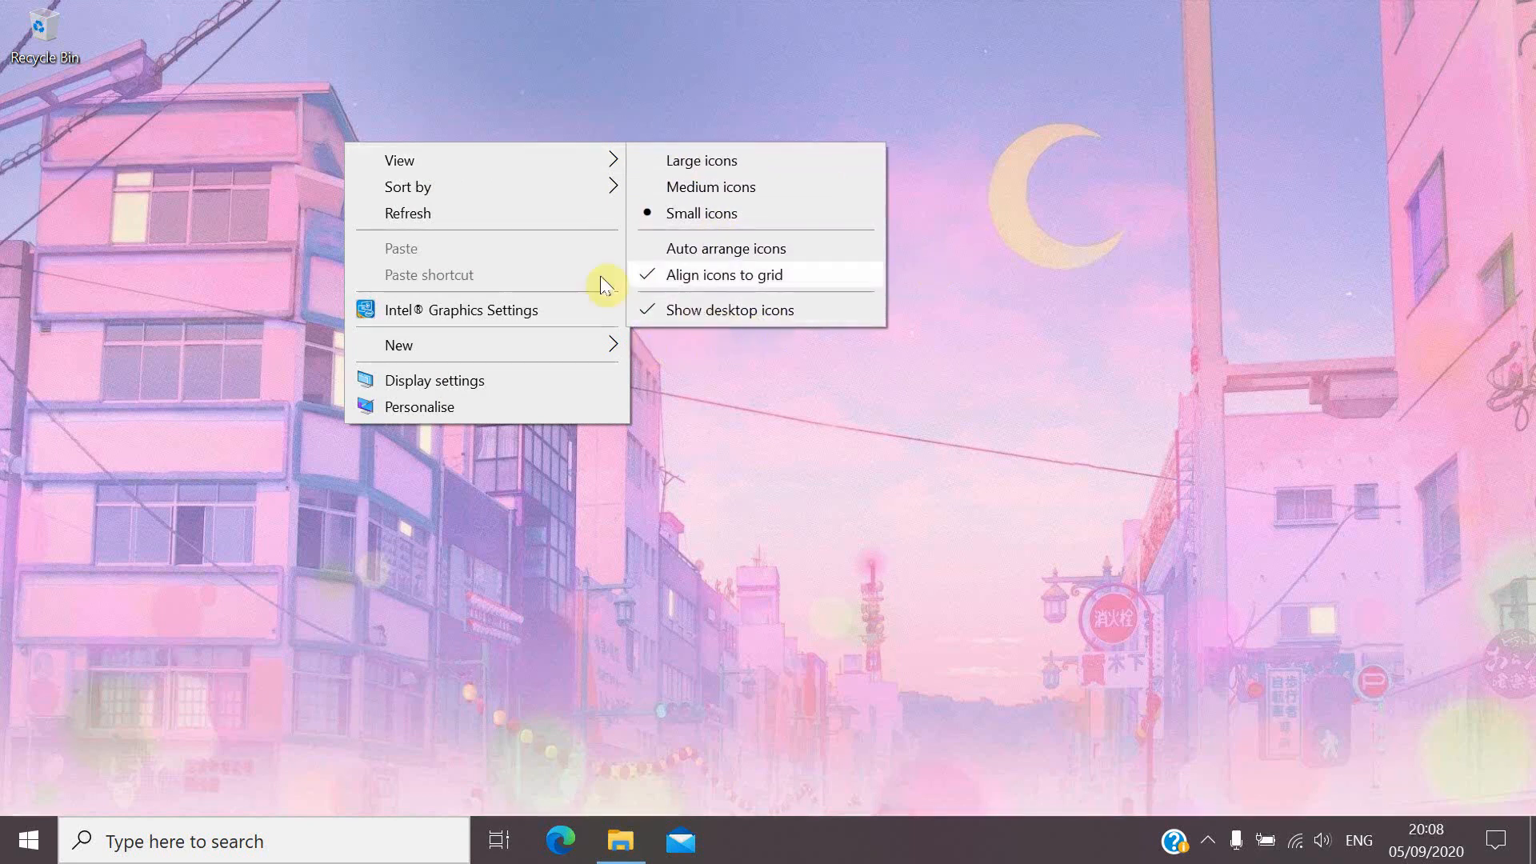
click(730, 309)
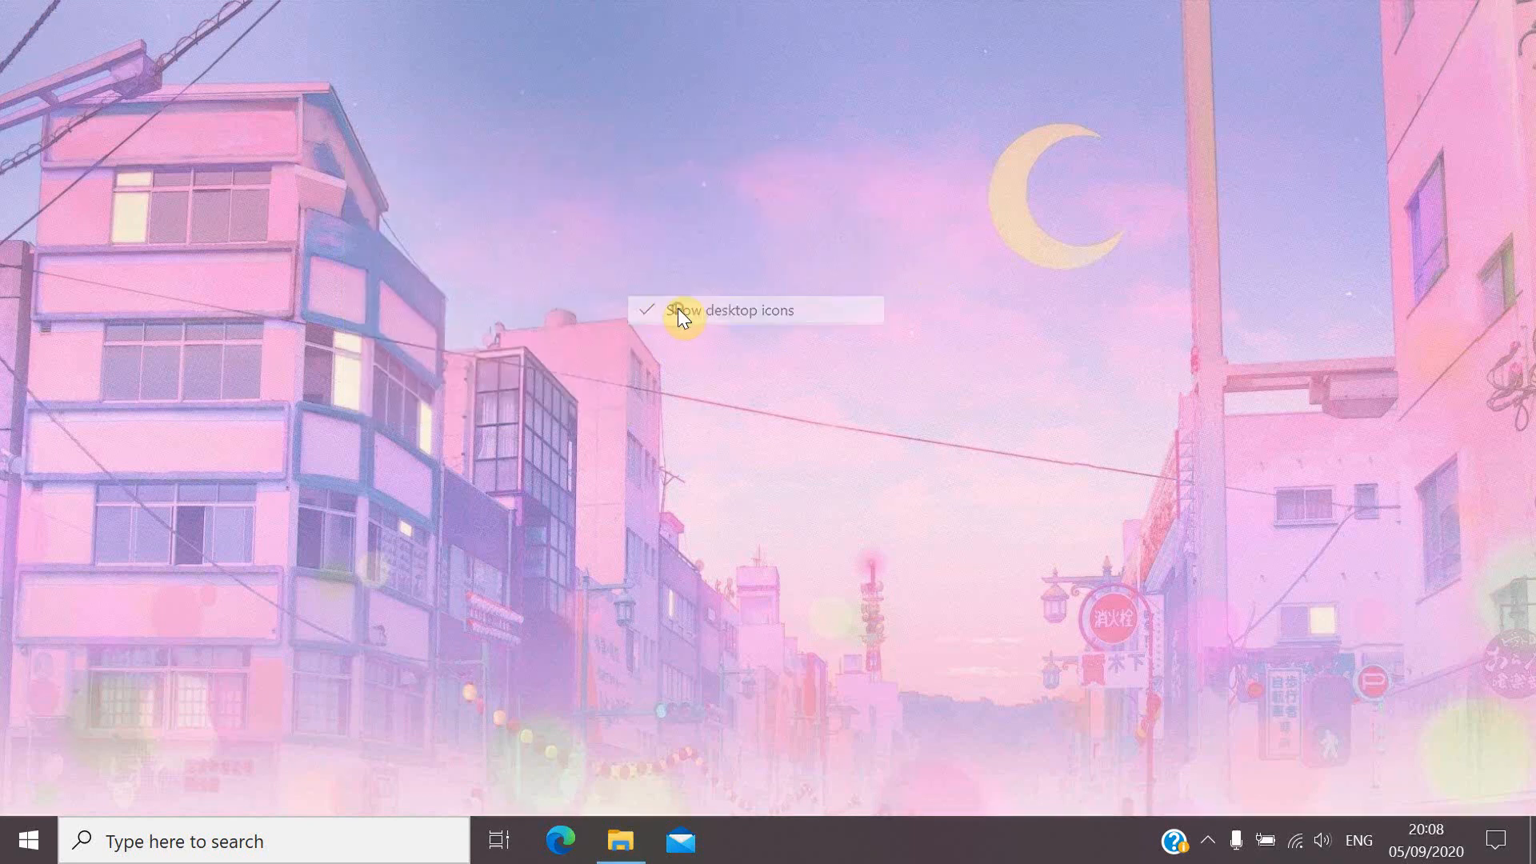
click(730, 309)
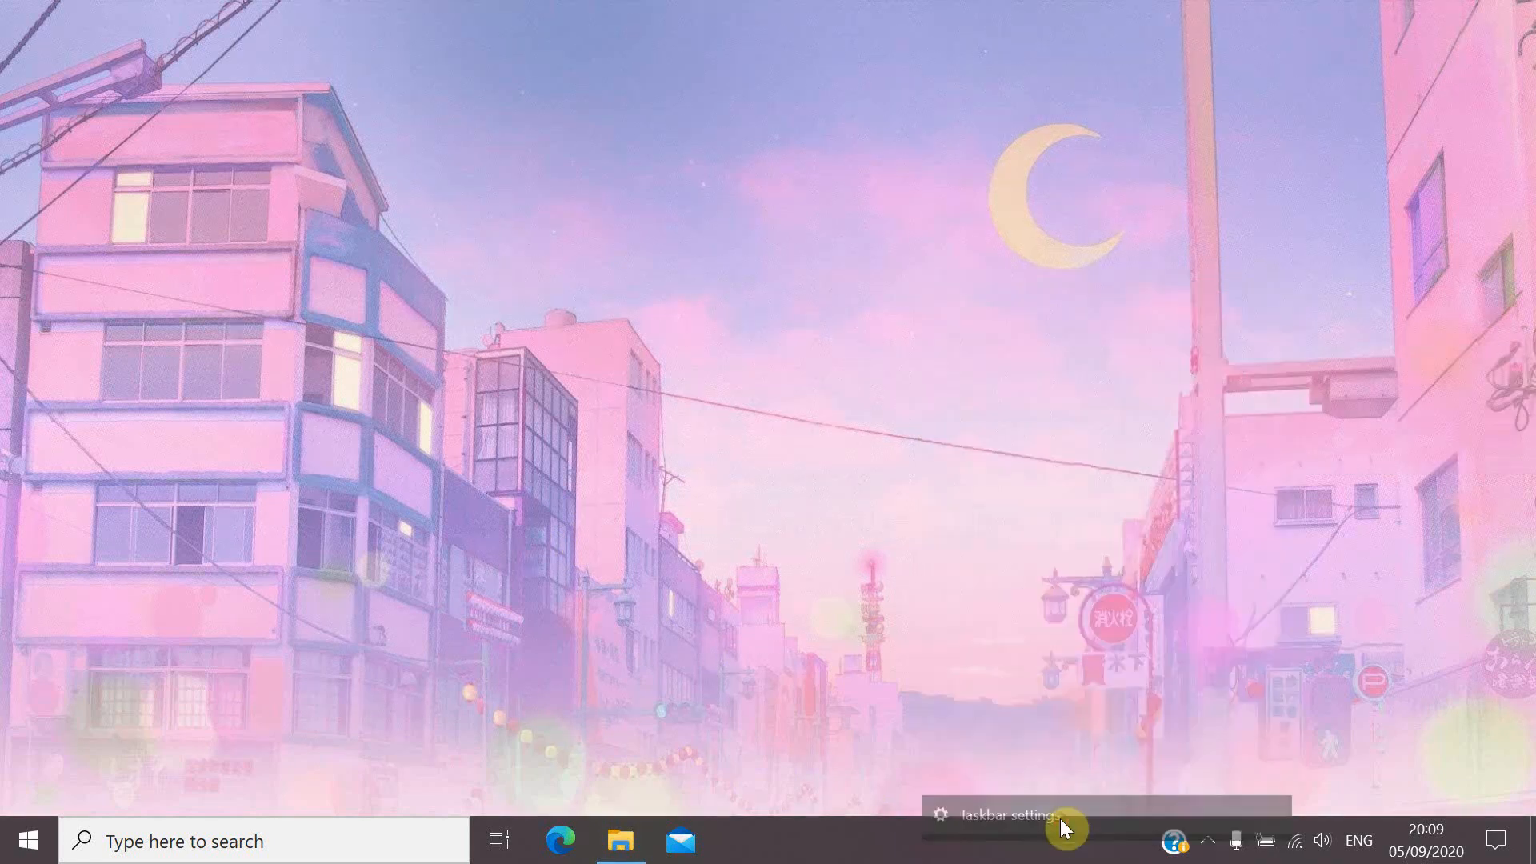
Step: Turn off Lock the taskbar, turn on Use small taskbar buttons, and close Settings
click(998, 816)
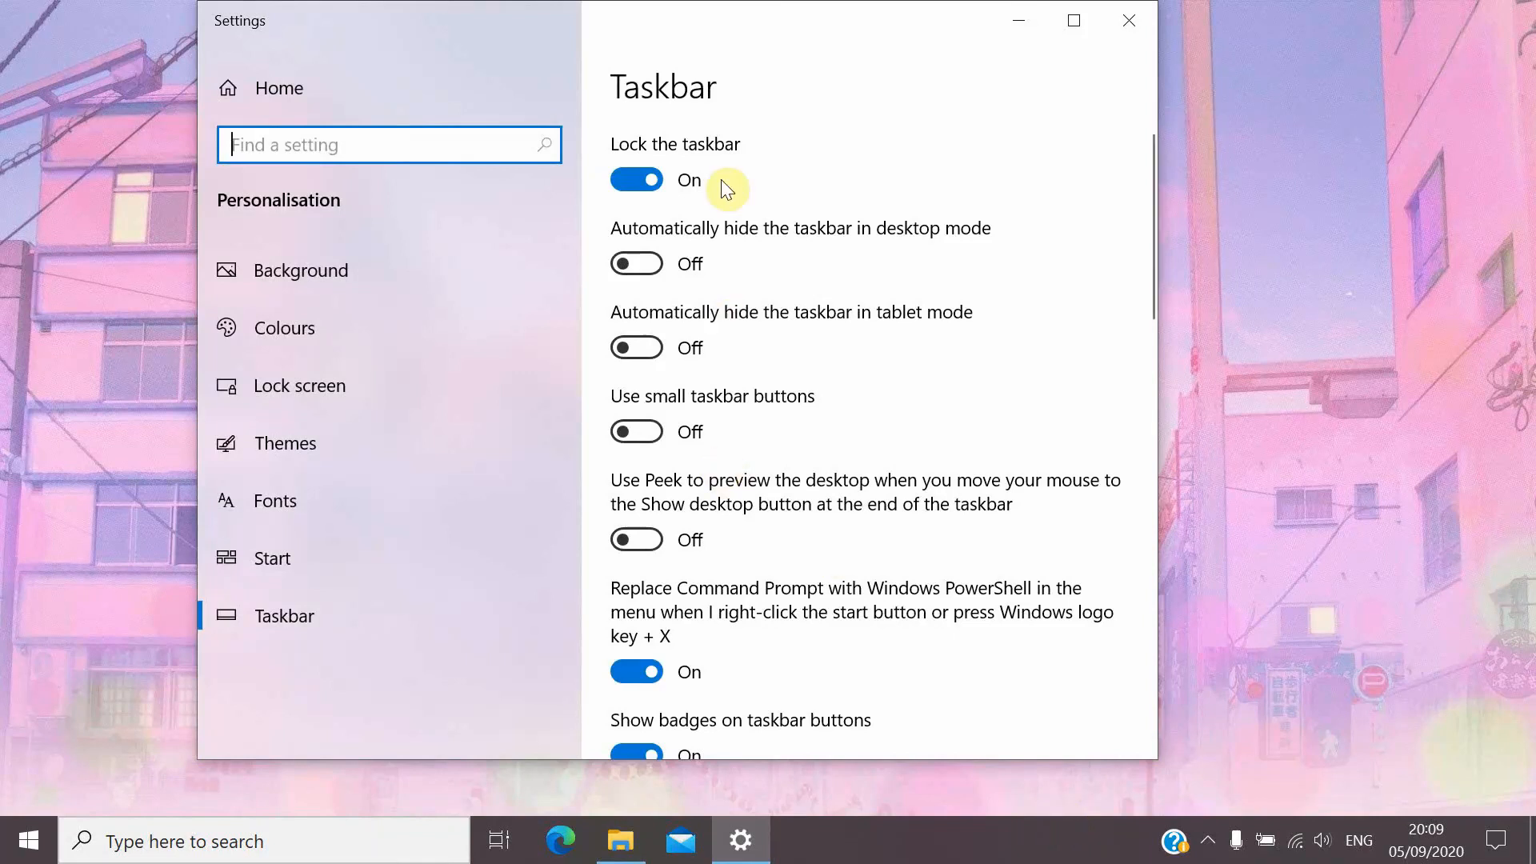
click(637, 179)
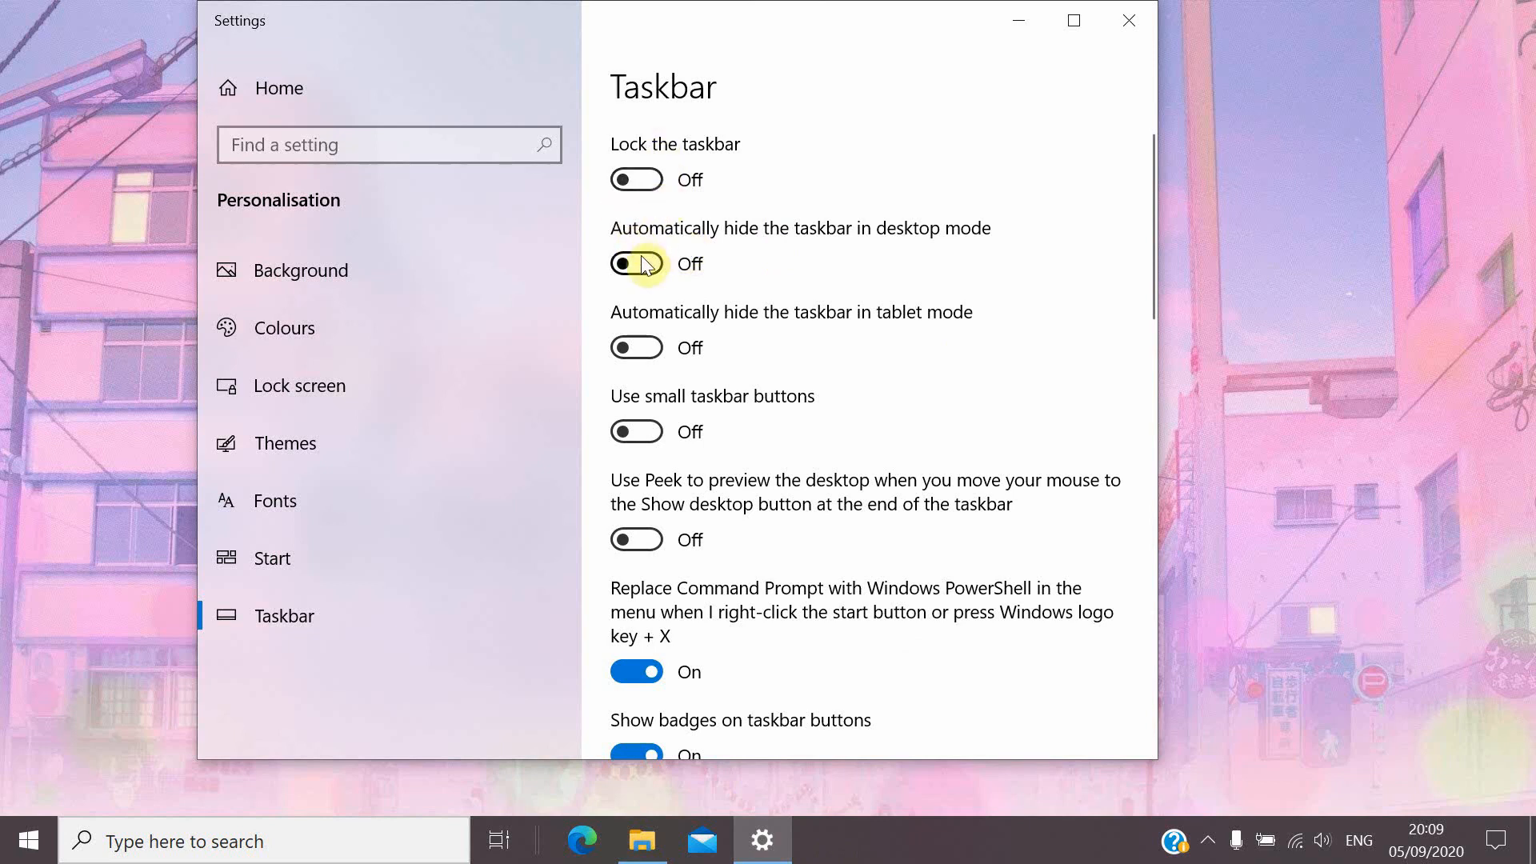
click(635, 263)
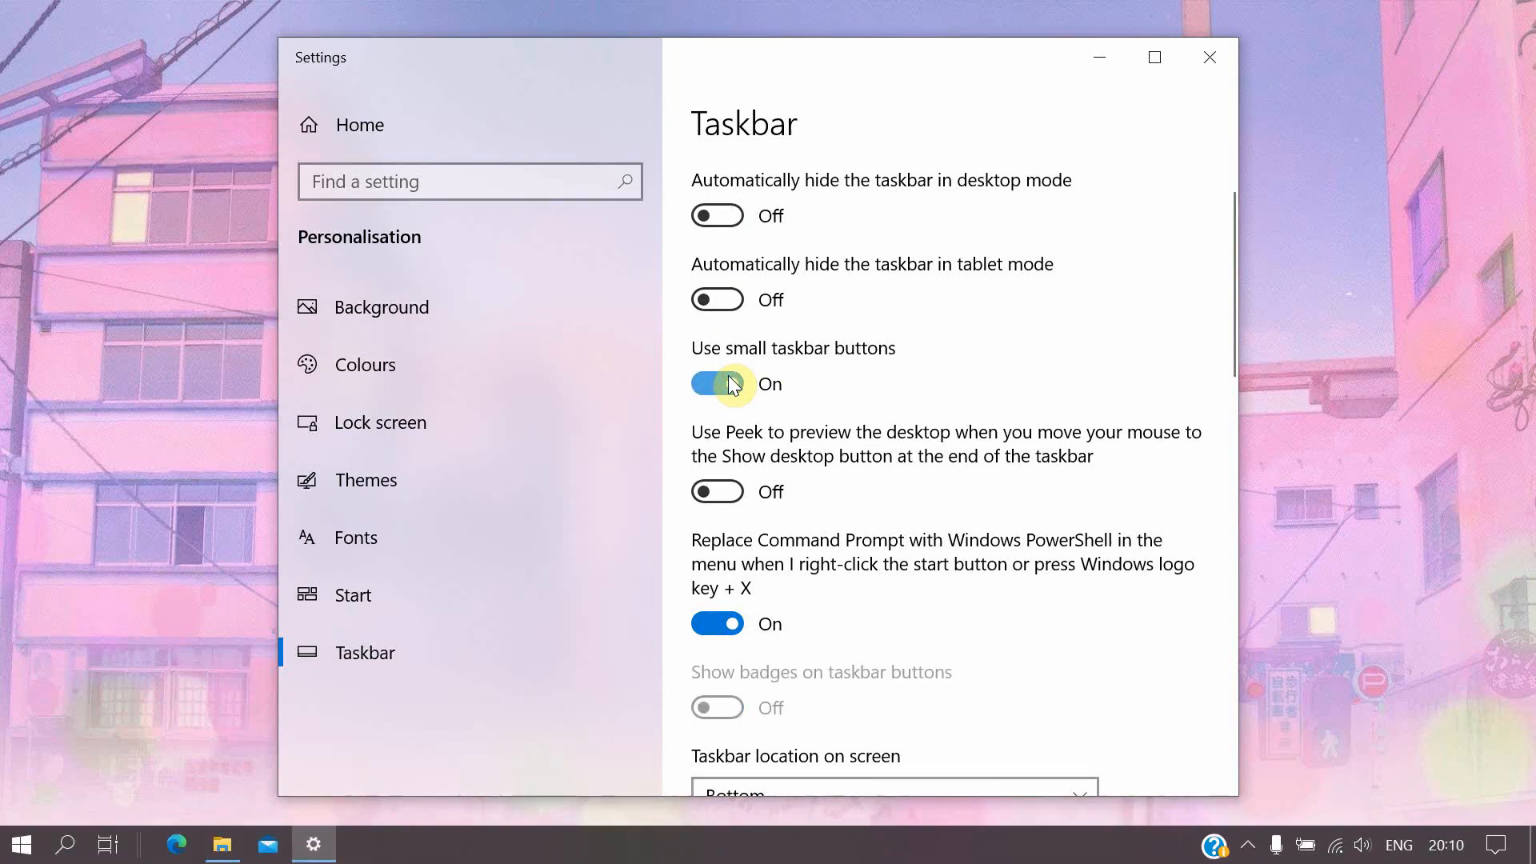
click(1210, 57)
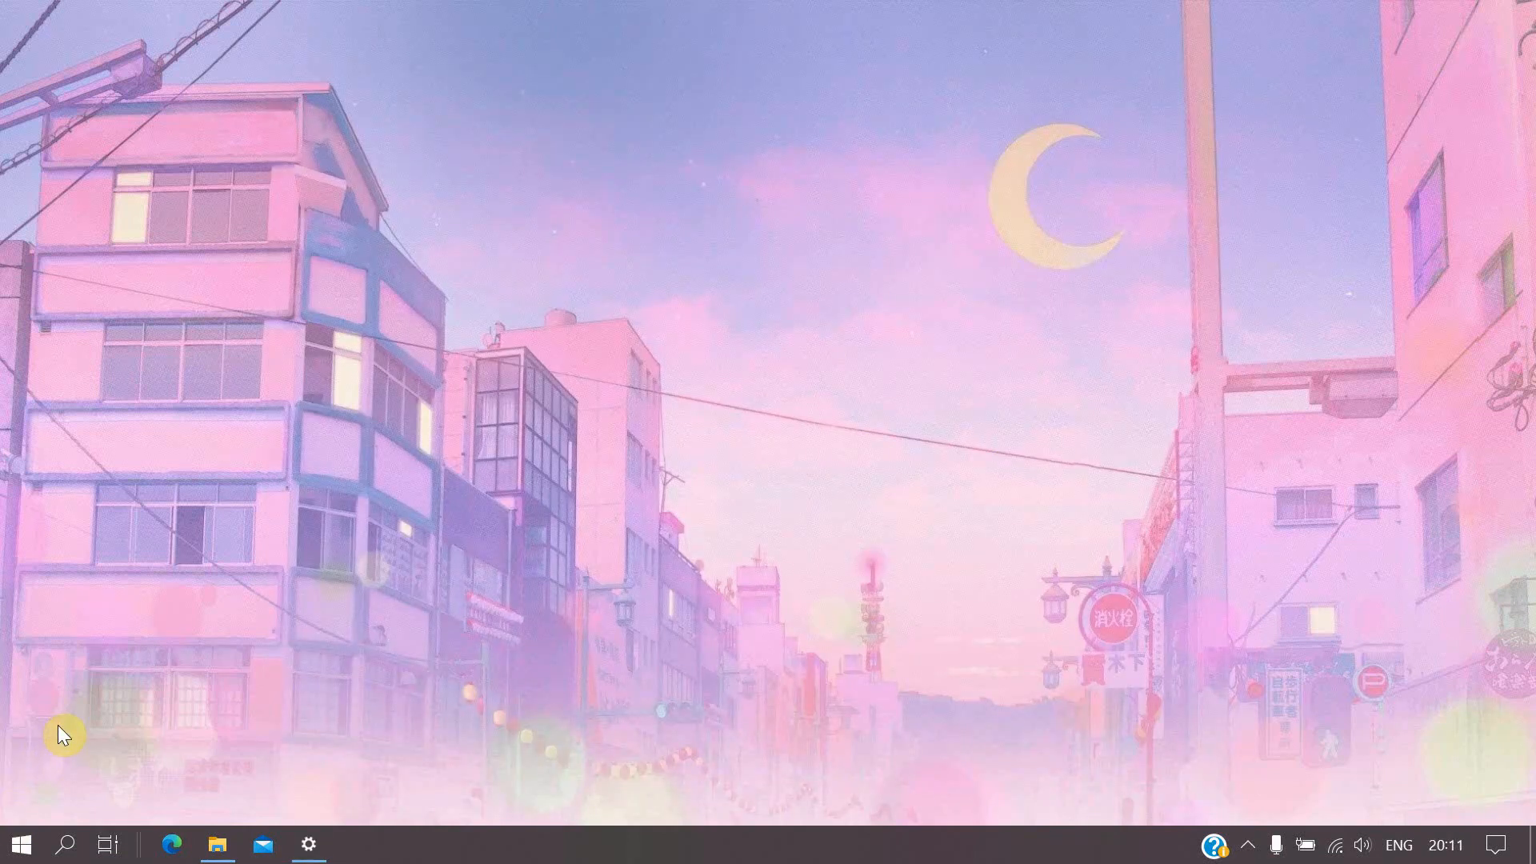
Step: Uninstall an unwanted app such as HitFilm Express from the Start app list and confirm it
click(19, 843)
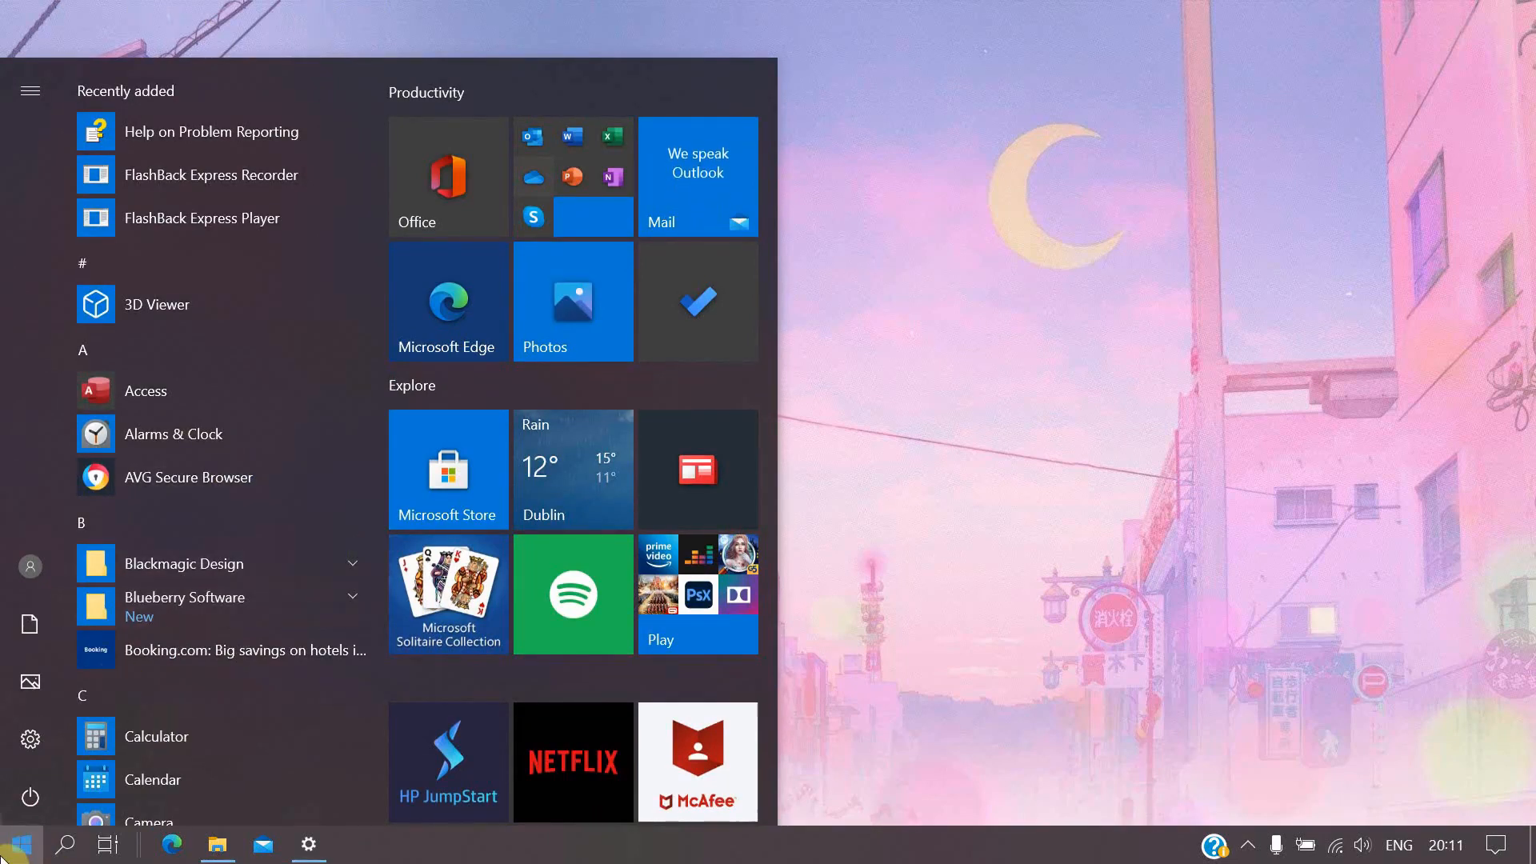
scroll(down, 3)
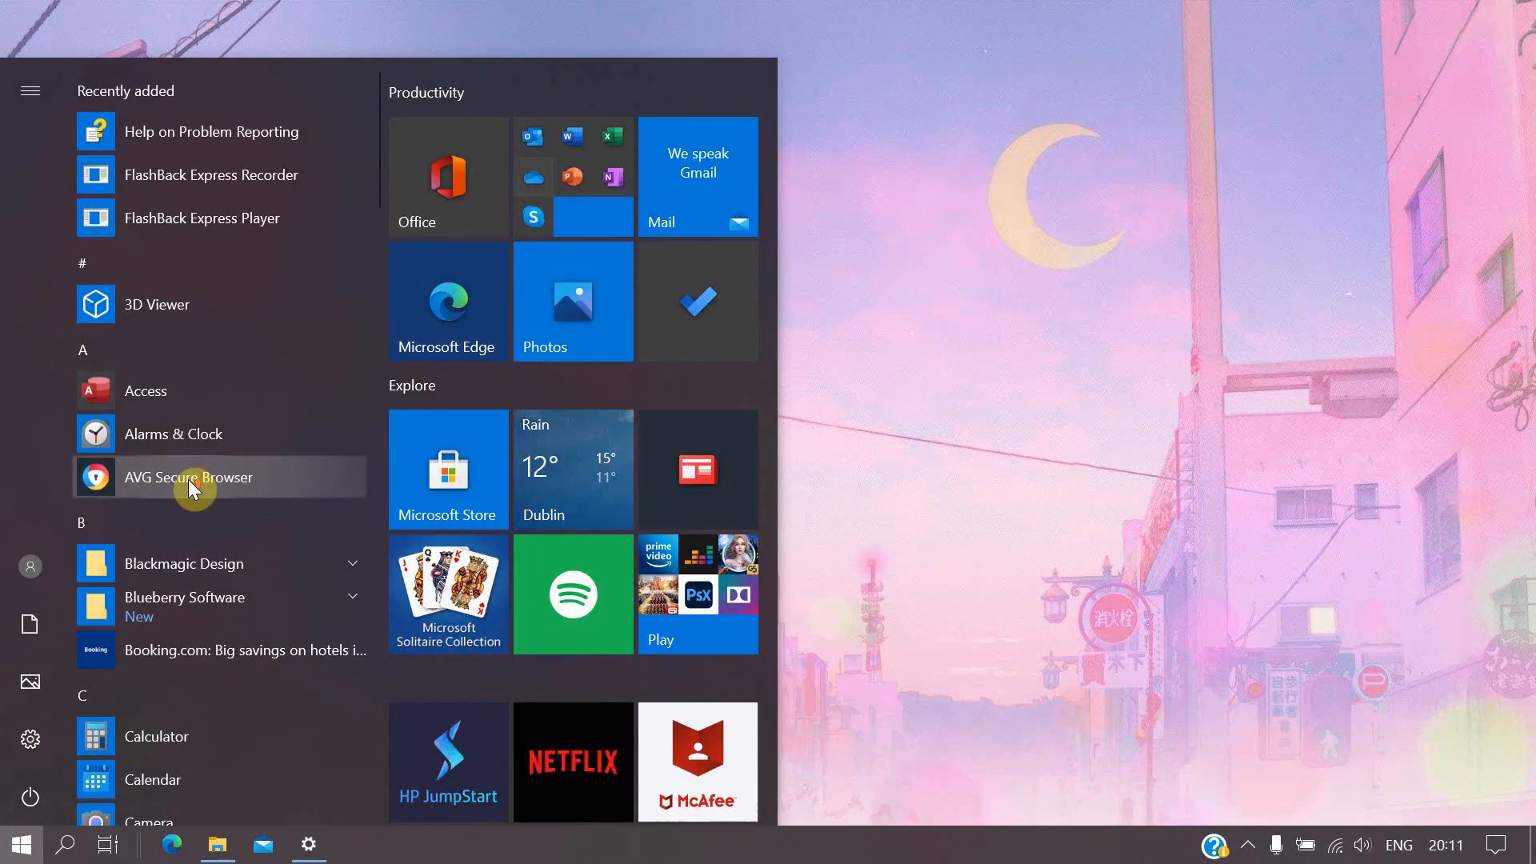
mouse_move(266, 365)
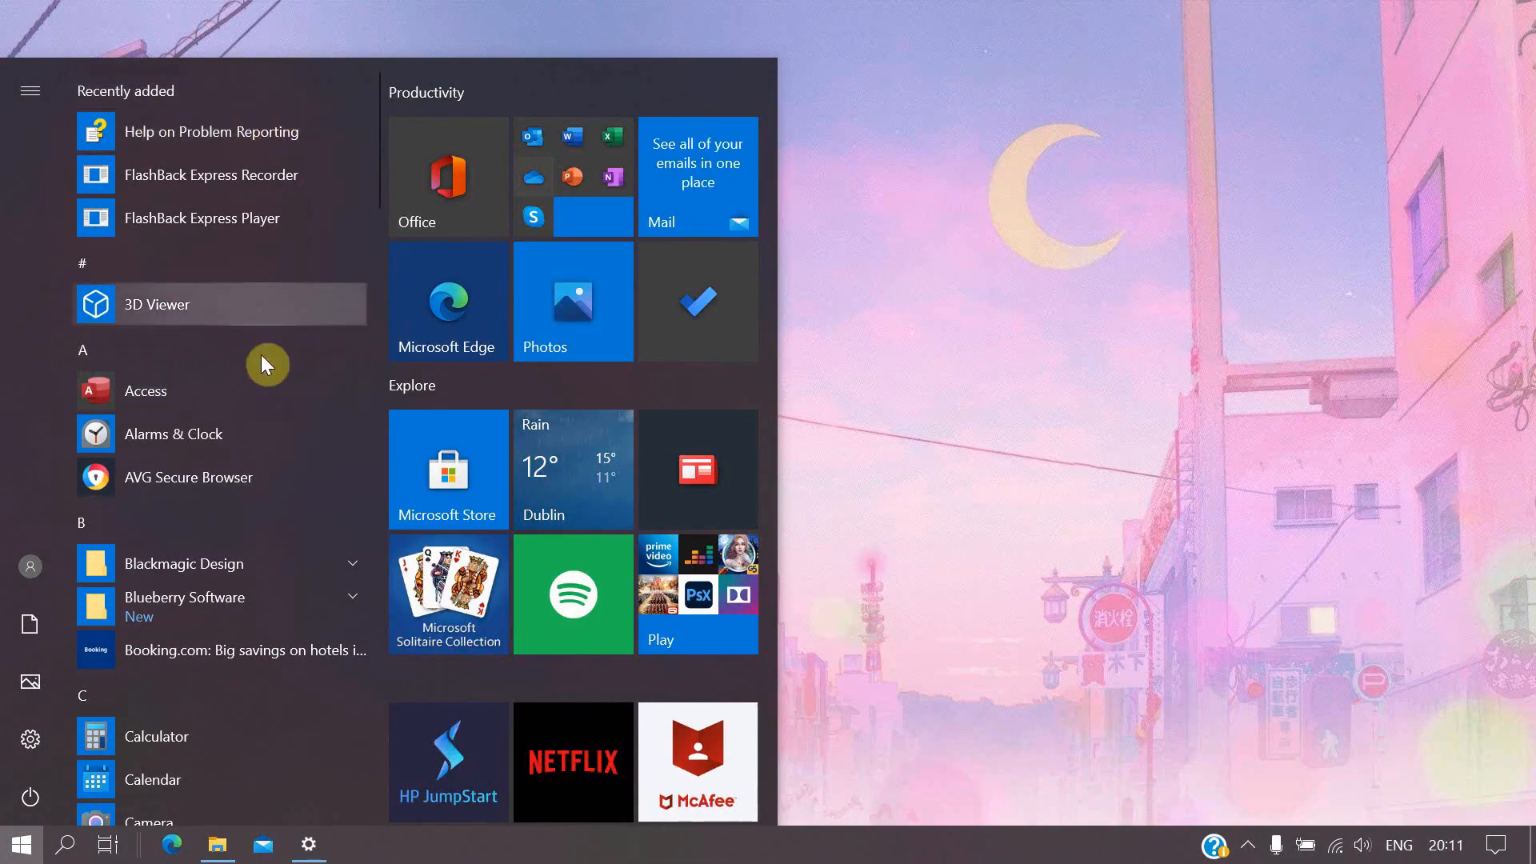
scroll(down, 3)
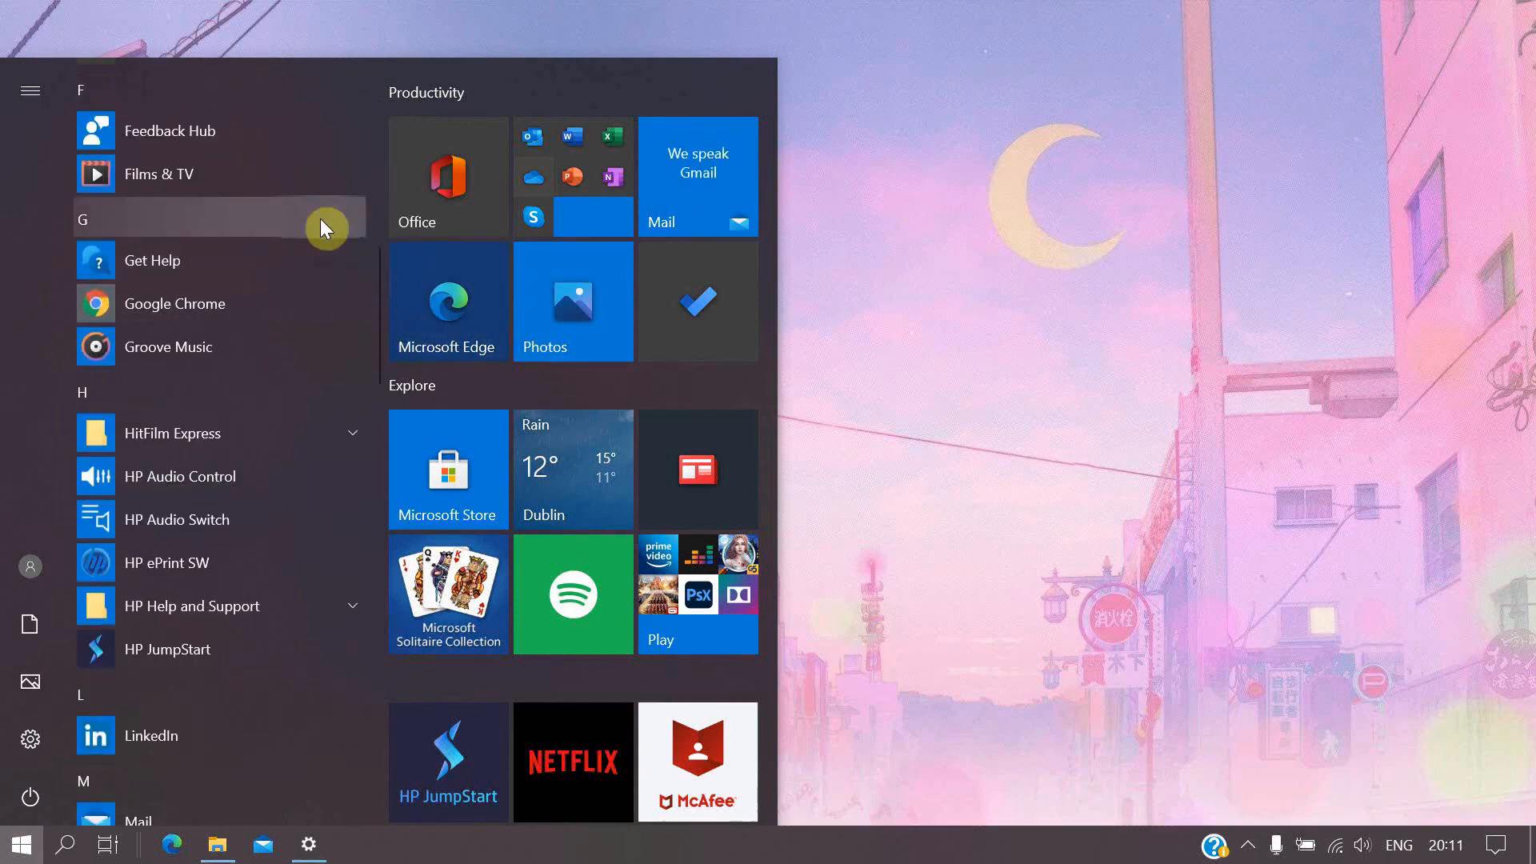
mouse_move(326, 273)
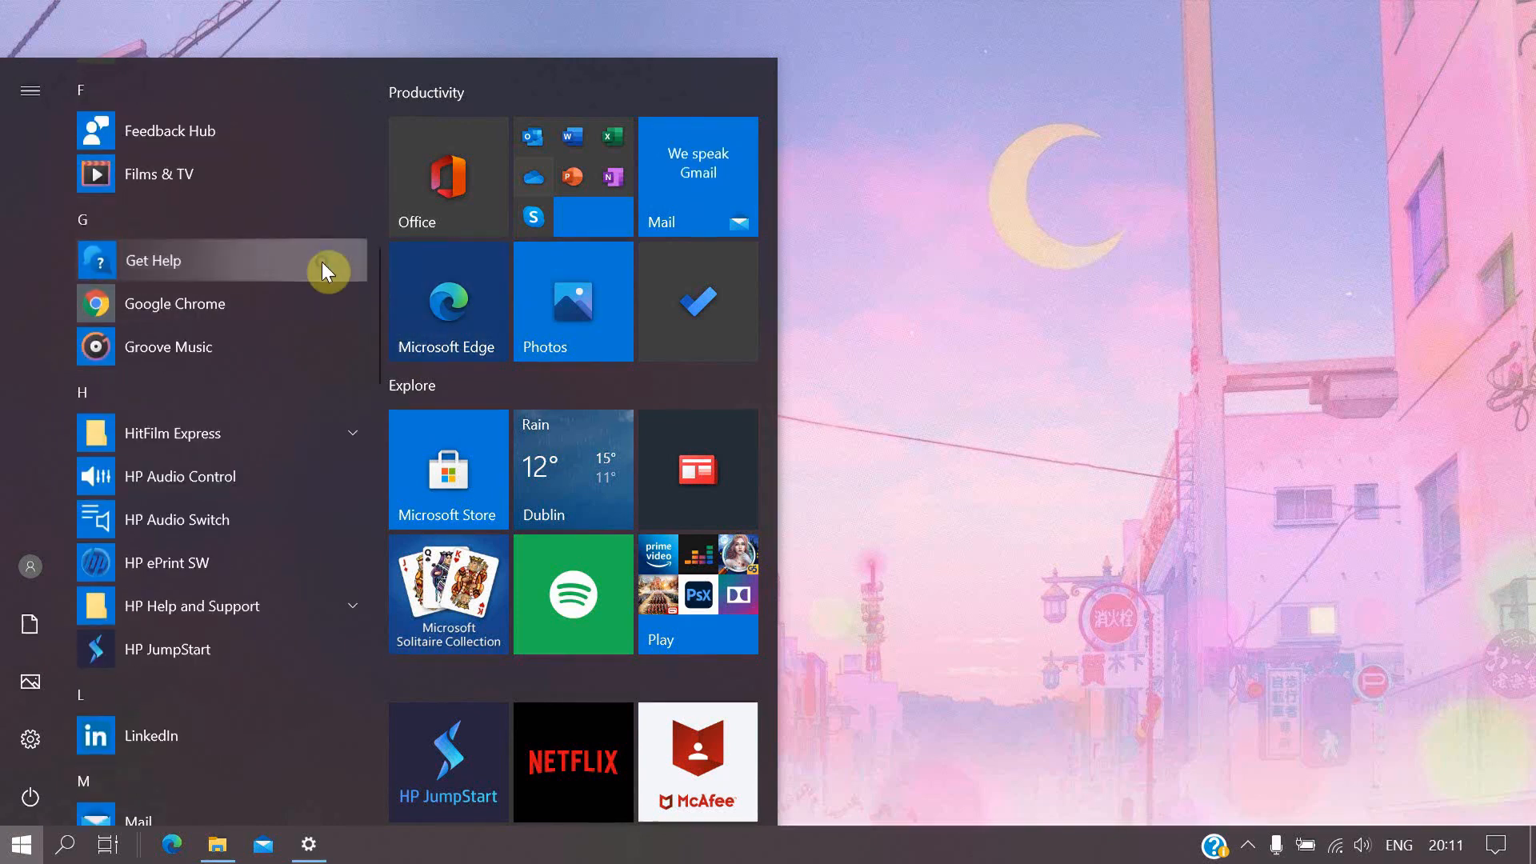
right_click(175, 302)
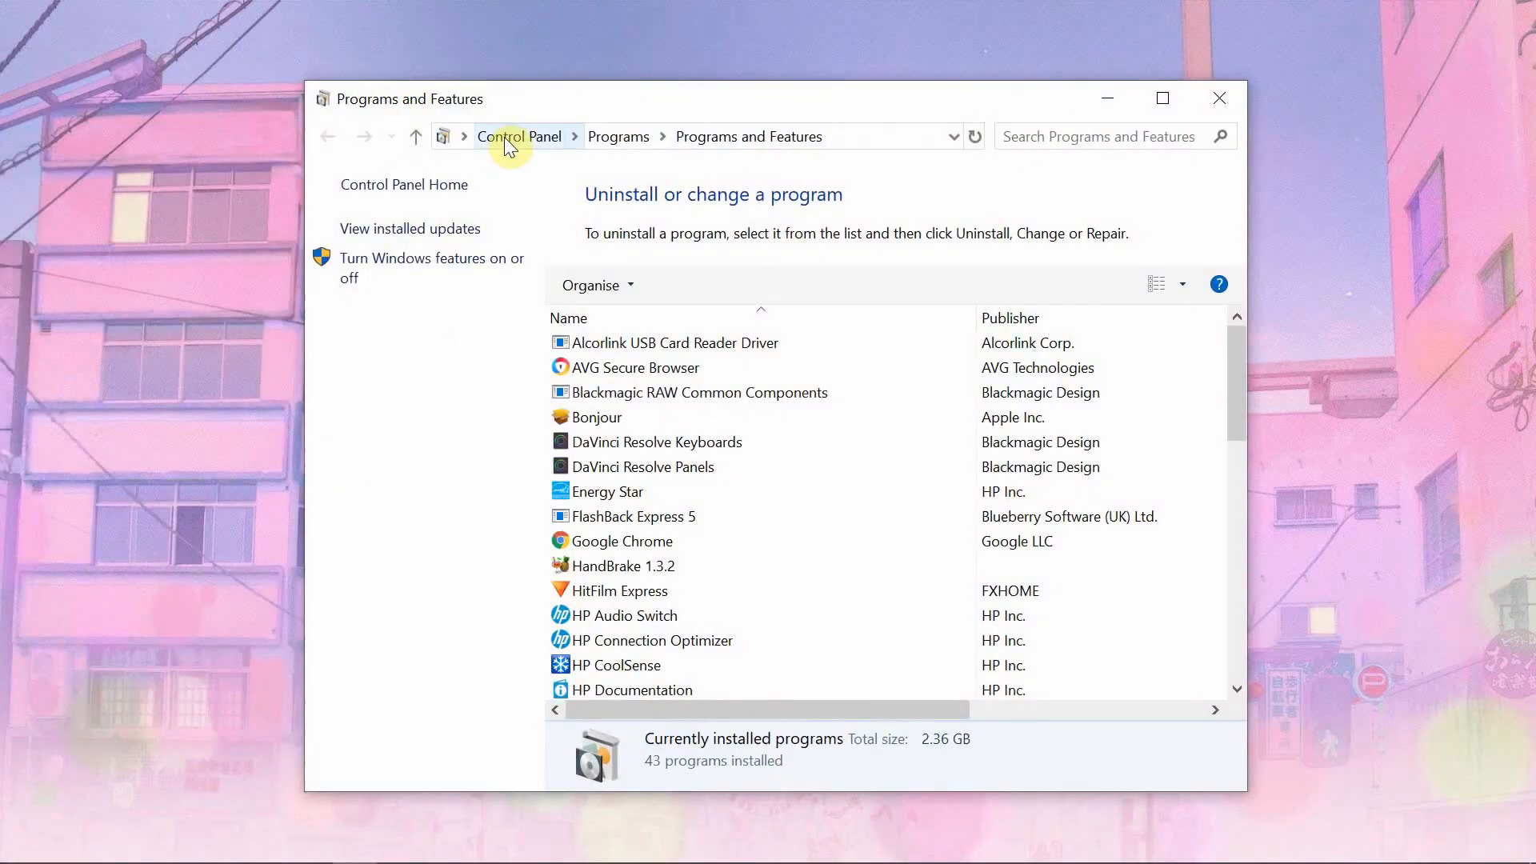
mouse_move(717, 136)
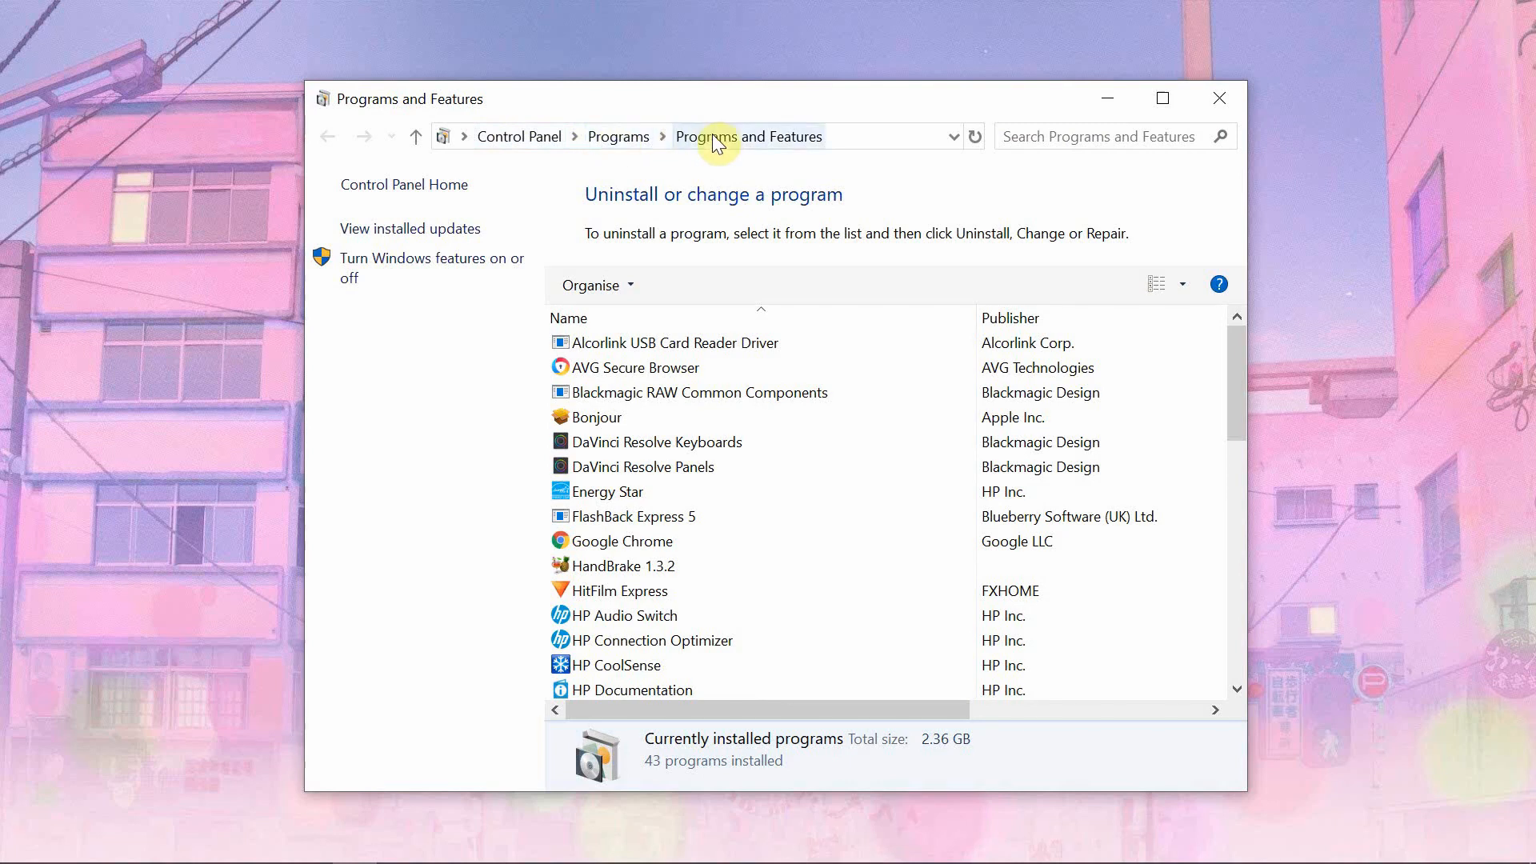
scroll(down, 3)
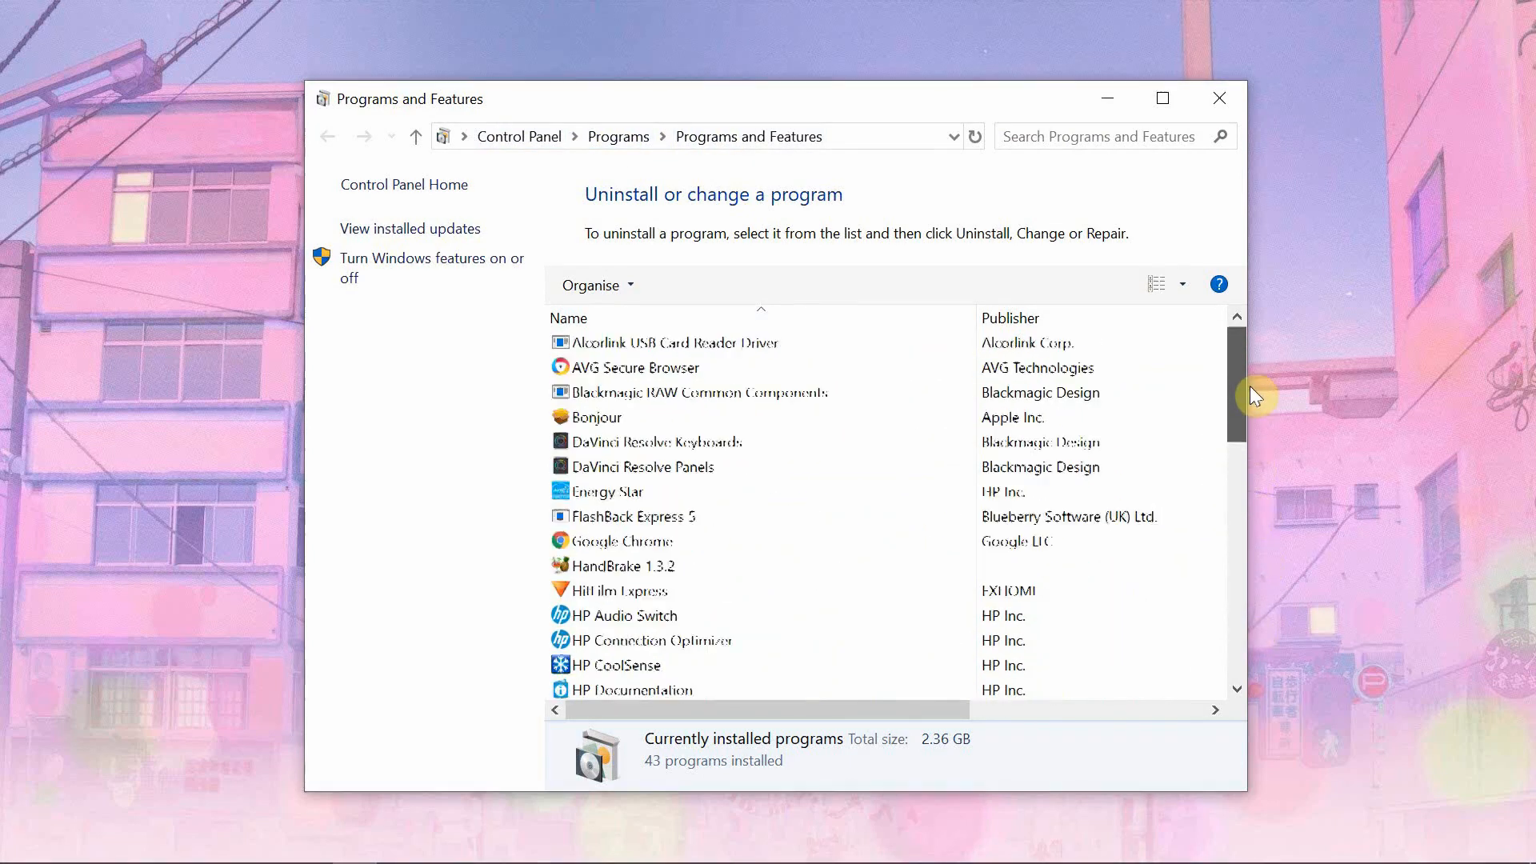
scroll(down, 3)
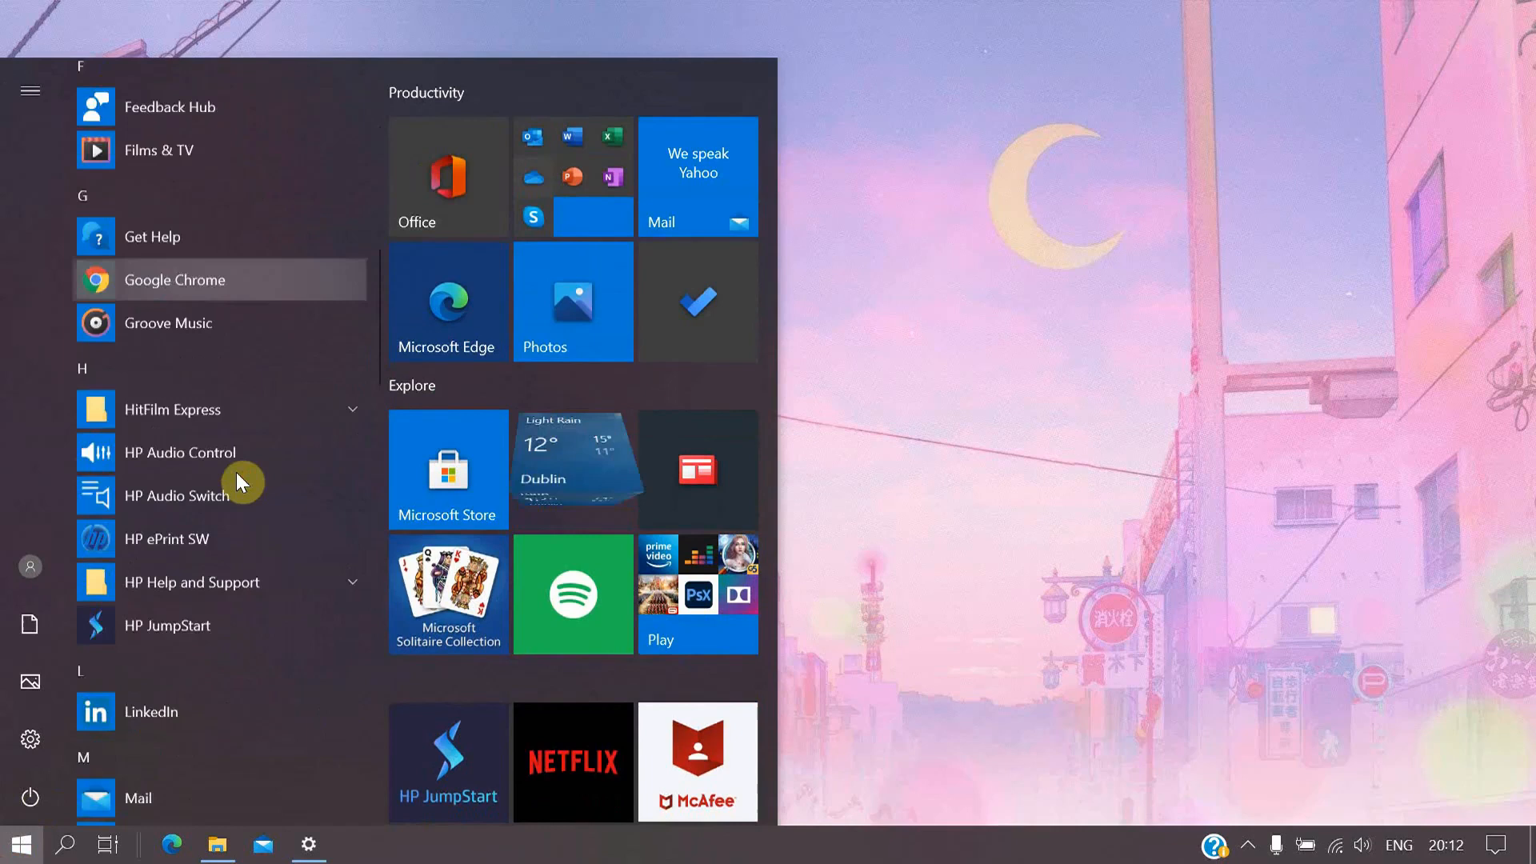
scroll(down, 3)
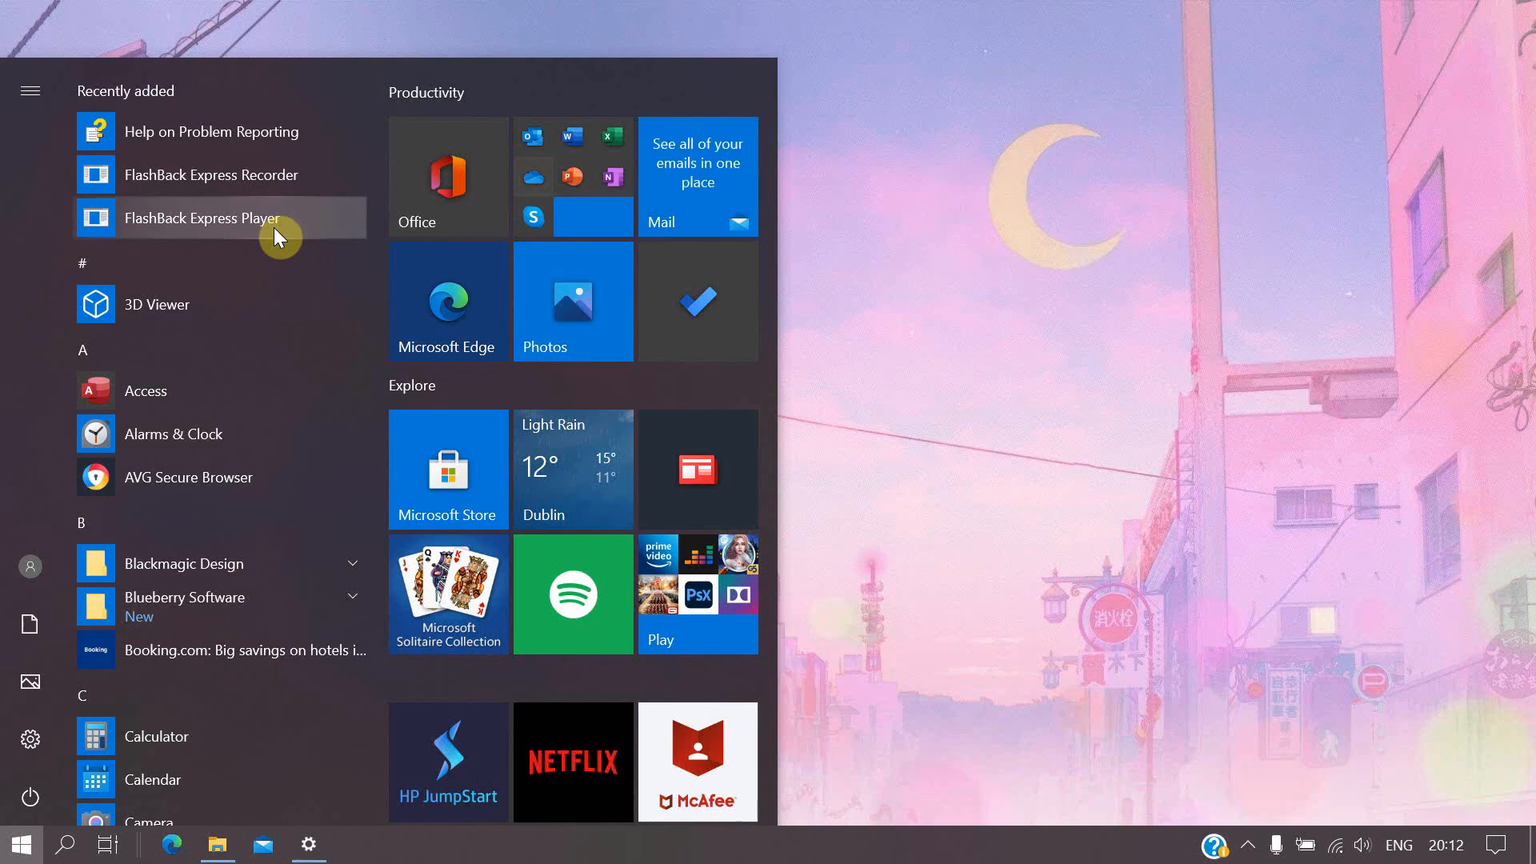
scroll(down, 3)
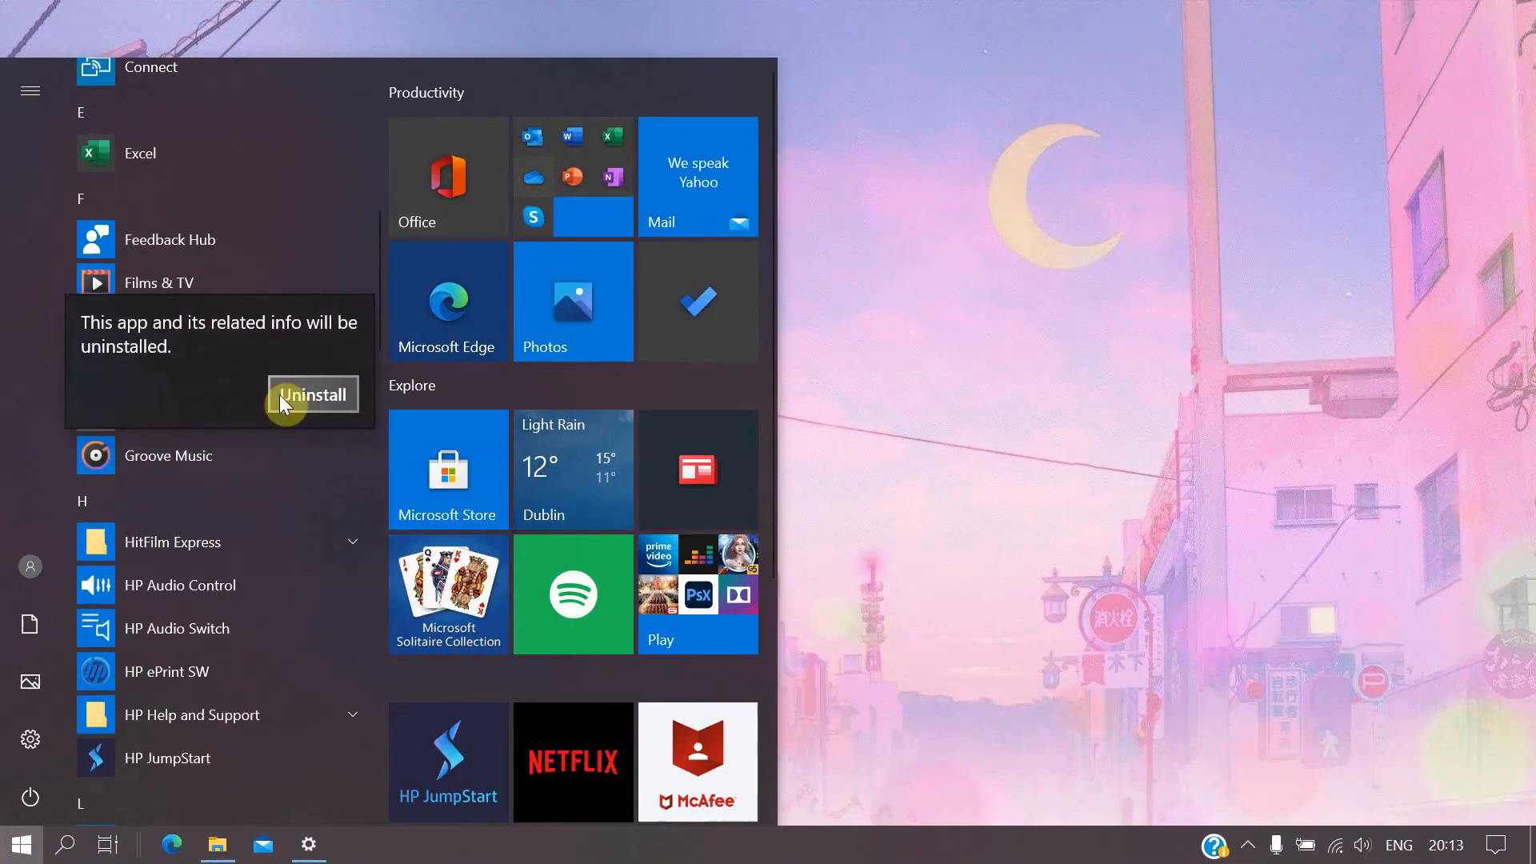
click(312, 395)
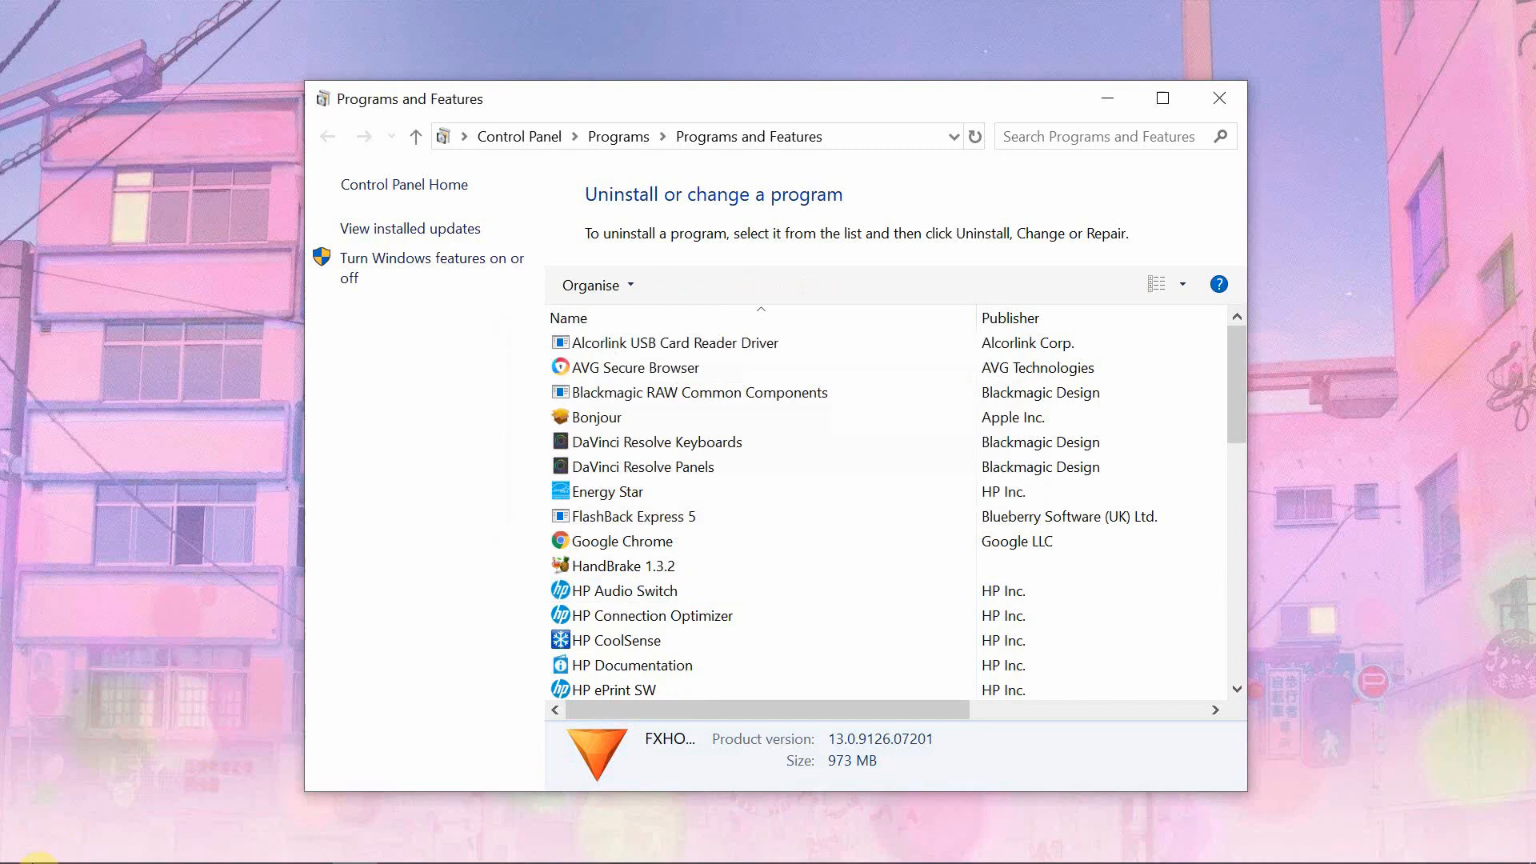
Step: Uninstall the email app and another Start menu app, confirming each removal
scroll(down, 3)
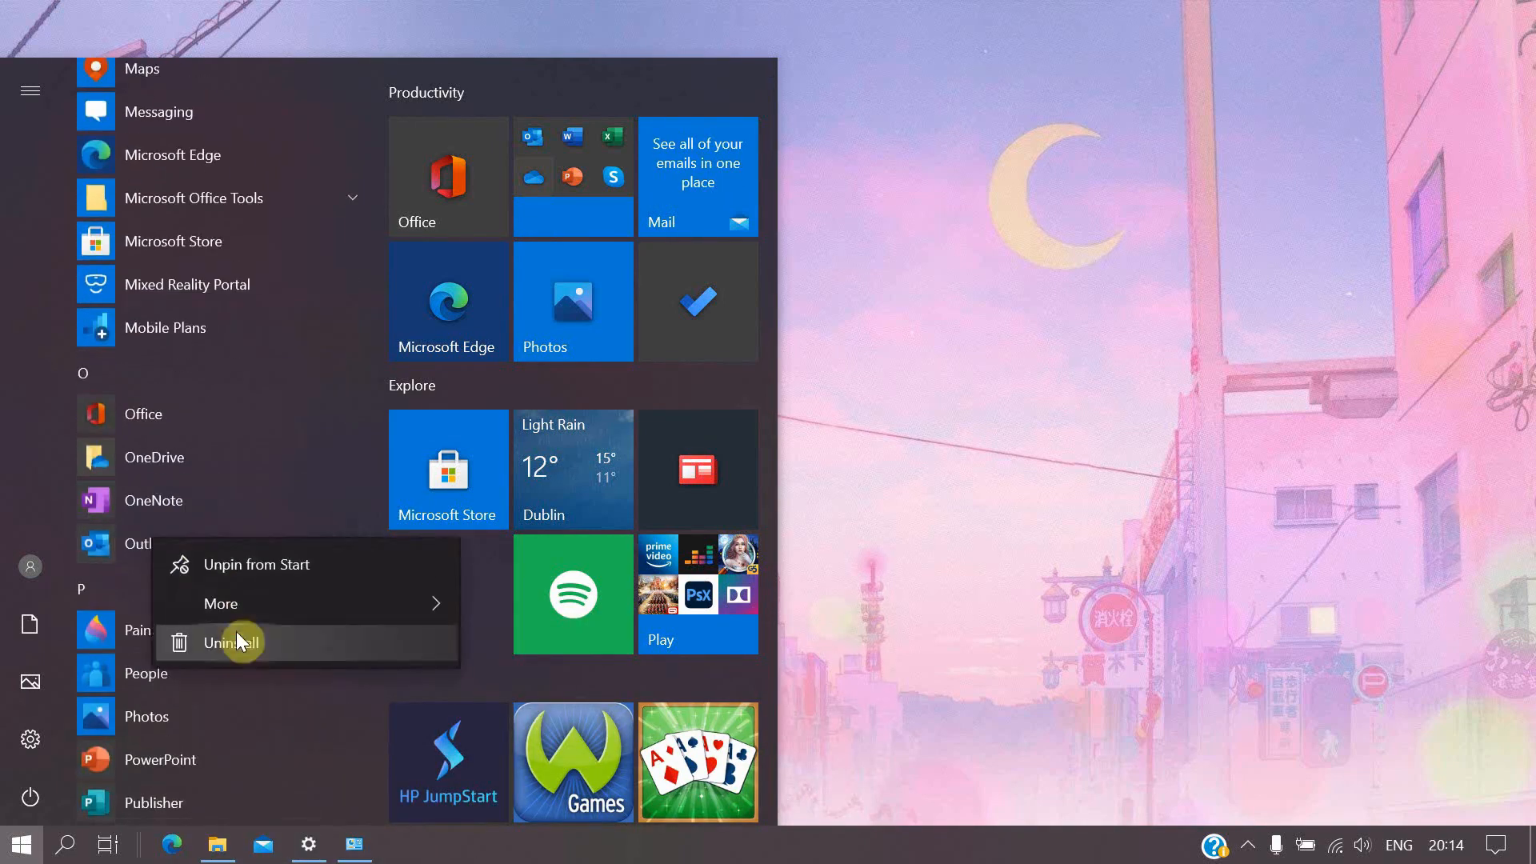
click(234, 642)
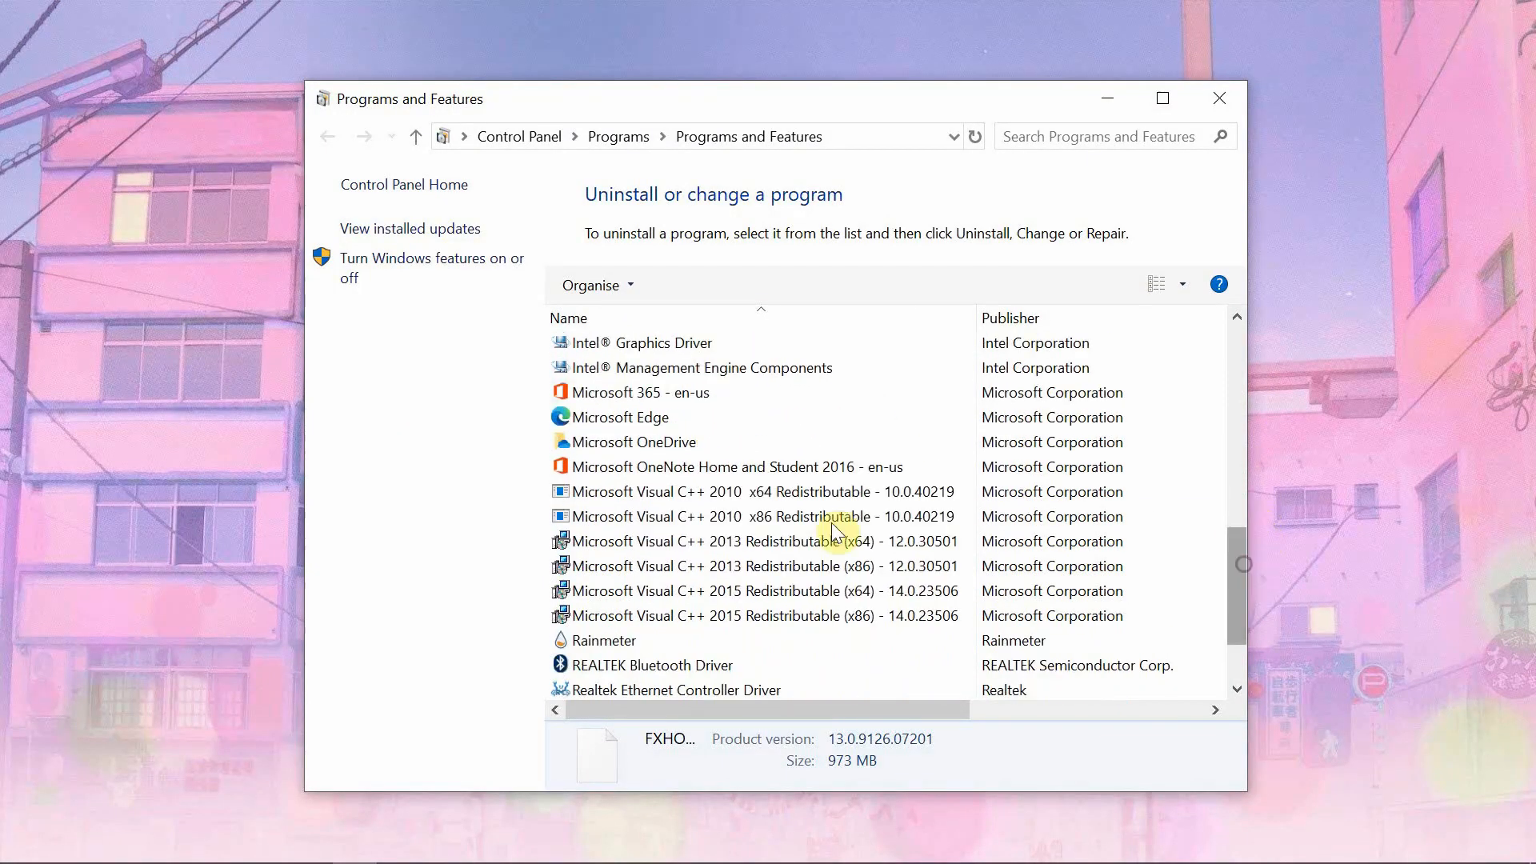
scroll(down, 3)
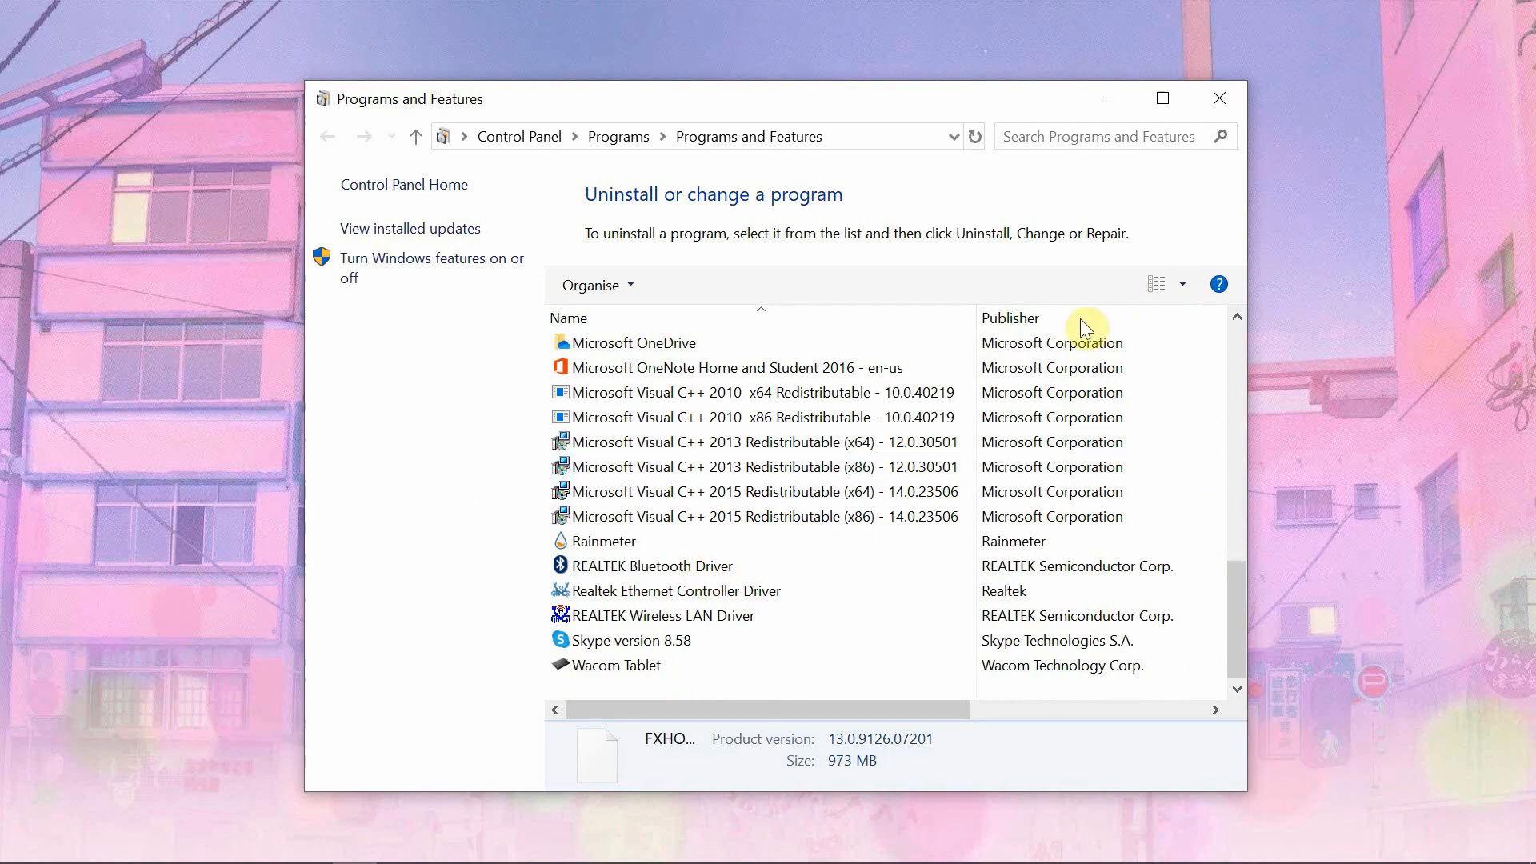
click(19, 843)
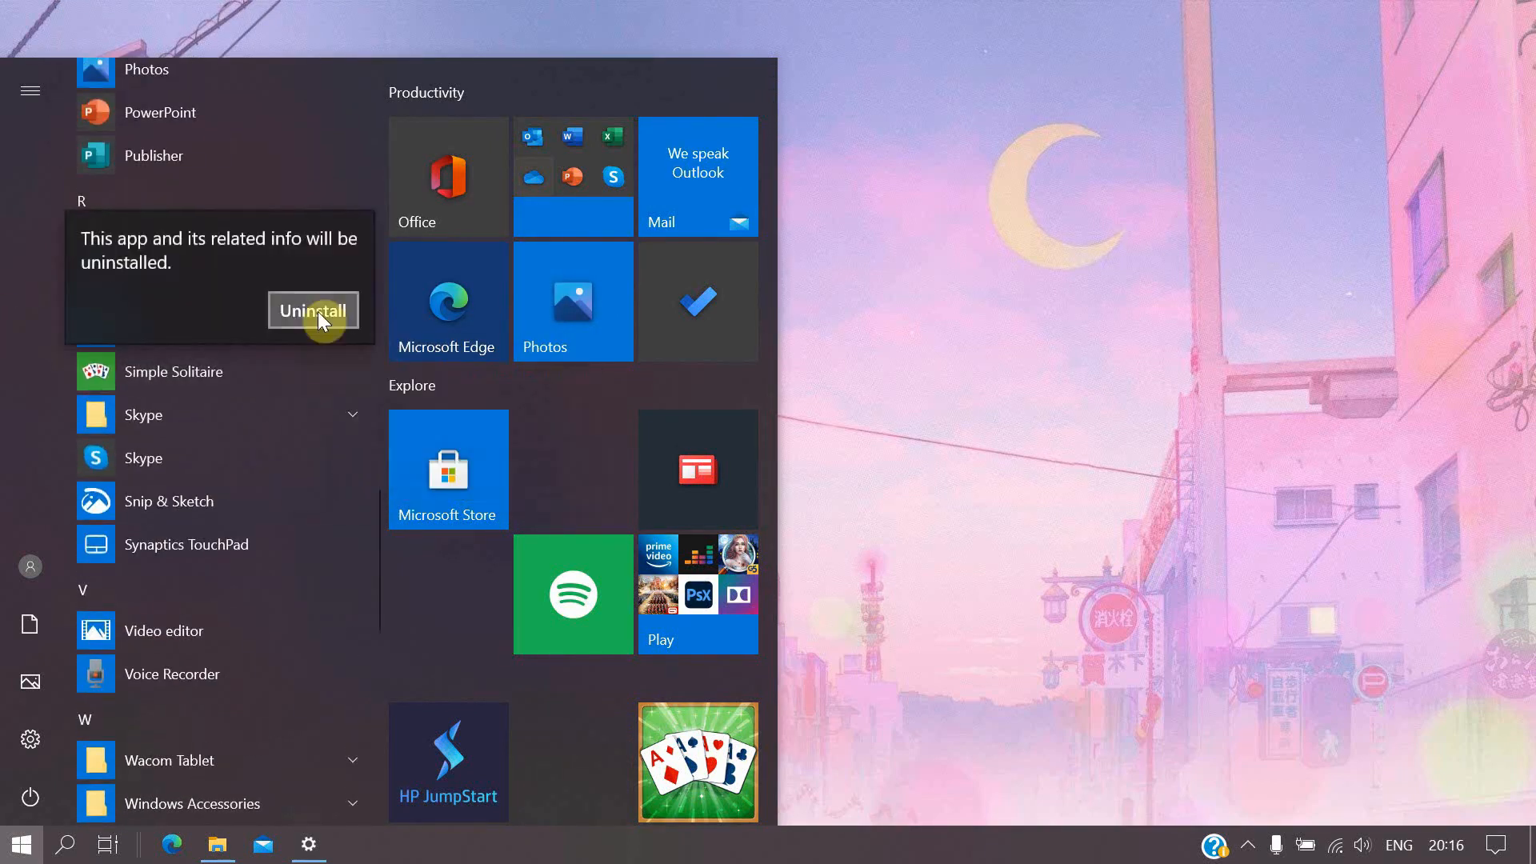
click(312, 311)
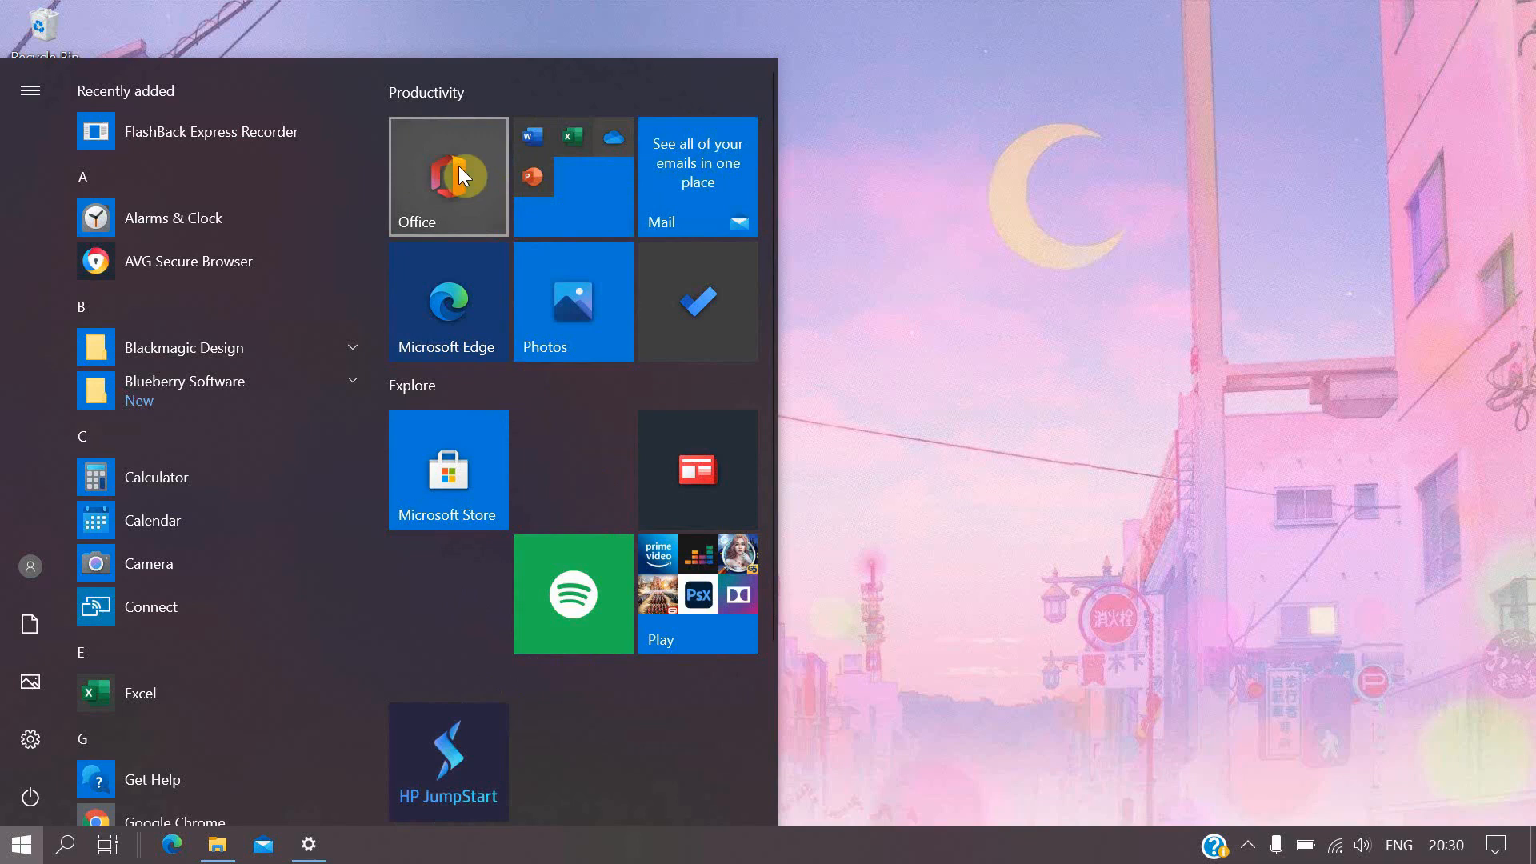
right_click(446, 176)
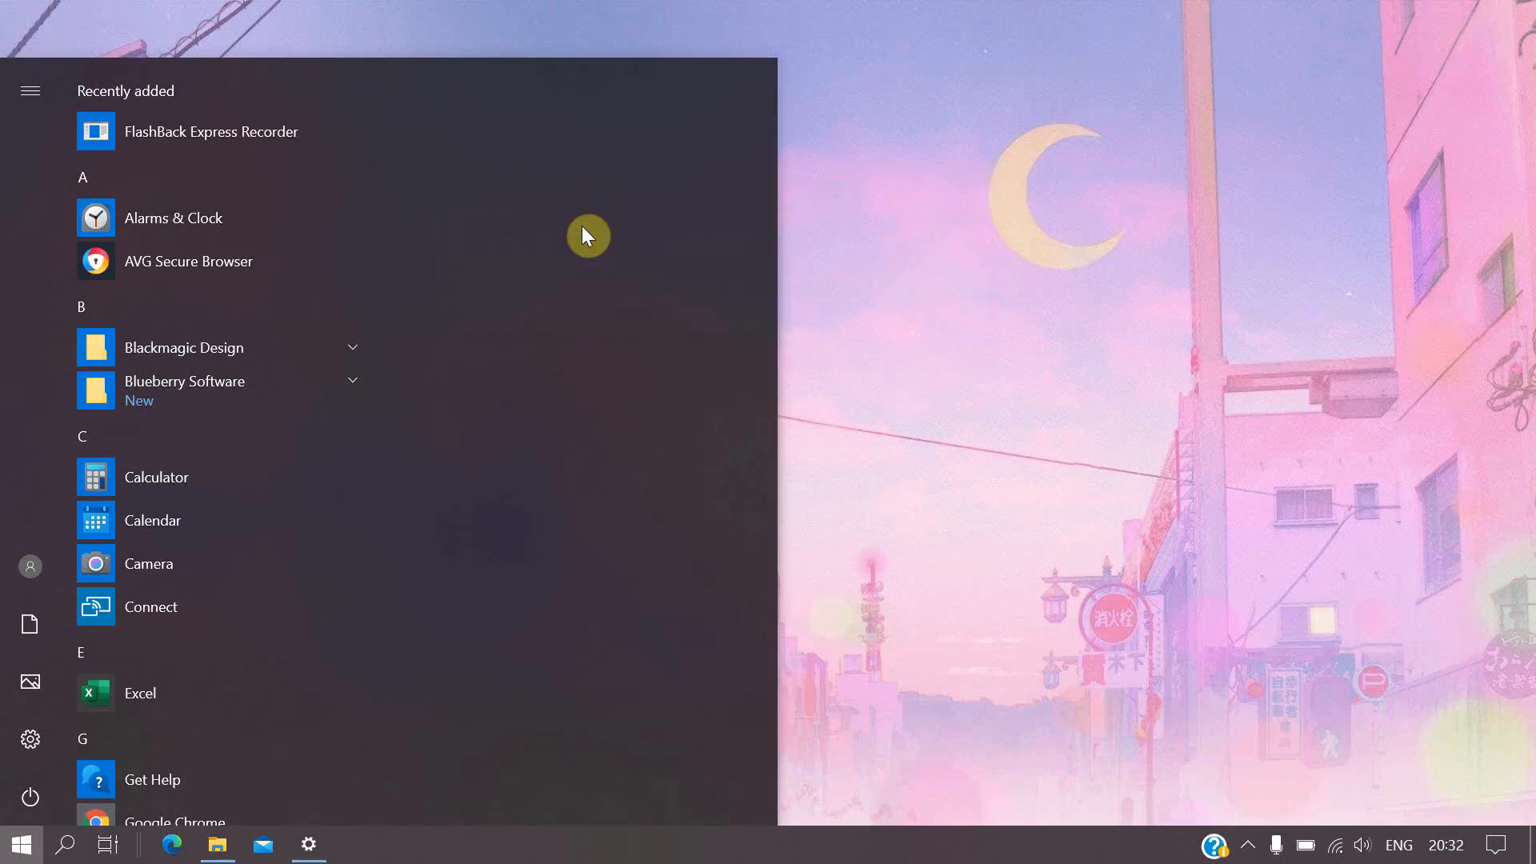
mouse_move(581, 251)
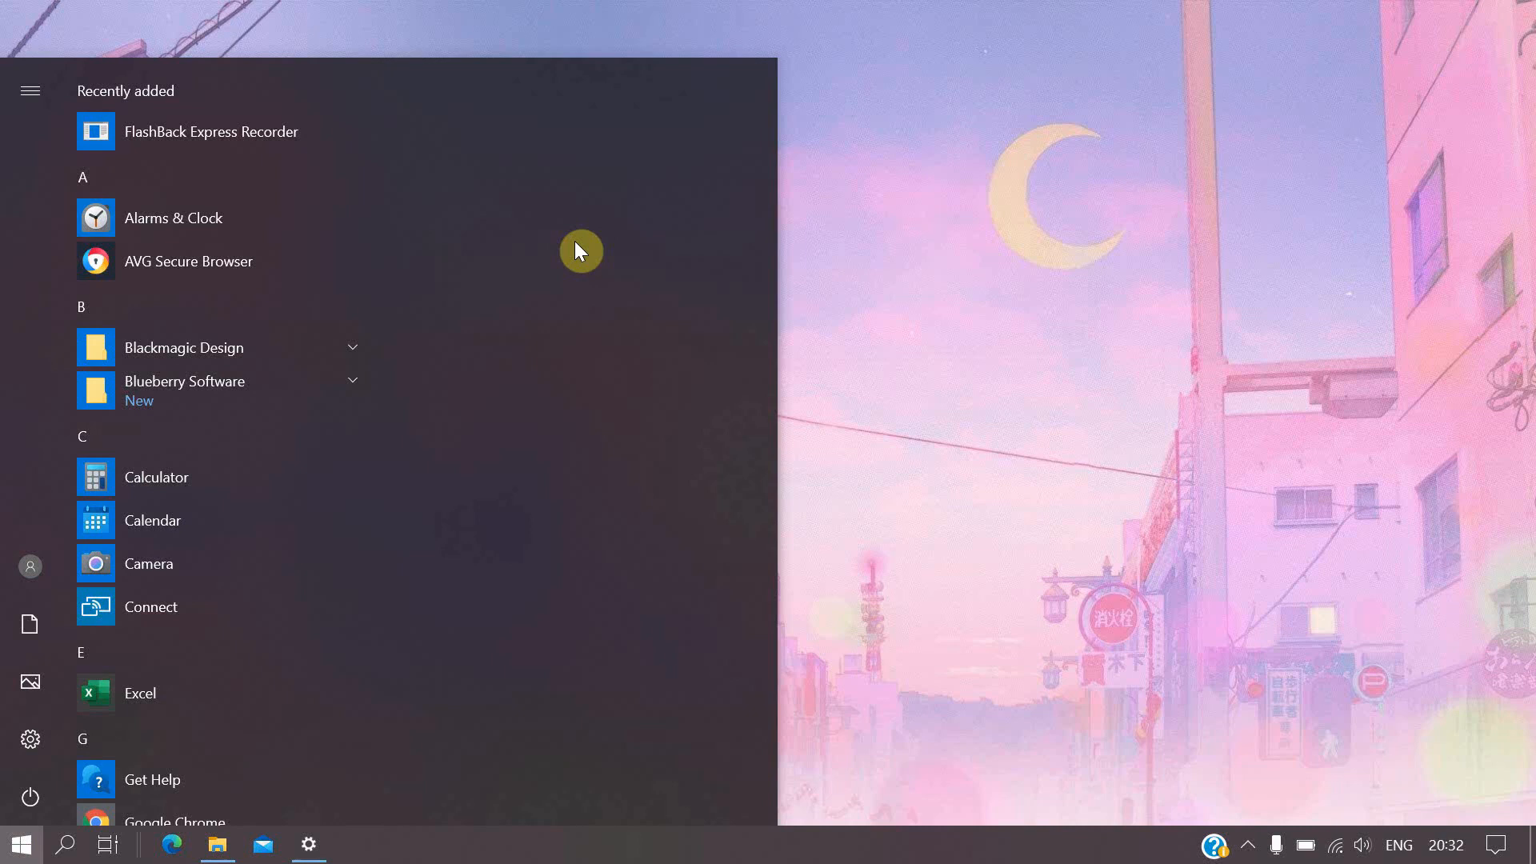
scroll(down, 3)
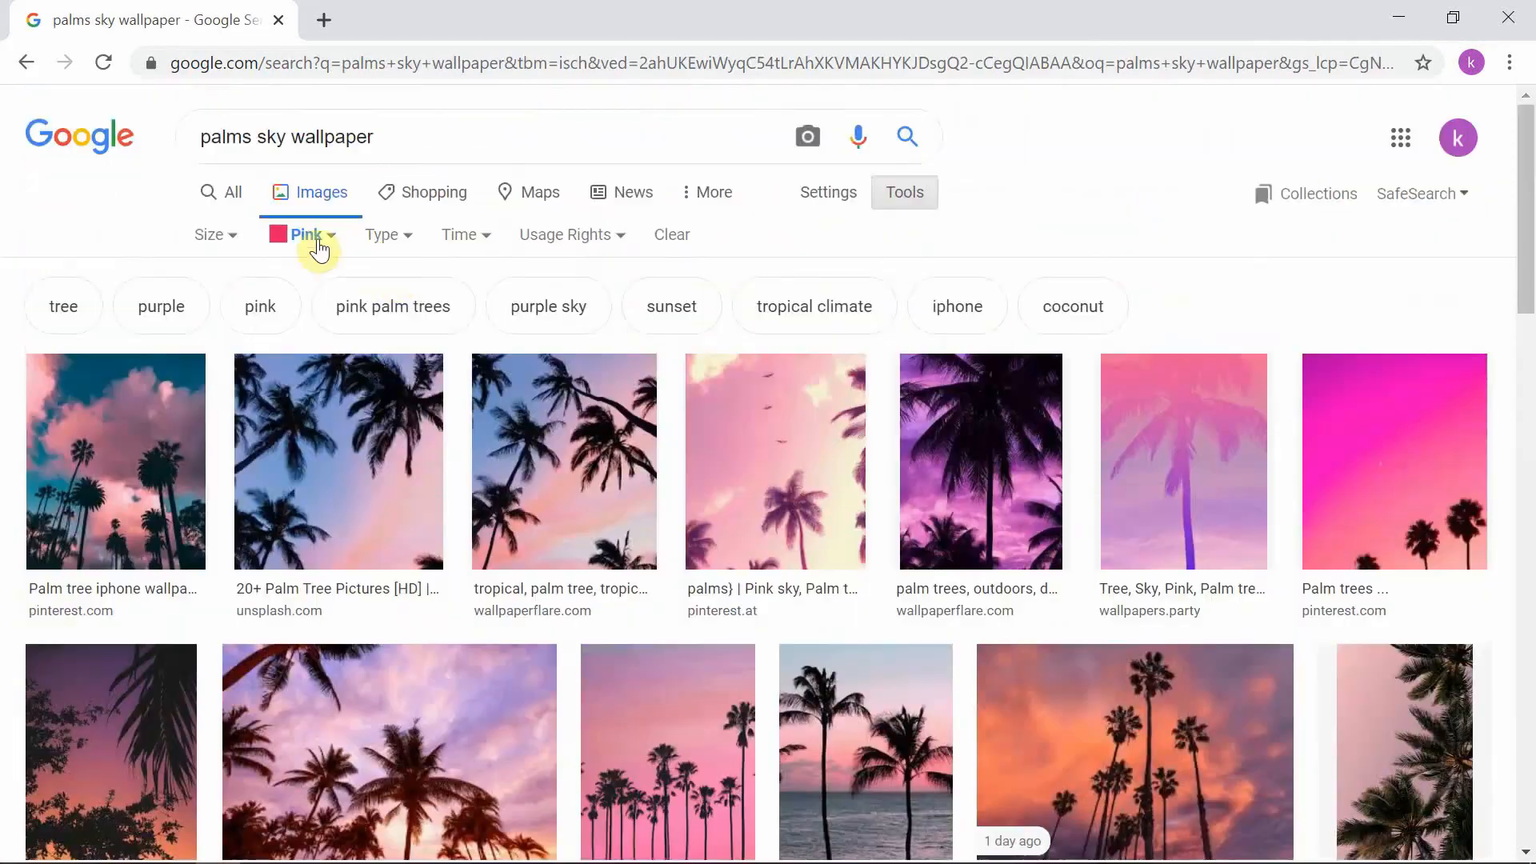
Step: Filter the palms sky wallpaper image results to Pink colour
click(1399, 18)
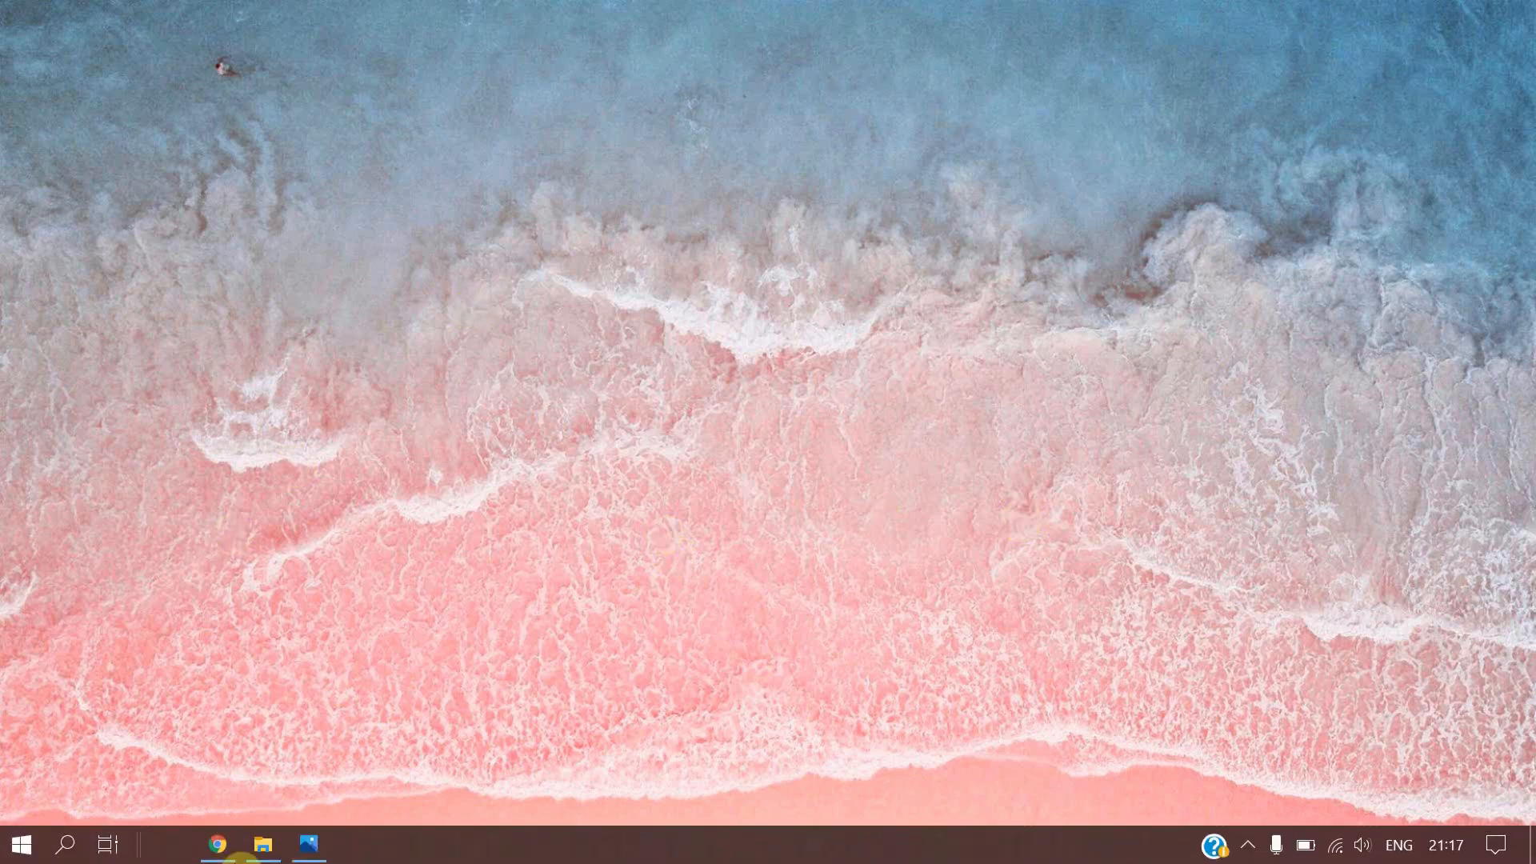
Step: Bring up the Start menu over the new pink beach wallpaper to reach Settings
click(20, 843)
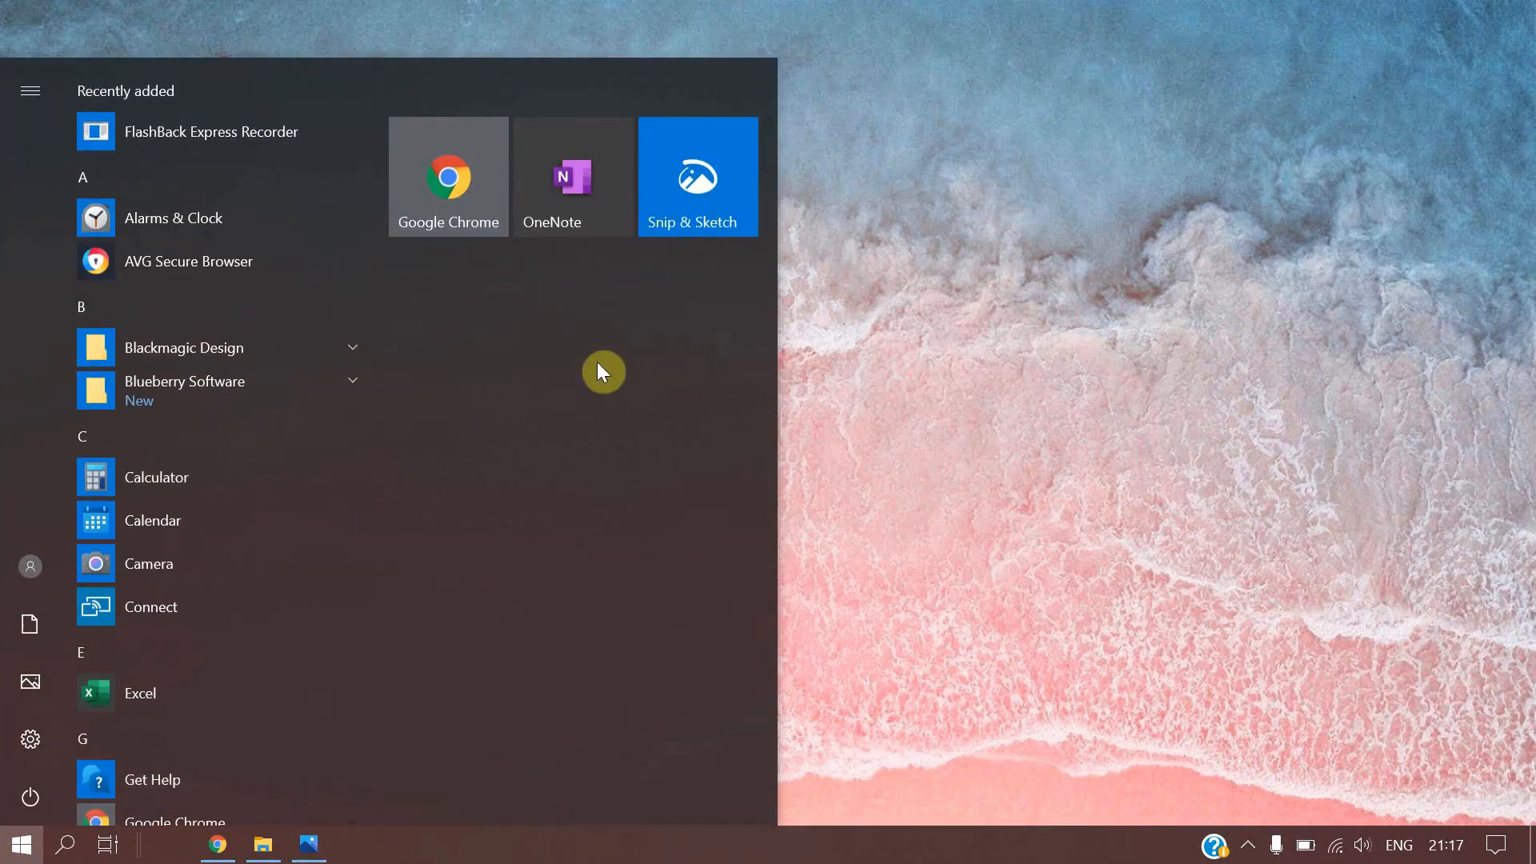
mouse_move(29, 734)
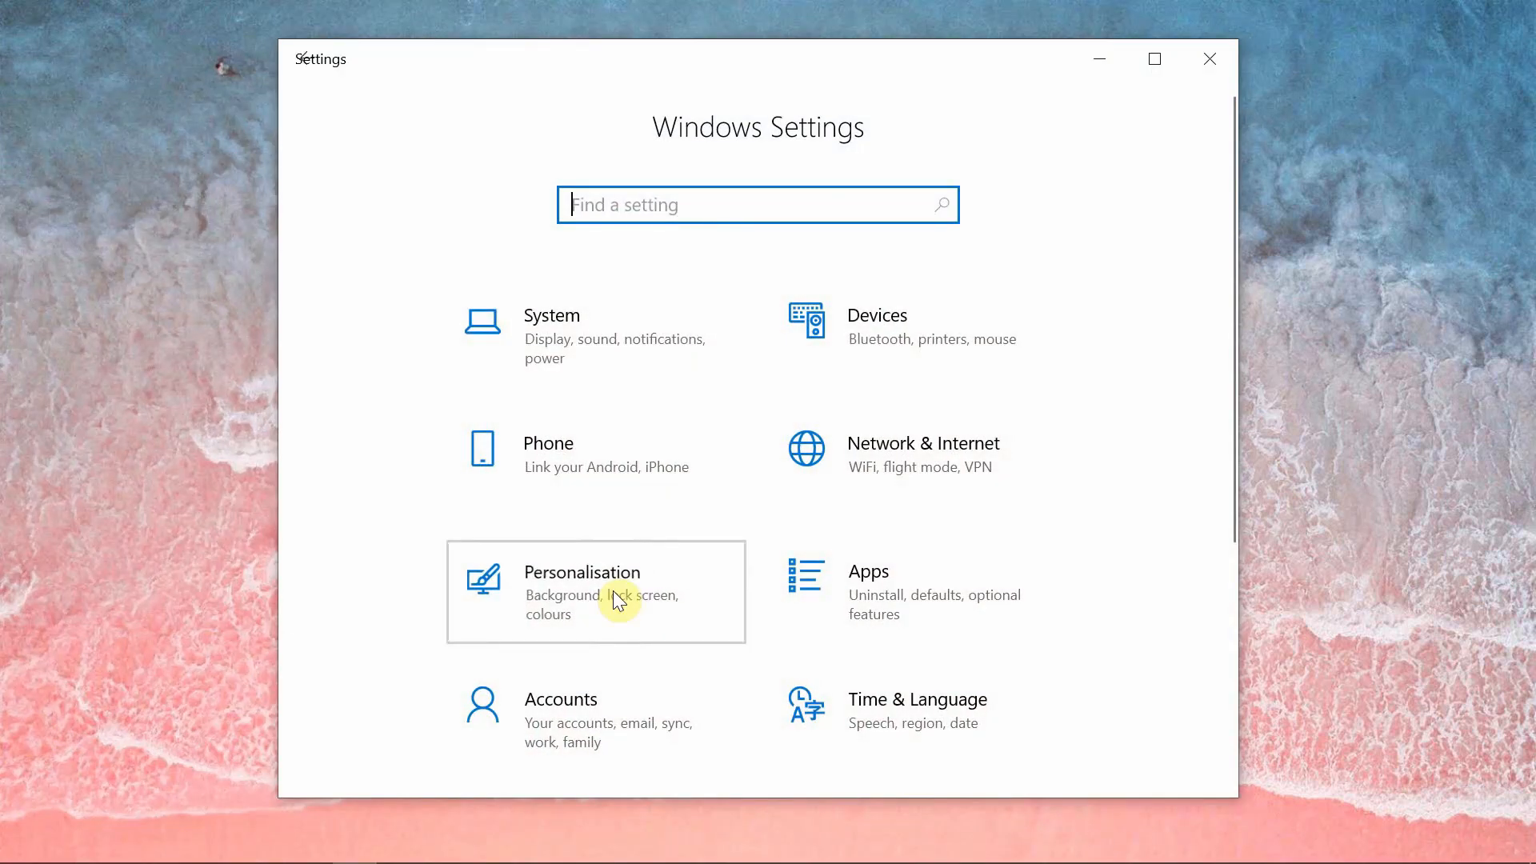
Step: Set the default Windows mode to Light in Personalisation > Colours
click(595, 592)
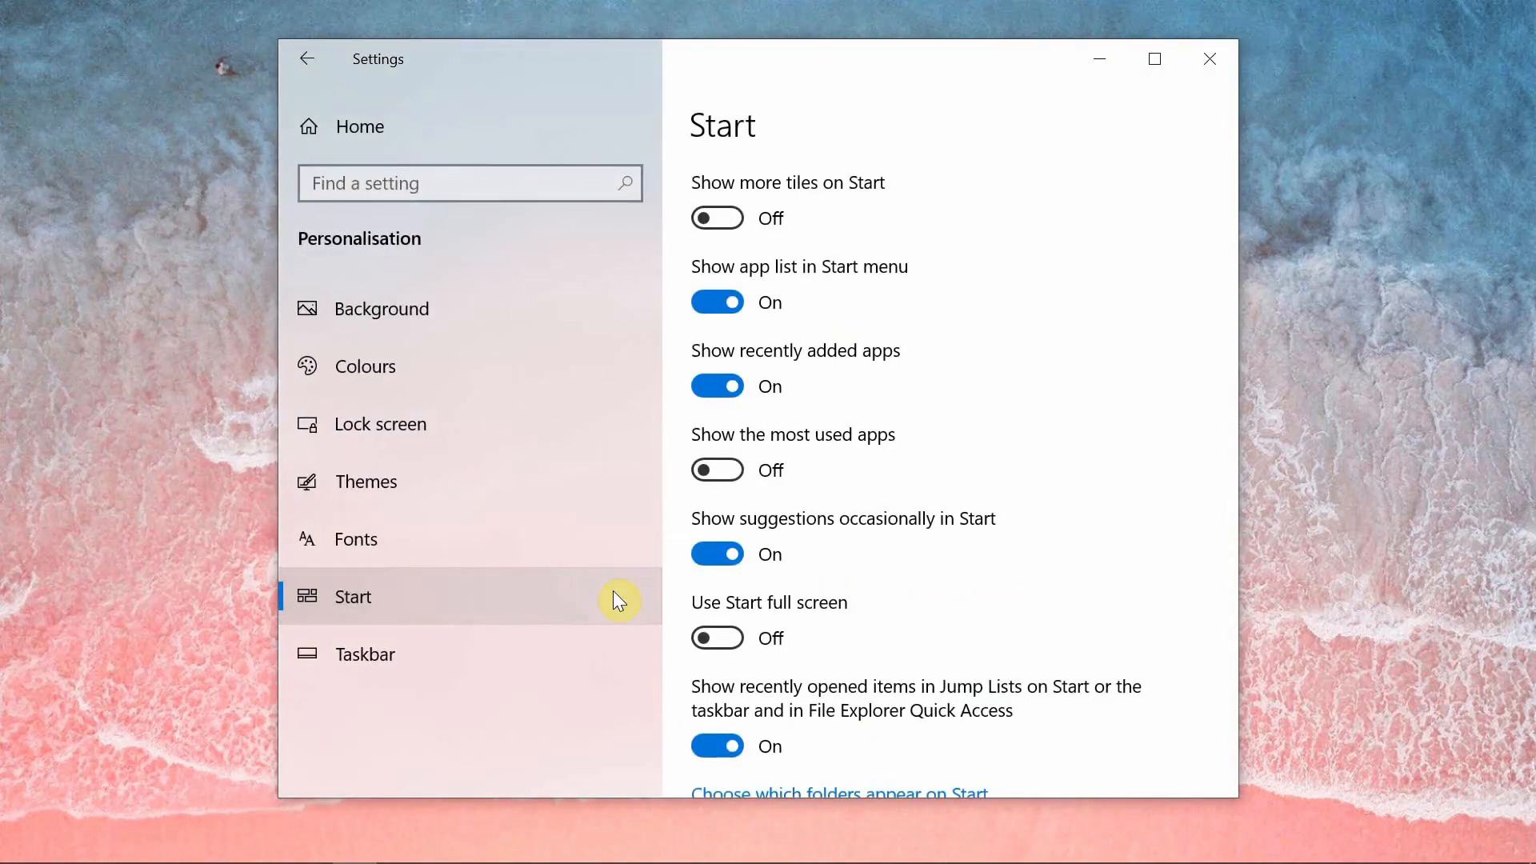
scroll(down, 3)
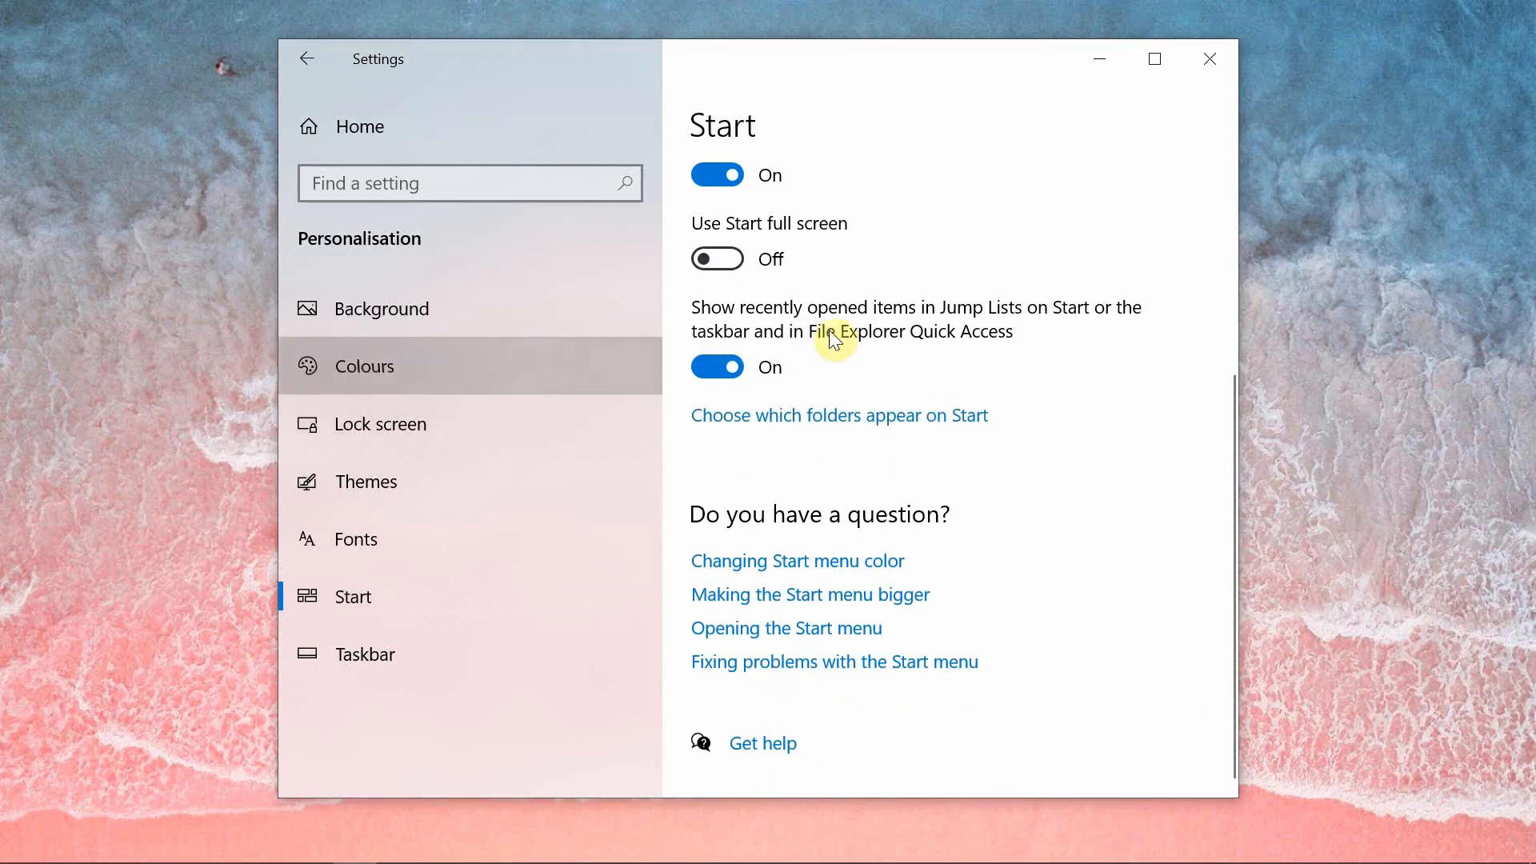
click(364, 365)
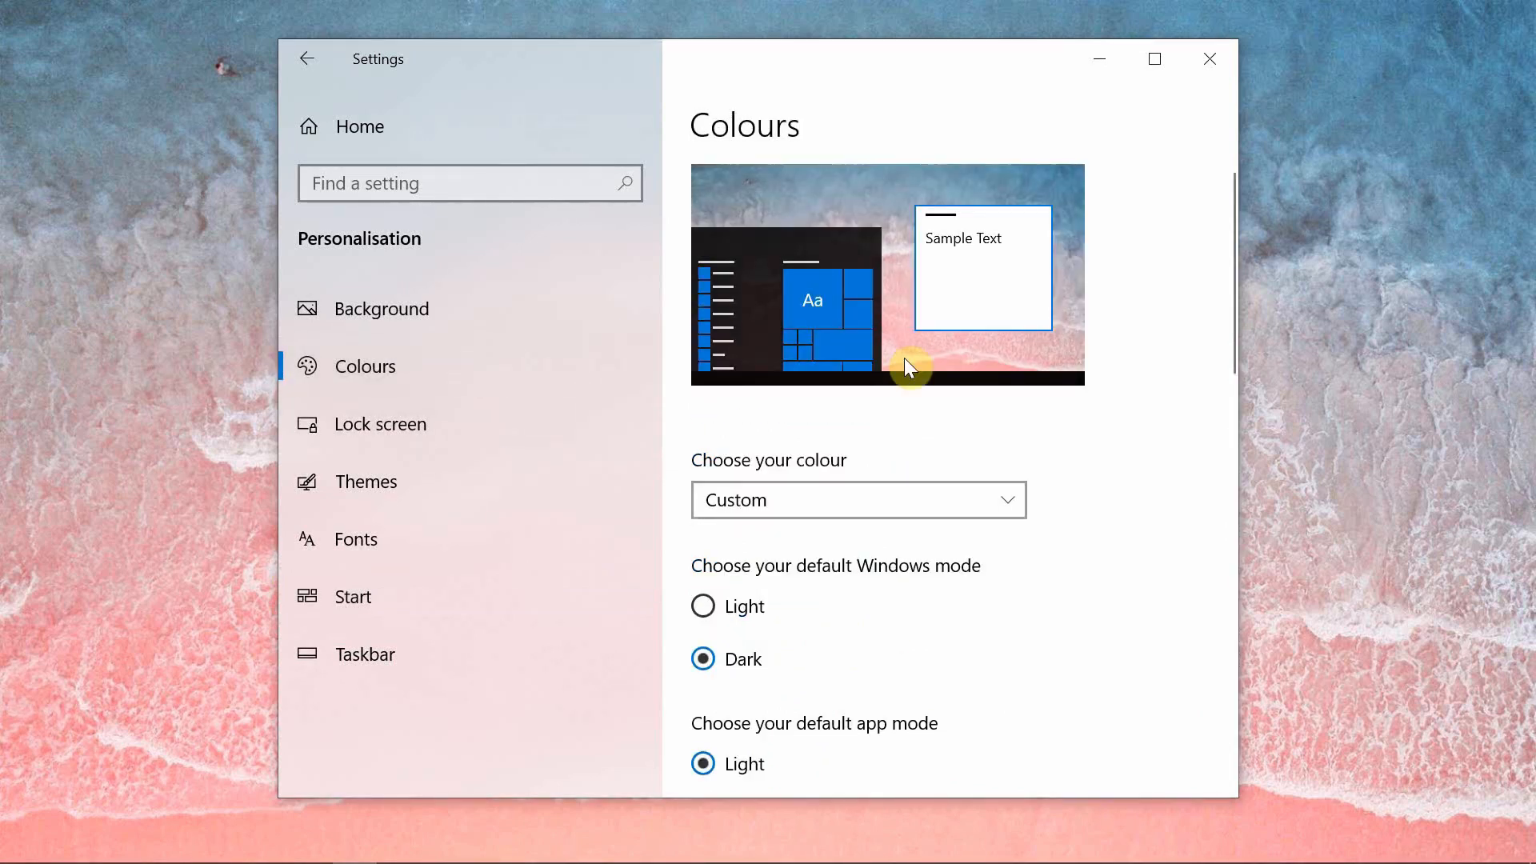
mouse_move(936, 461)
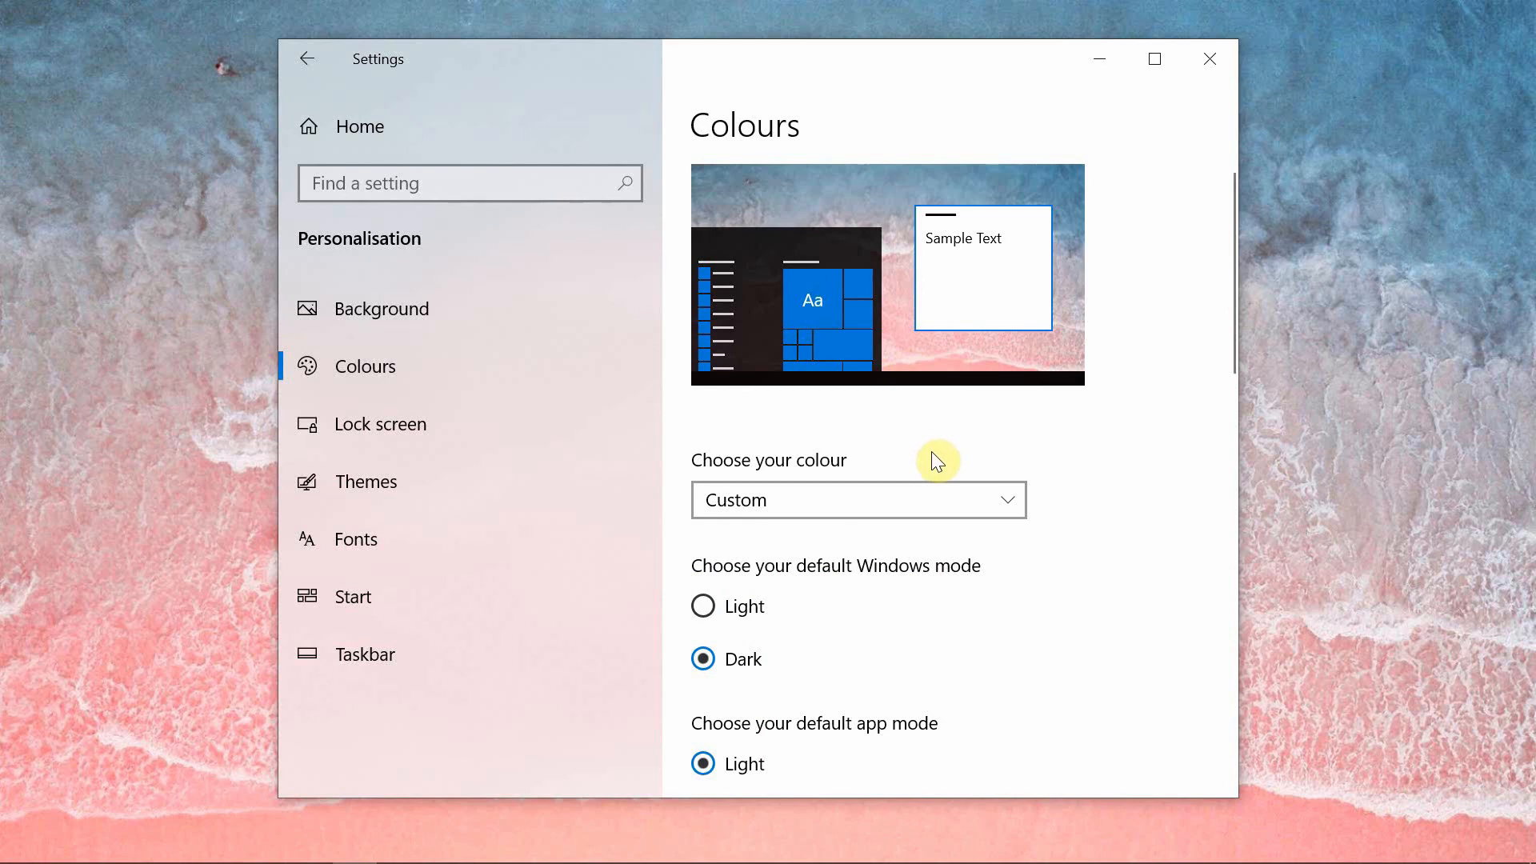
scroll(down, 3)
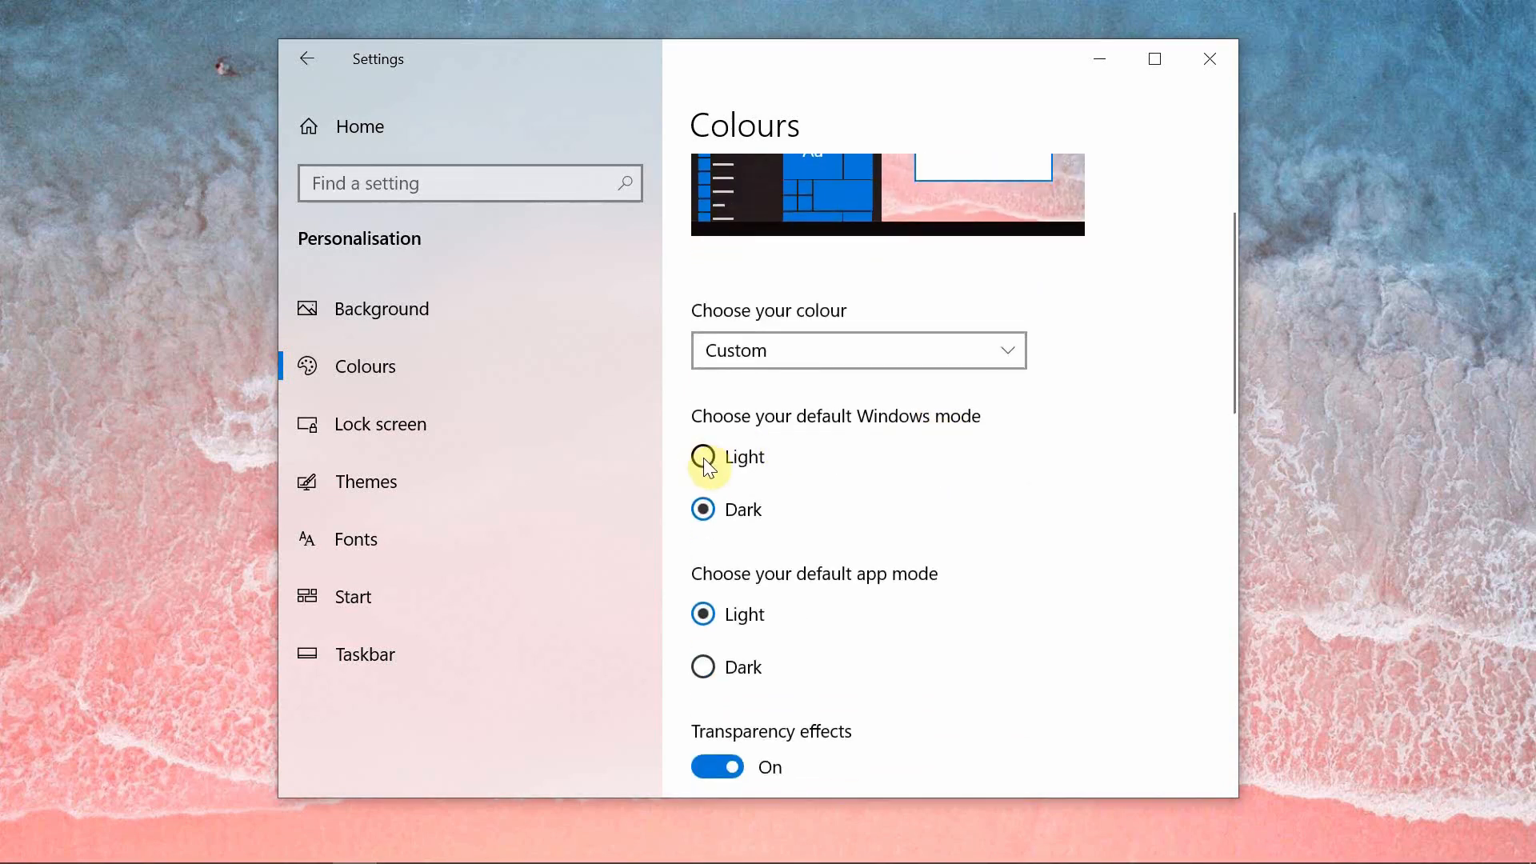
click(705, 456)
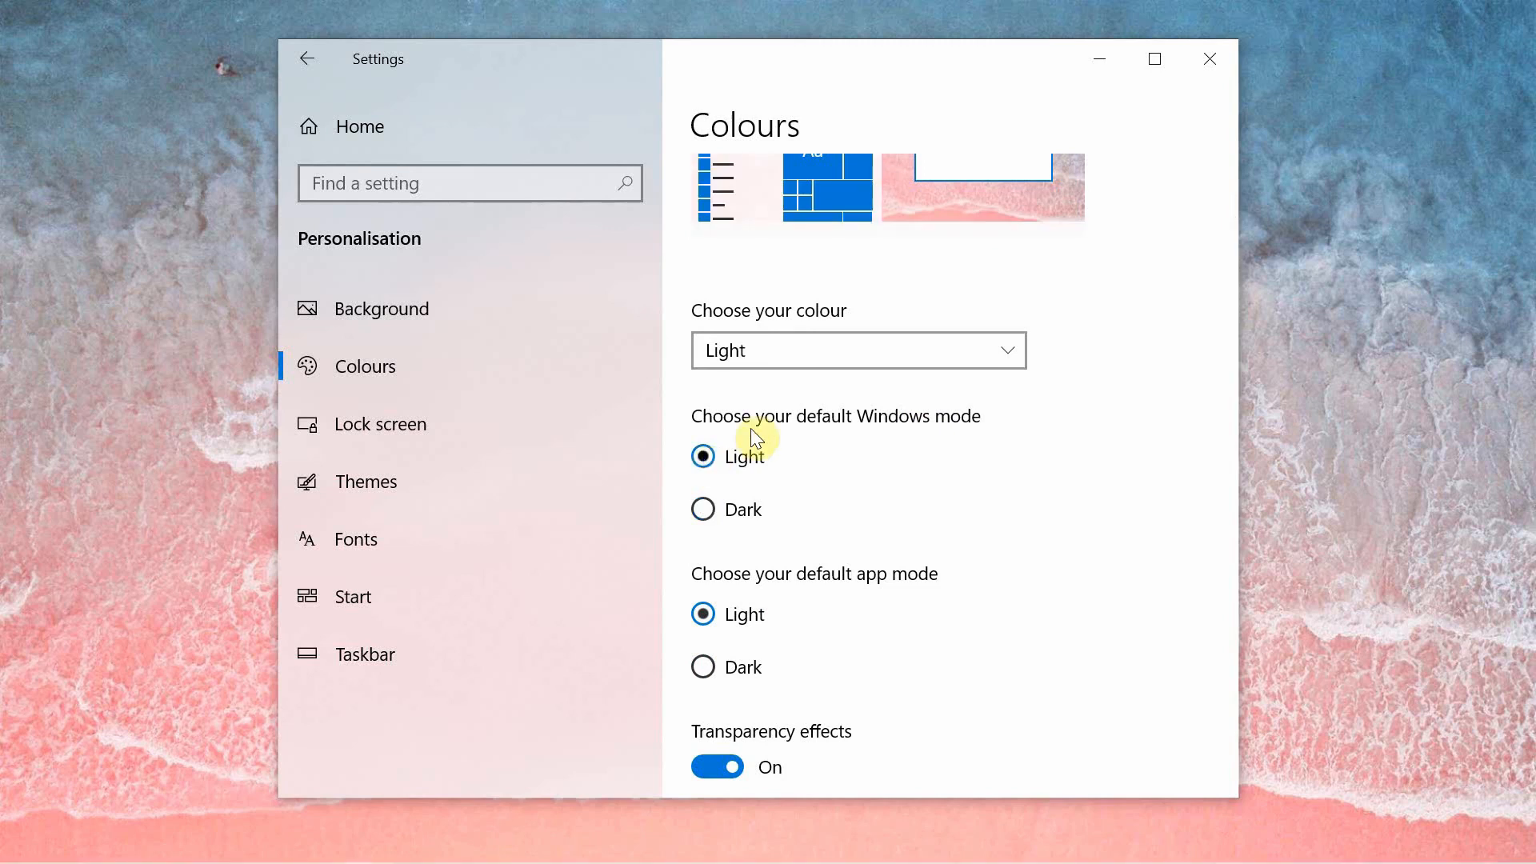
Step: Scroll to the accent colours and start a Custom colour selection
scroll(down, 3)
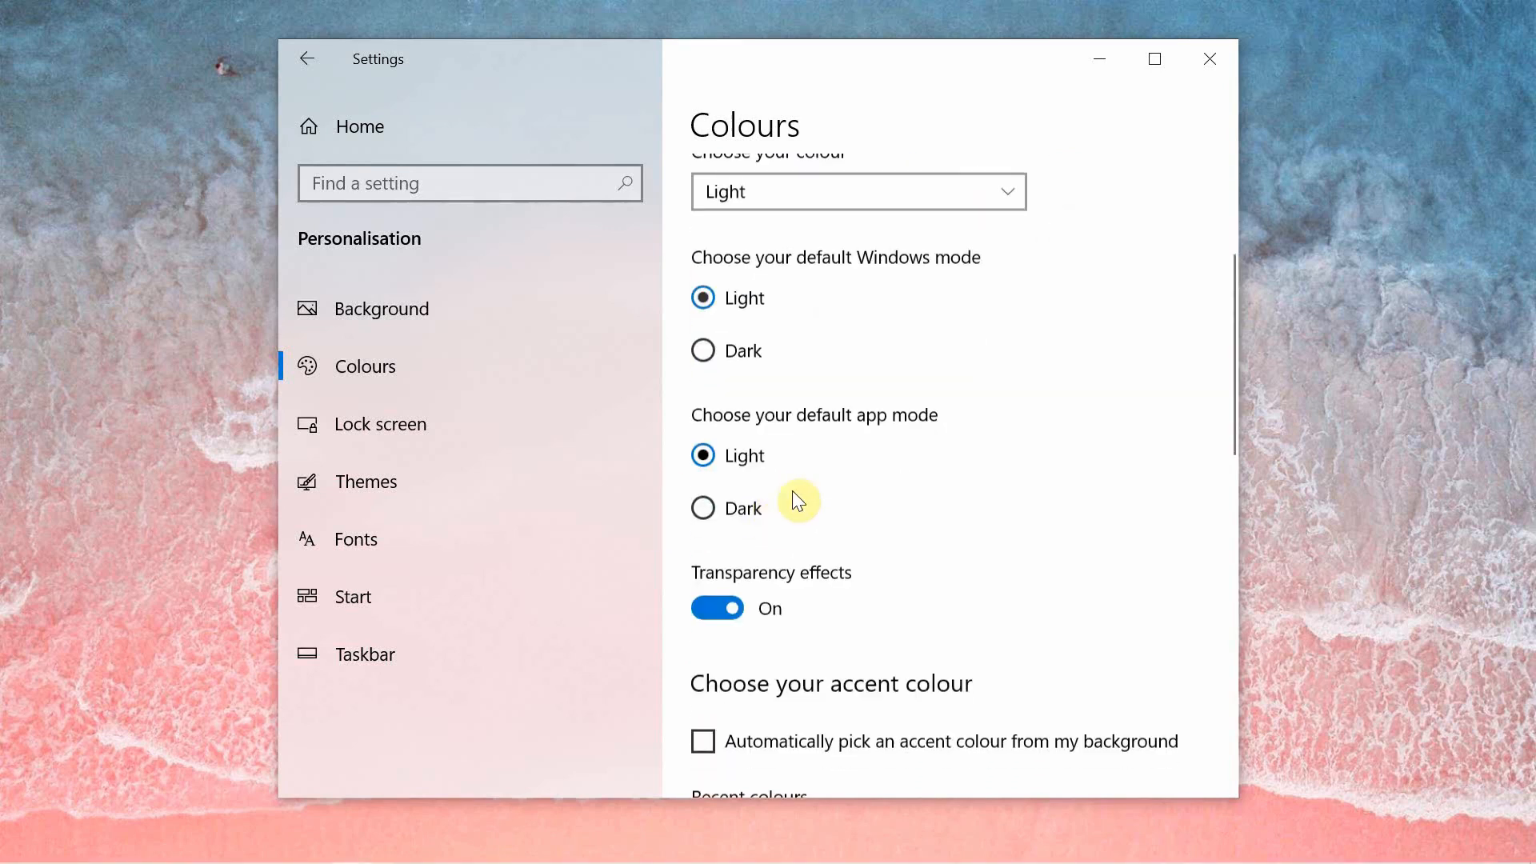
mouse_move(721, 441)
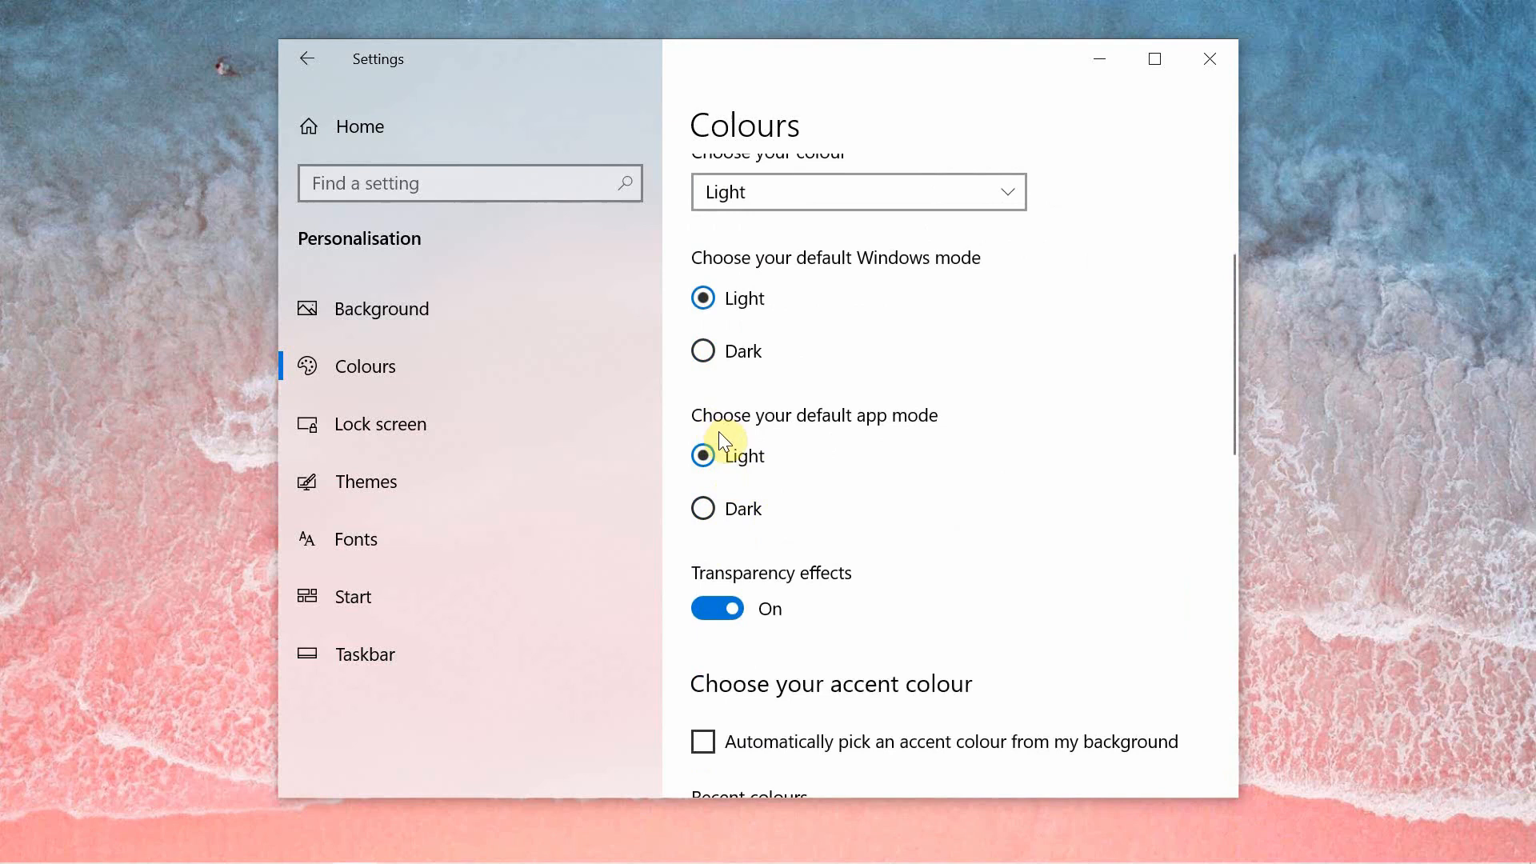
scroll(down, 3)
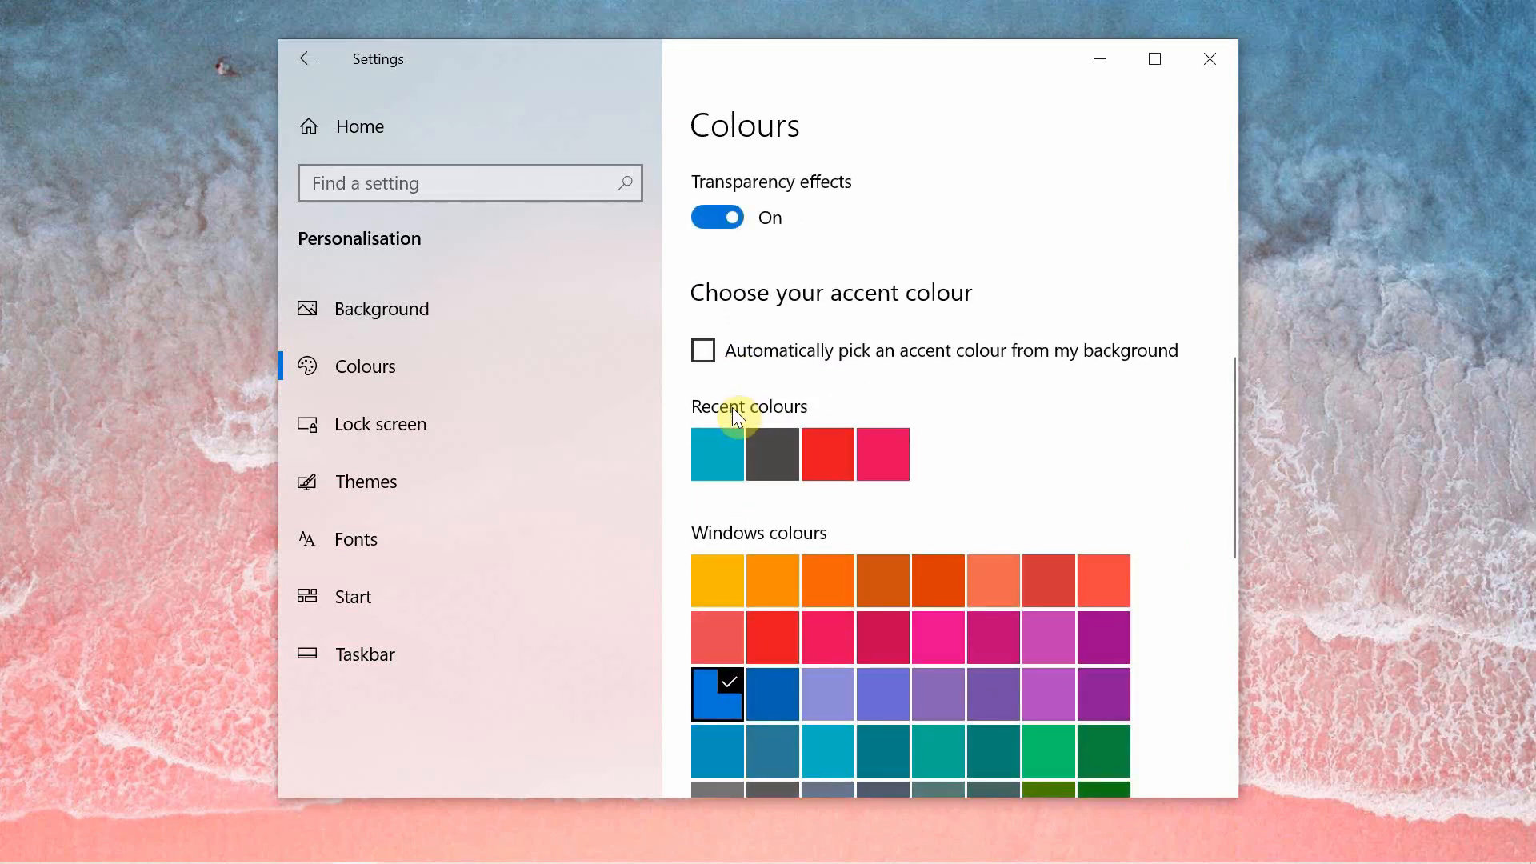
scroll(down, 3)
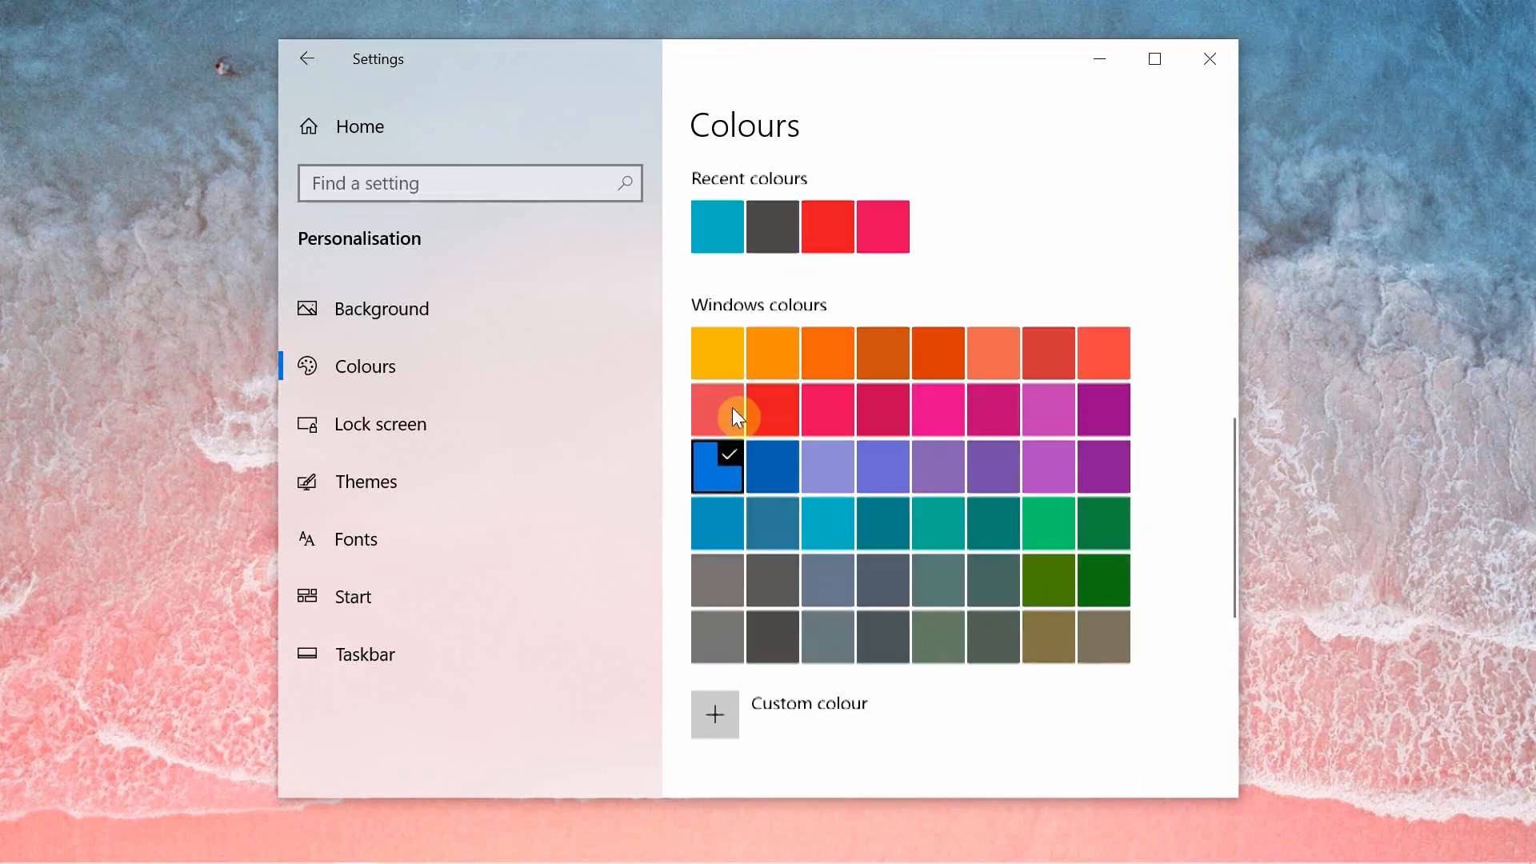
click(714, 714)
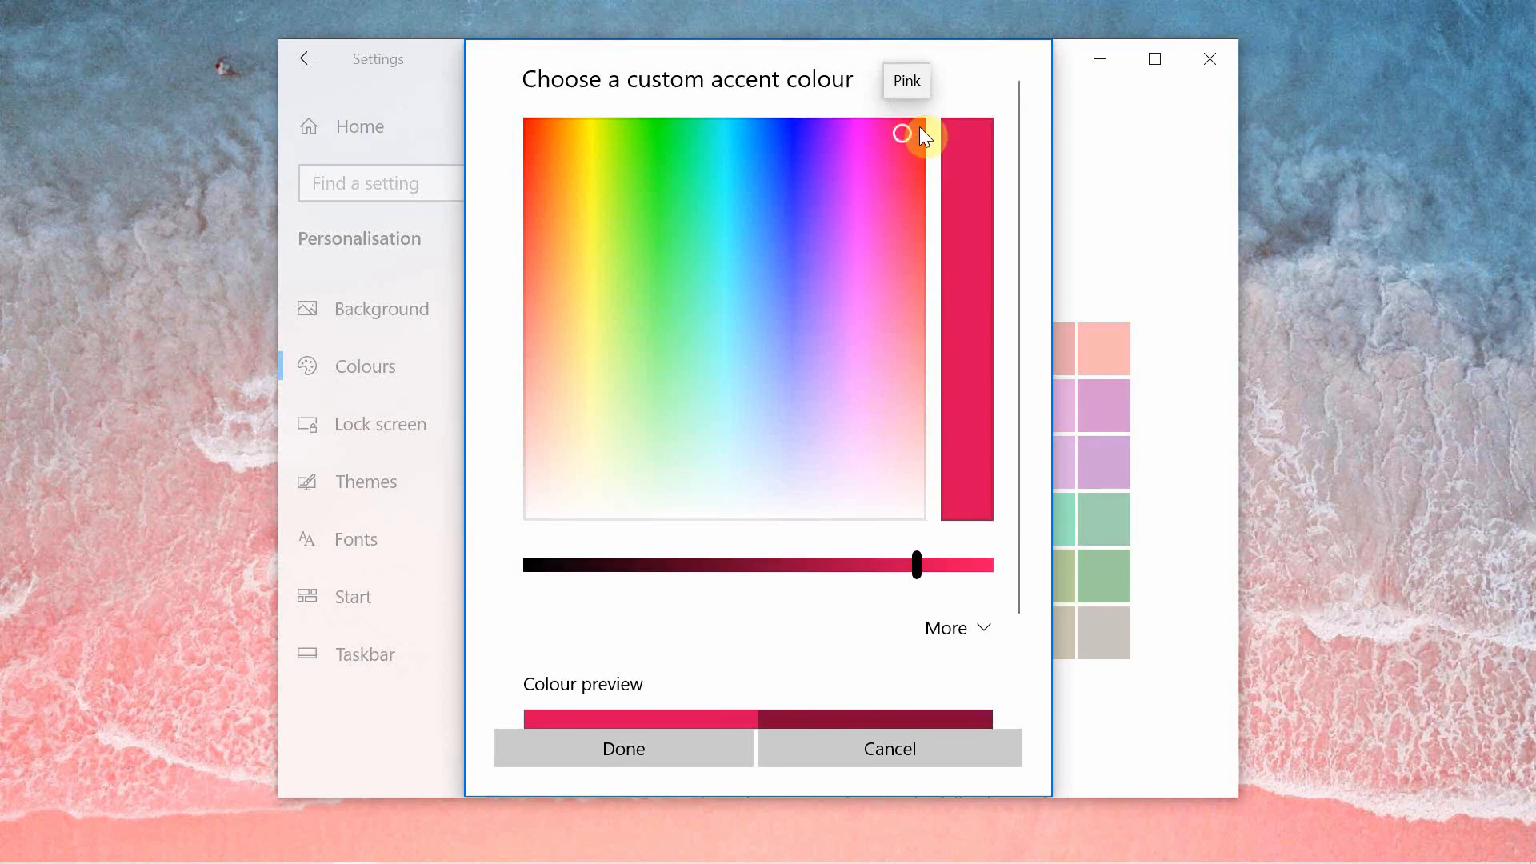
Step: Pick a pale rose-salmon accent at full brightness after trying pink and turquoise shades
drag(901, 134, 804, 117)
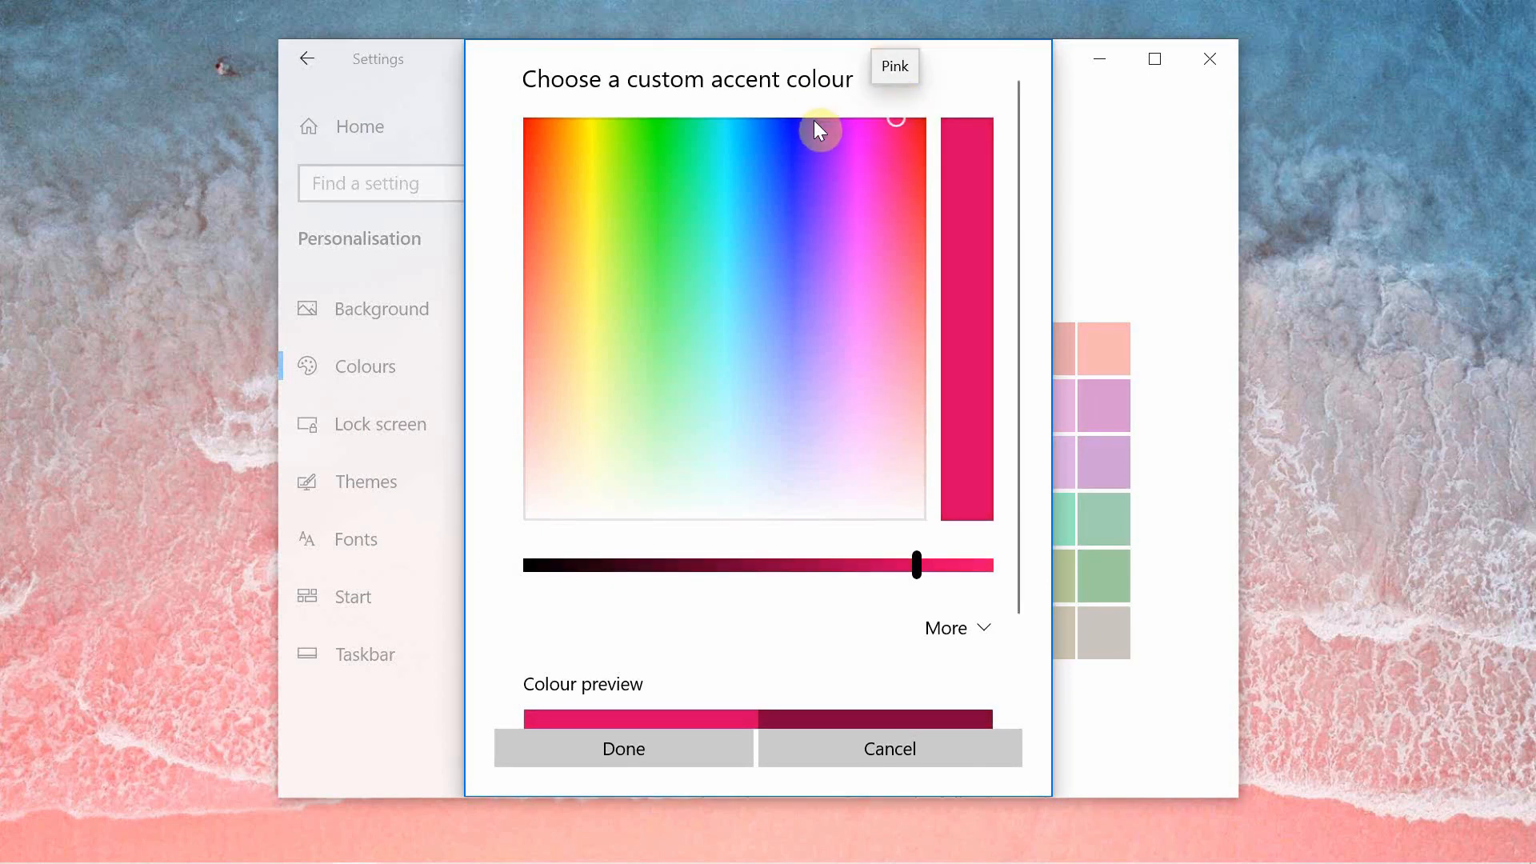
drag(916, 565, 936, 565)
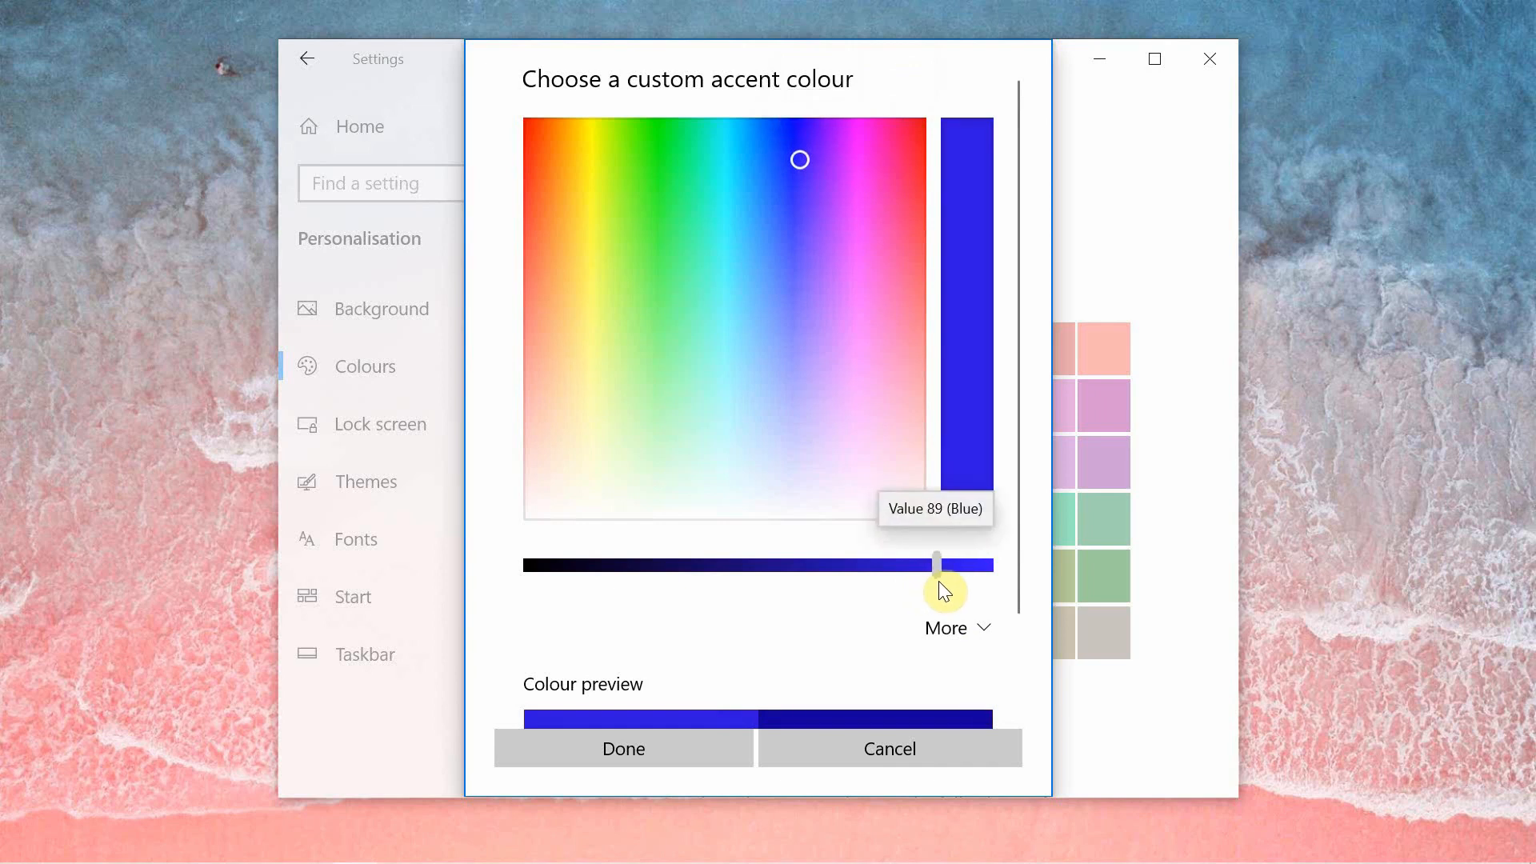
drag(936, 563, 987, 563)
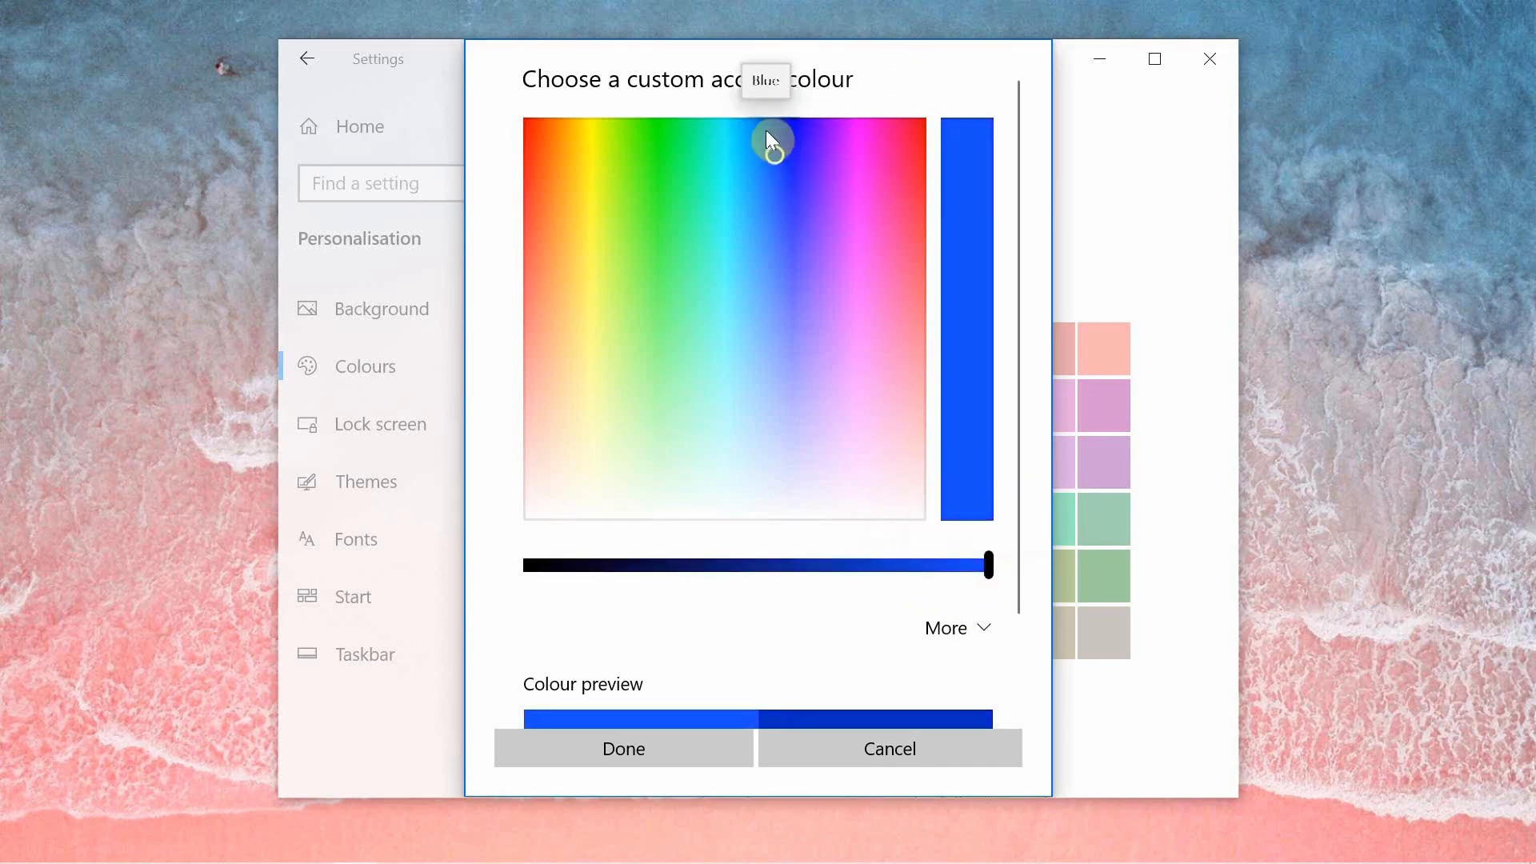
click(749, 124)
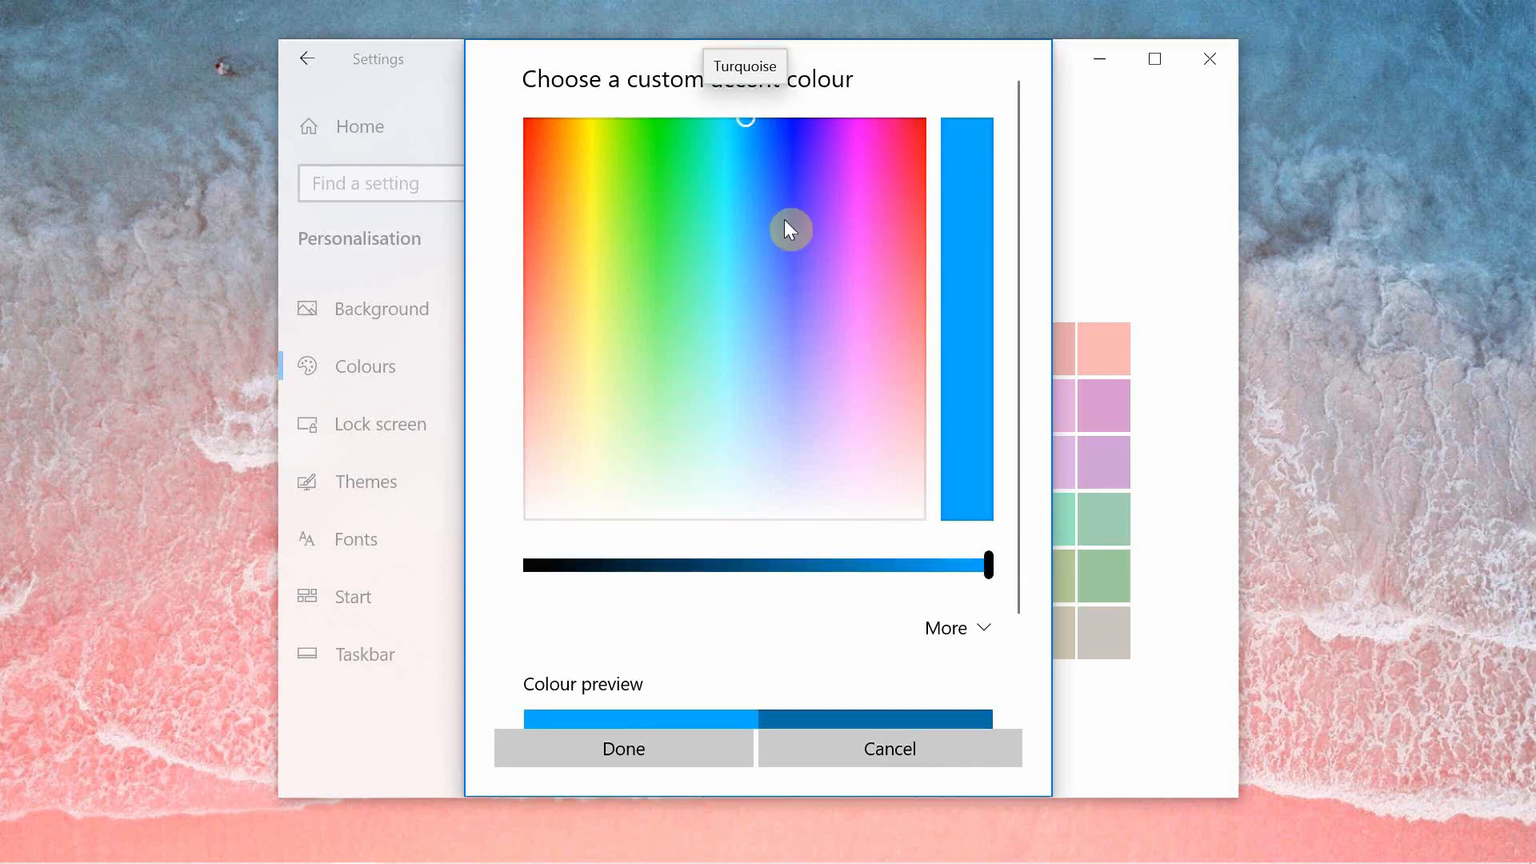
mouse_move(766, 299)
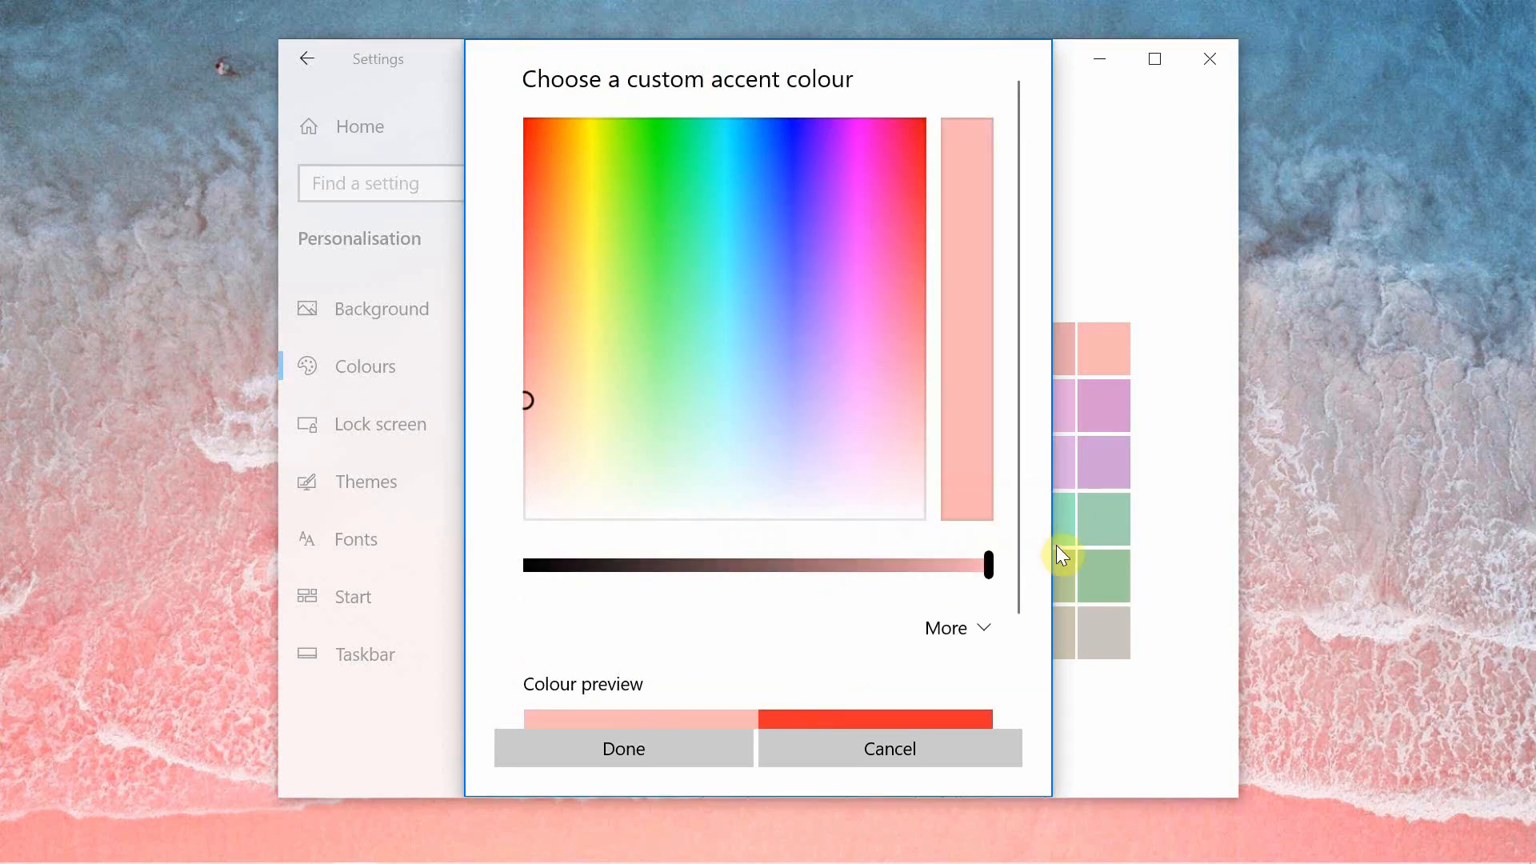
mouse_move(530, 413)
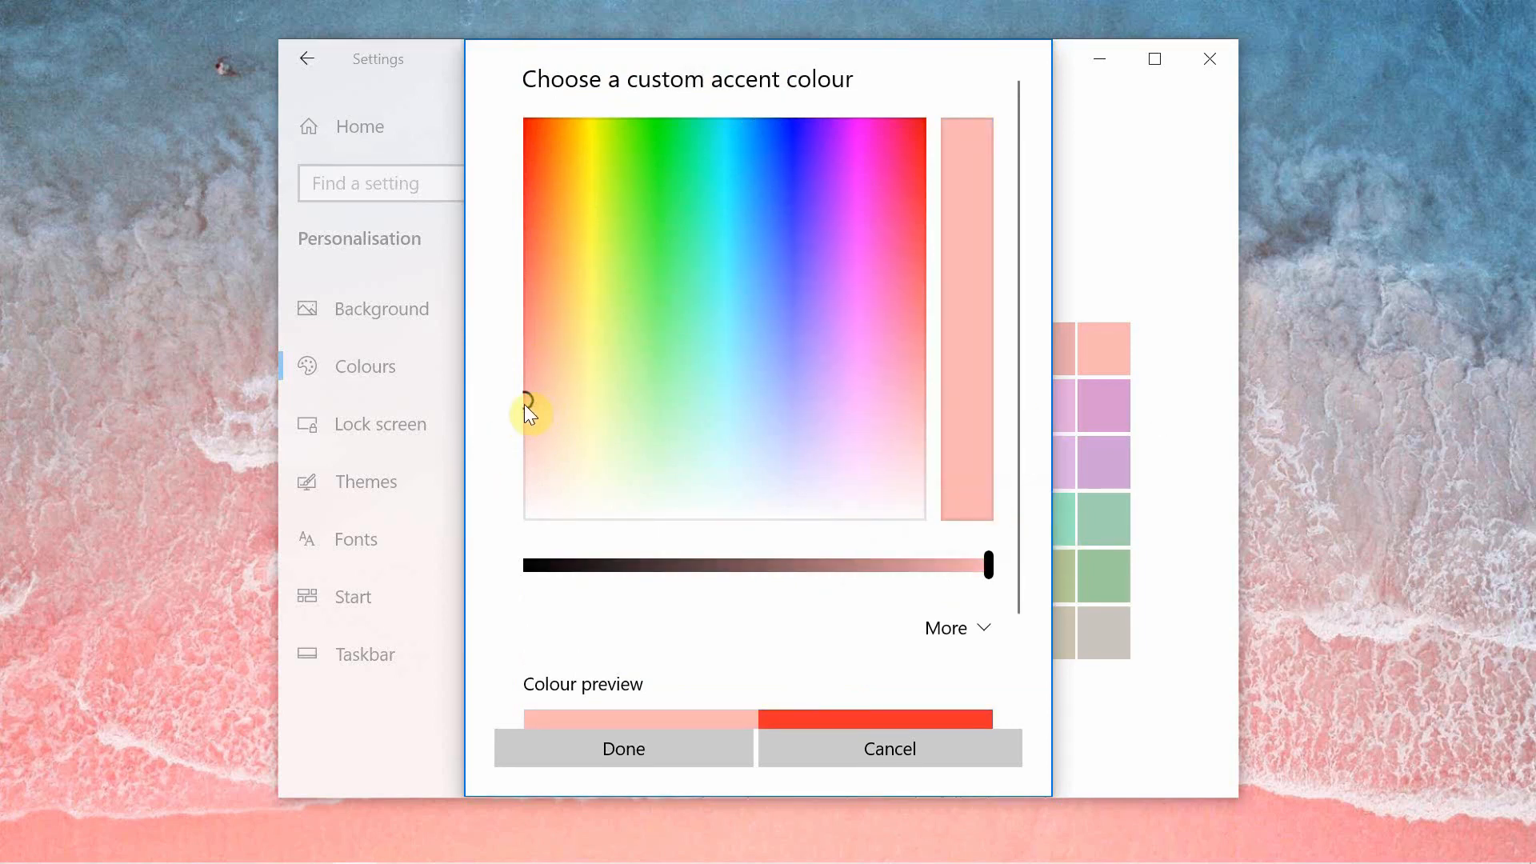
mouse_move(530, 411)
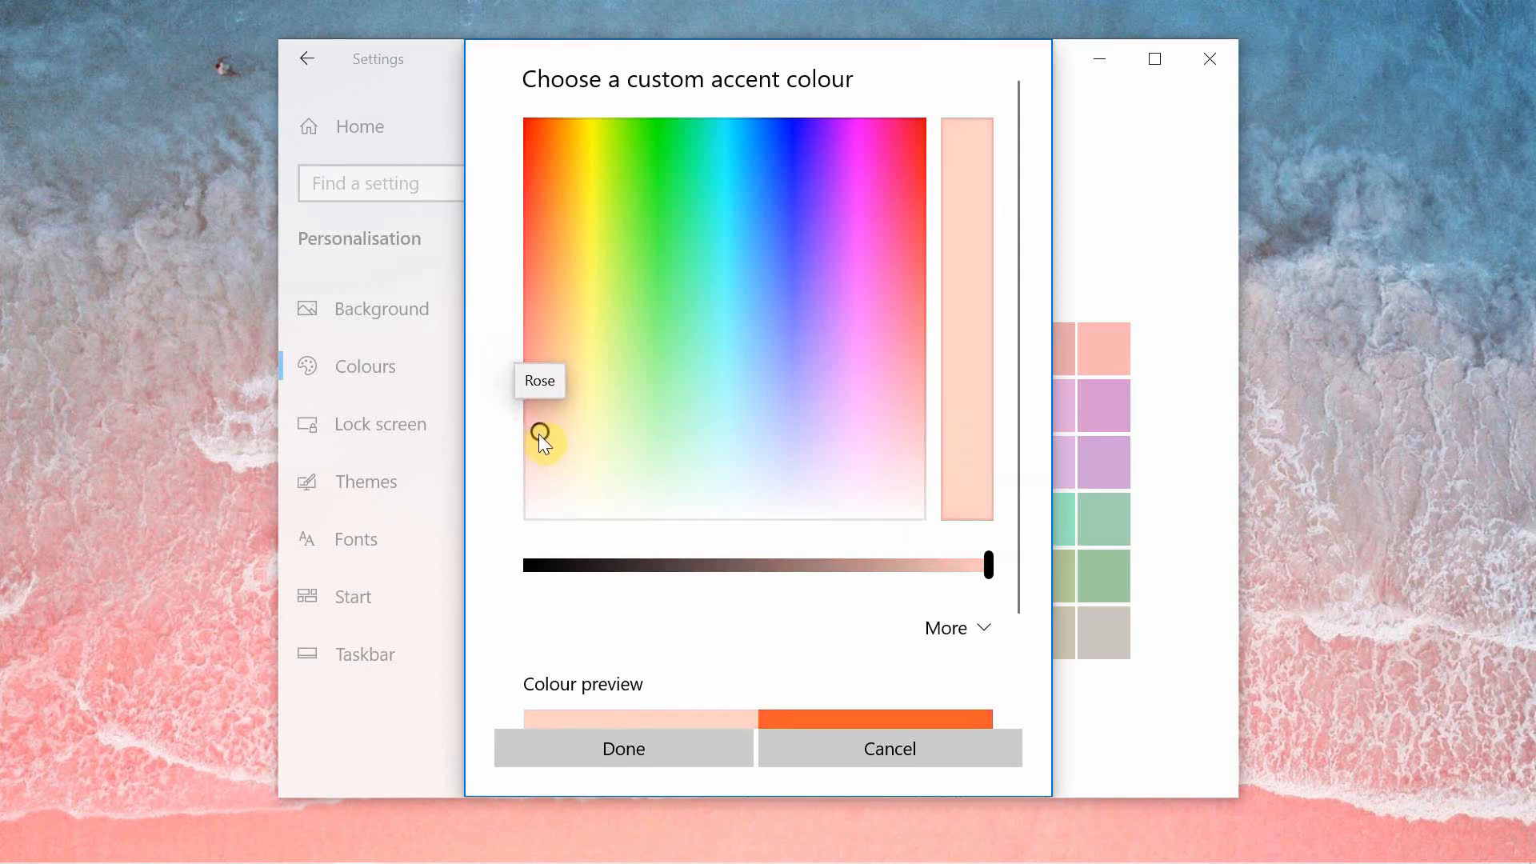
click(19, 845)
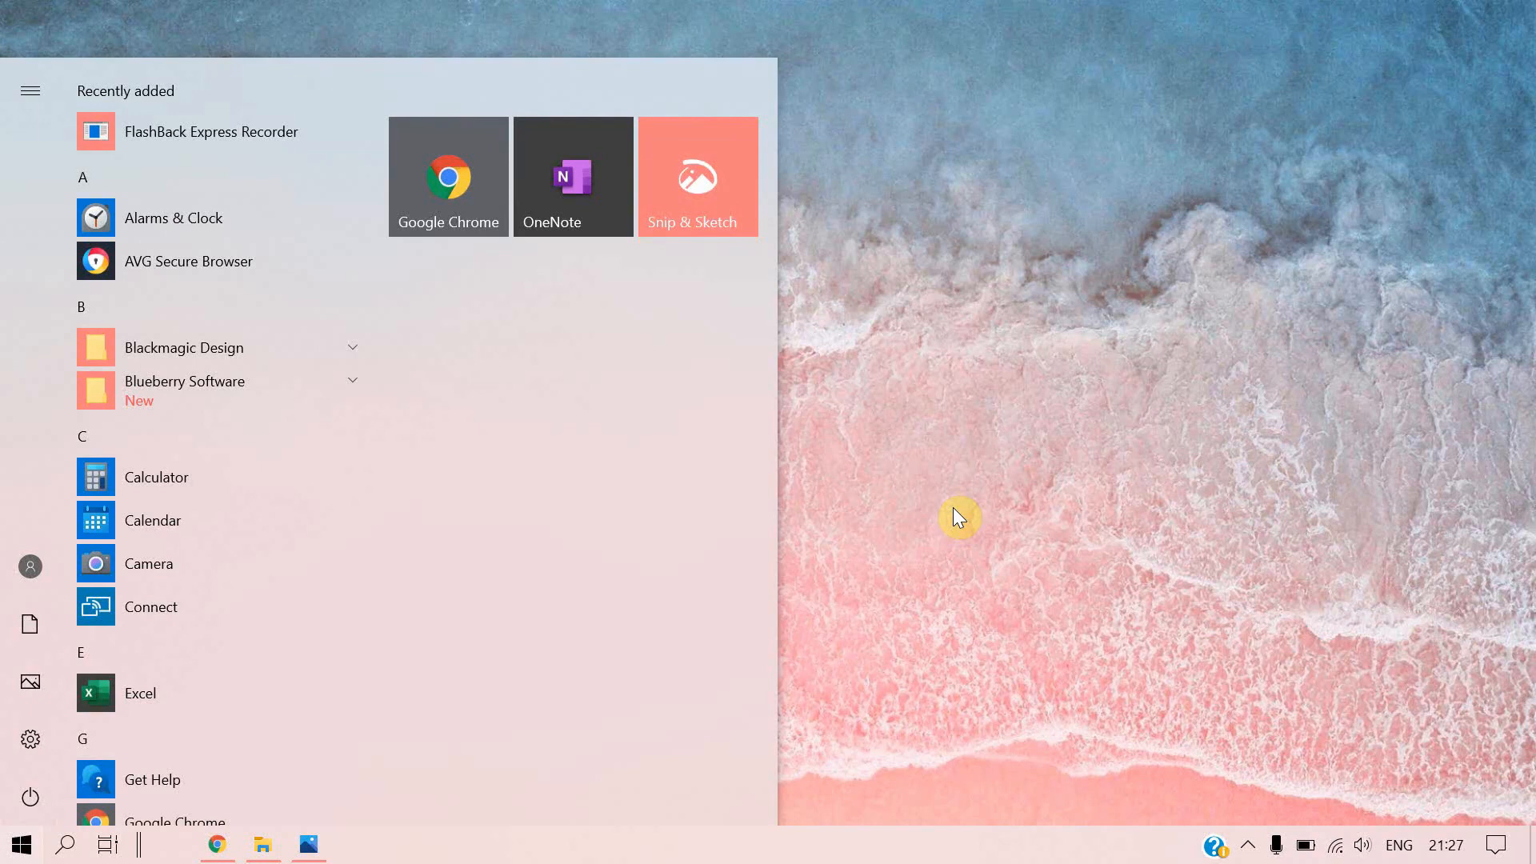
mouse_move(983, 323)
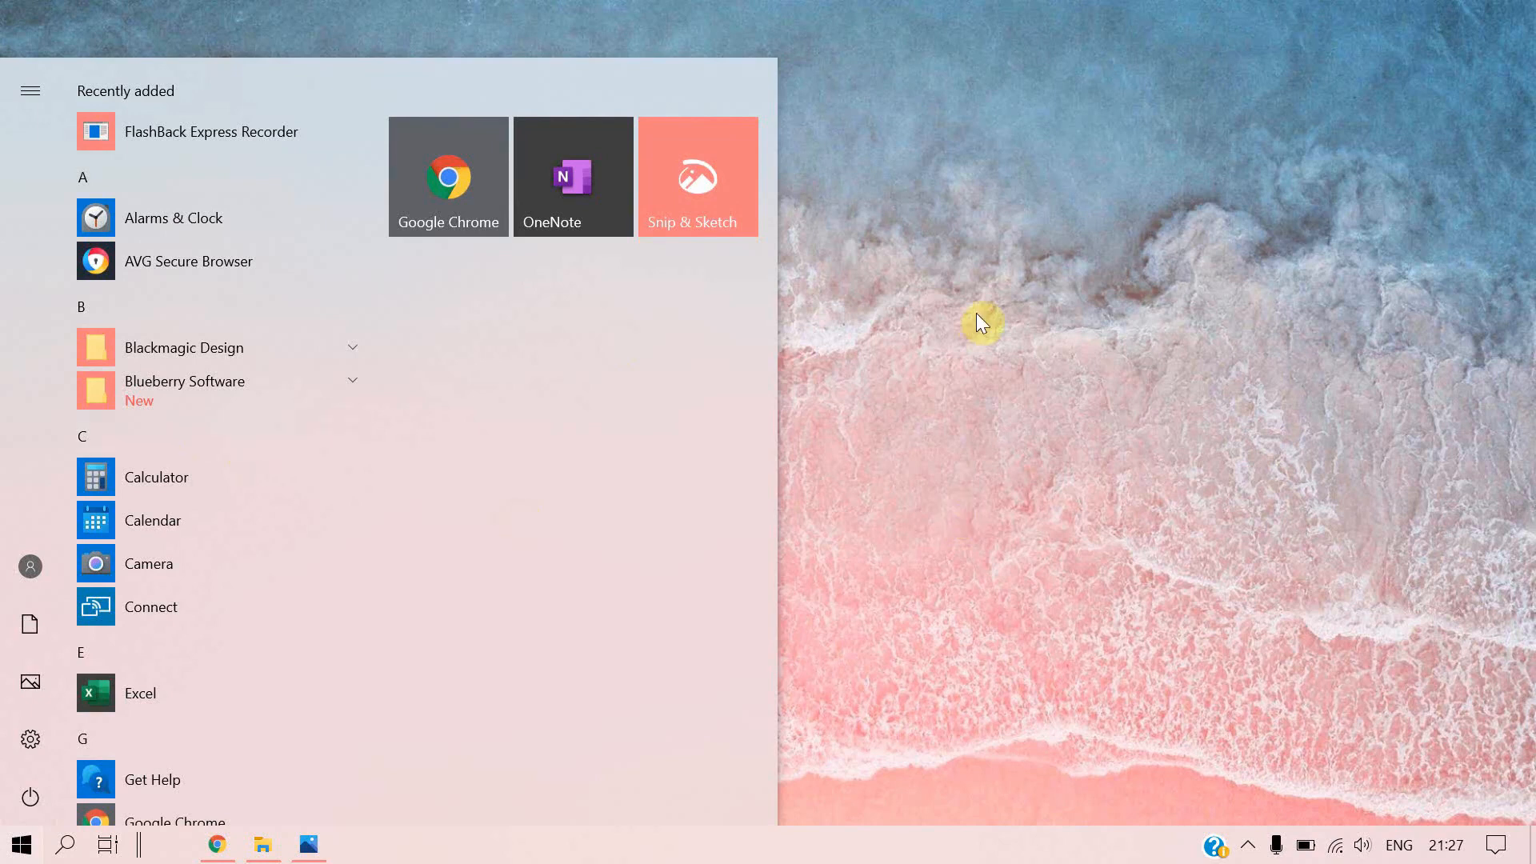
Step: Launch Google Chrome from its Start menu tile
click(17, 845)
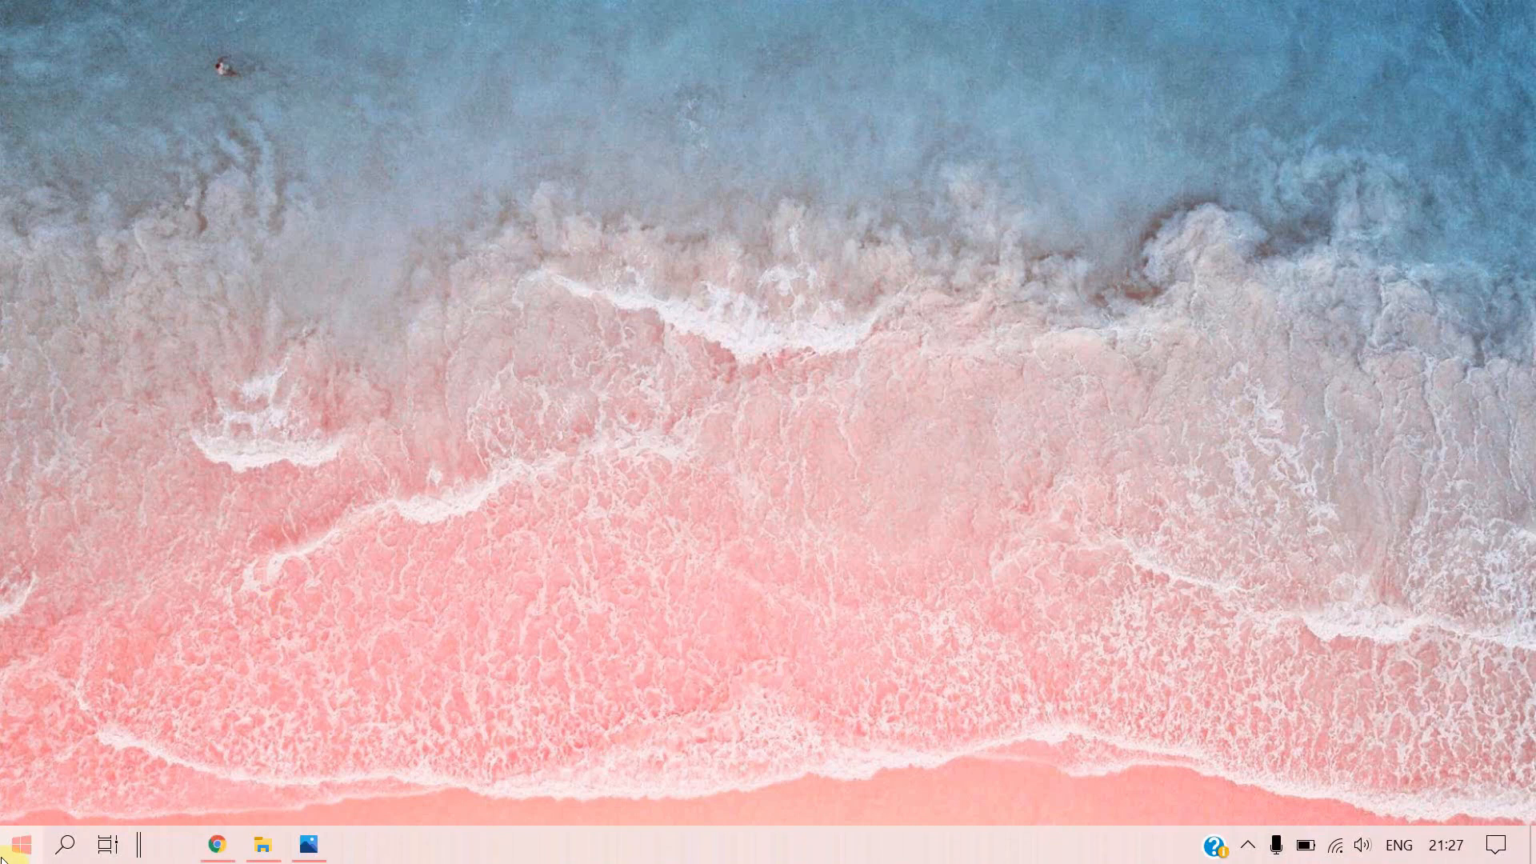
click(19, 845)
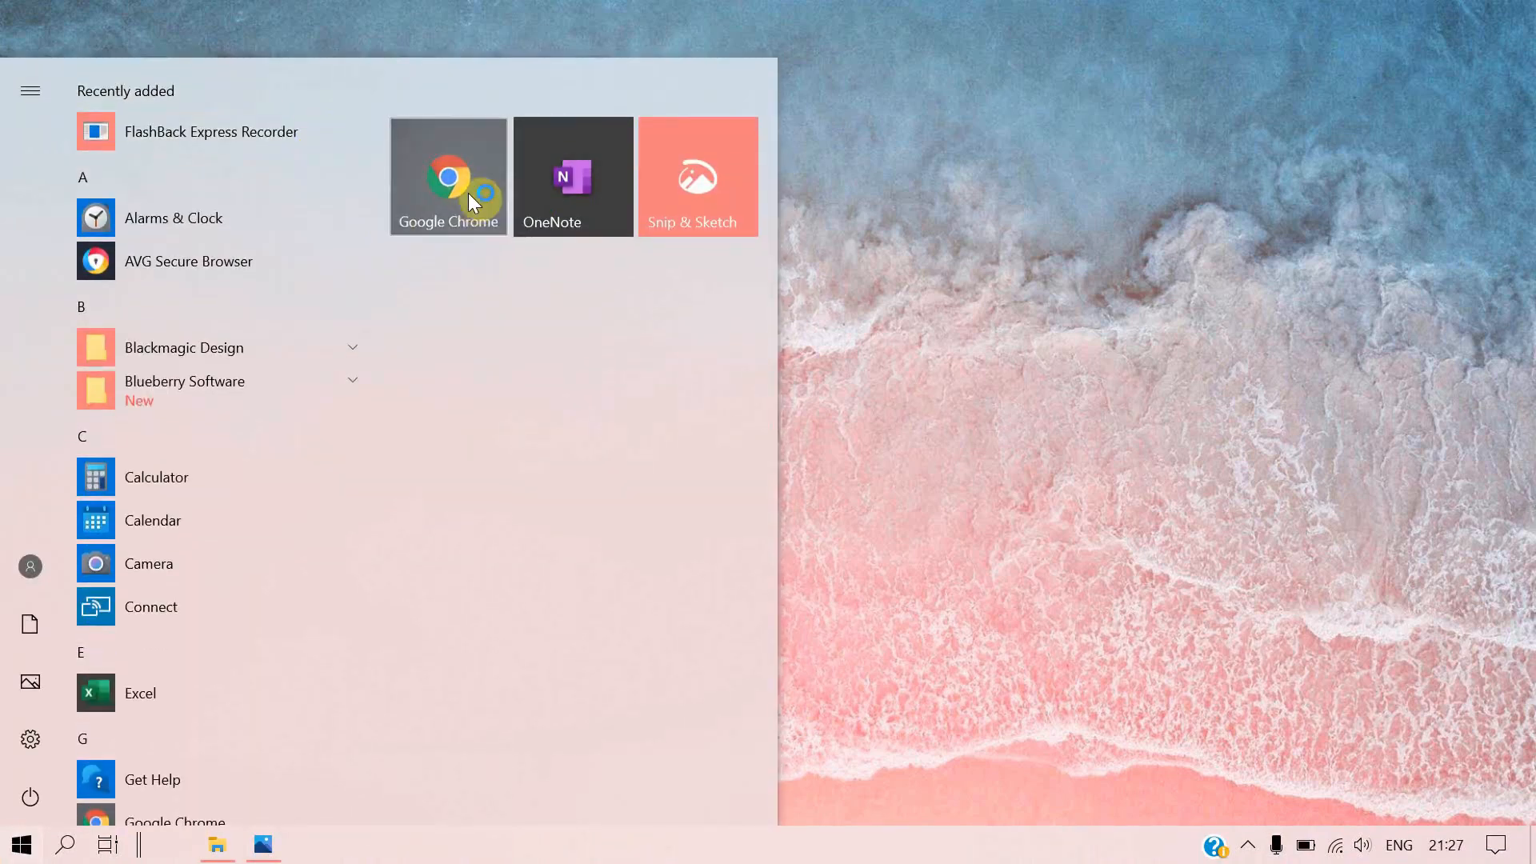
click(448, 176)
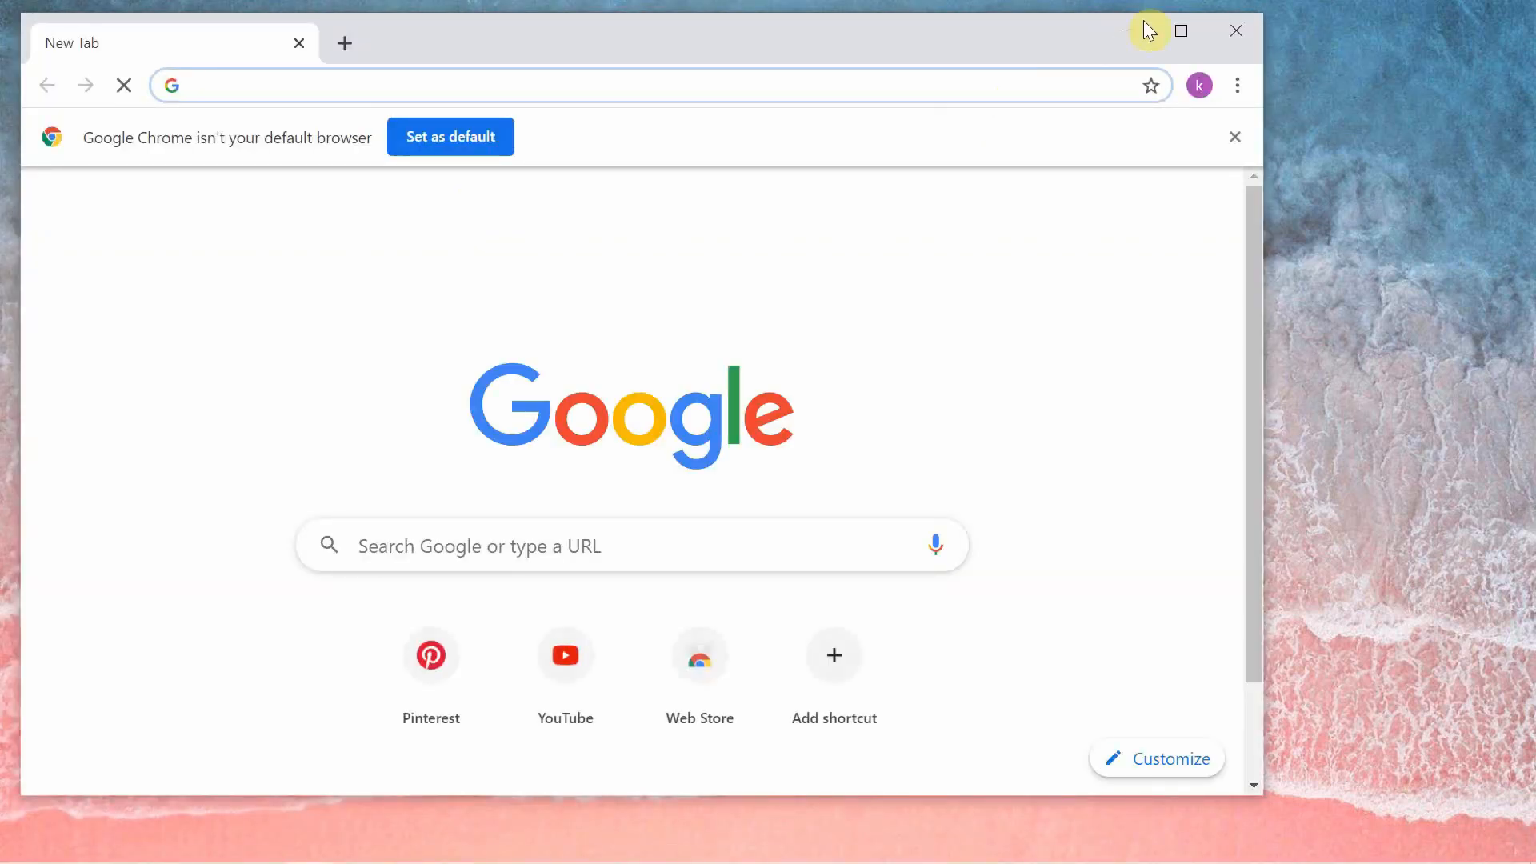
Step: Download Rainmeter from rainmeter.net, run the installer and finish setup with Run Rainmeter checked
text(rain)
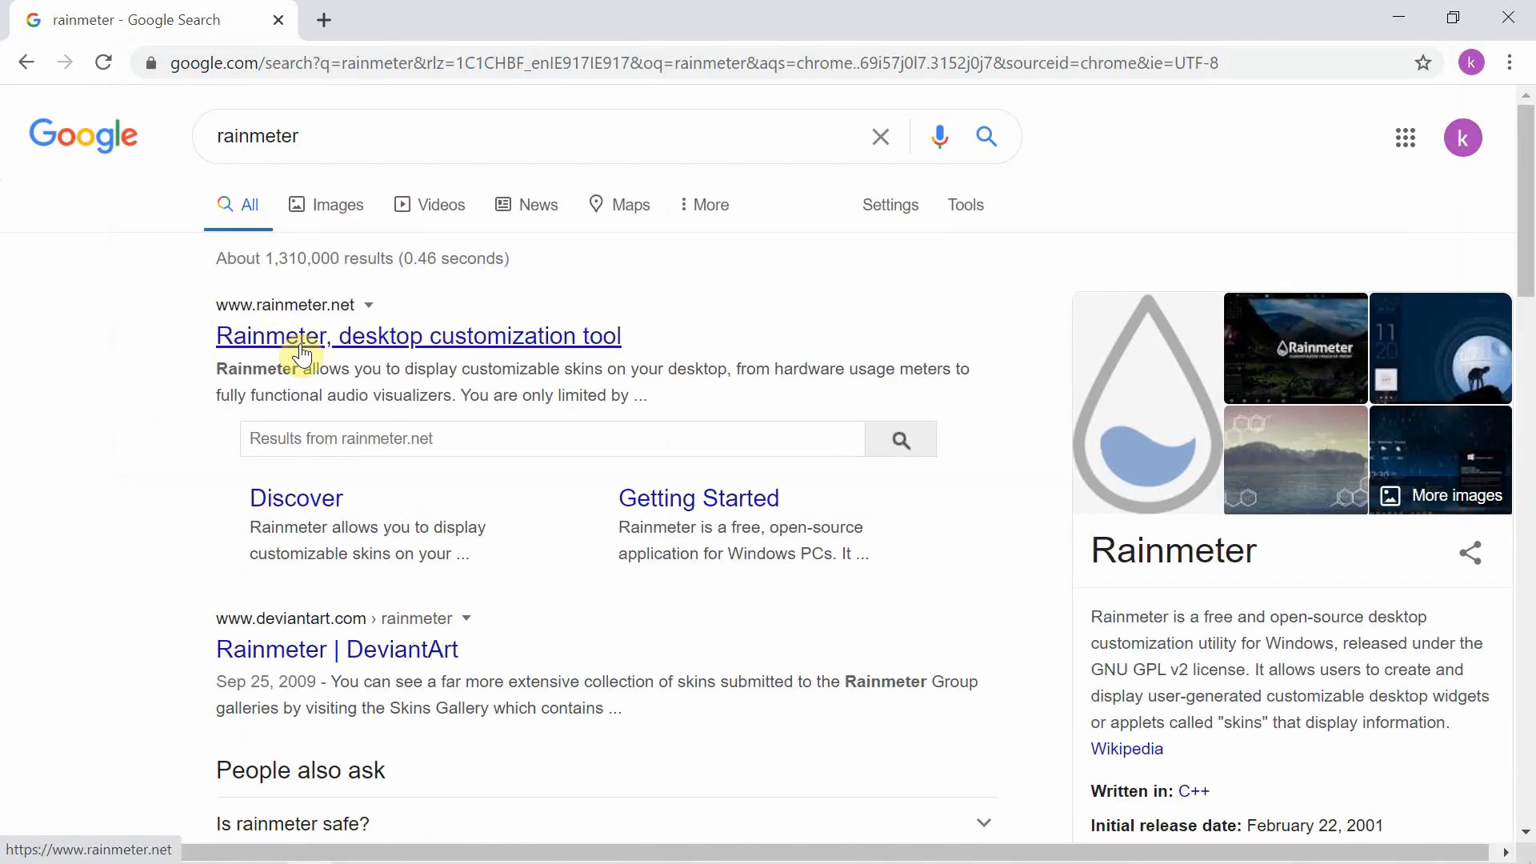
click(418, 336)
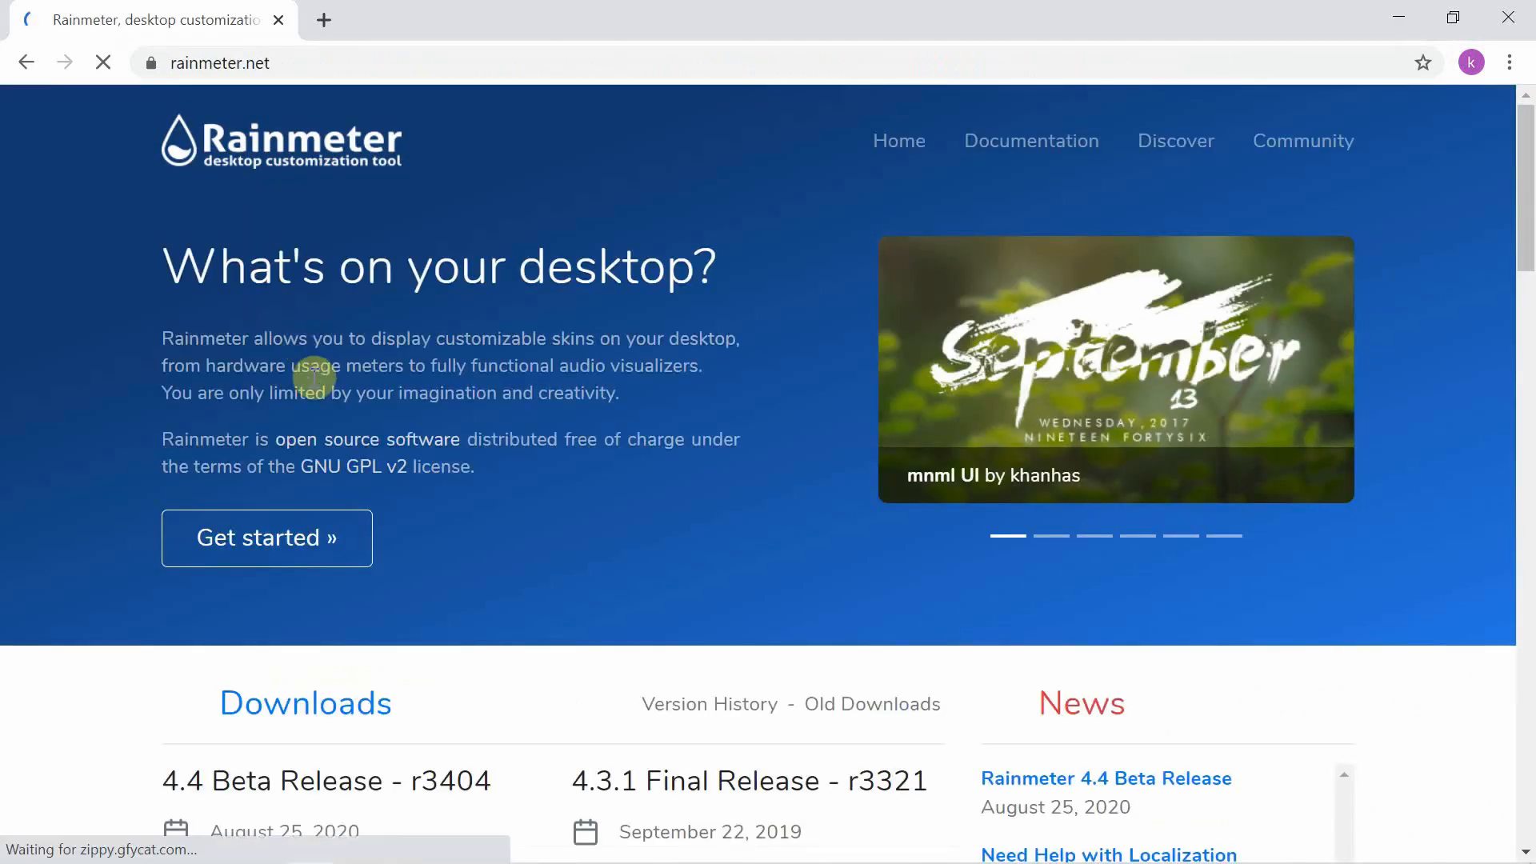
click(756, 530)
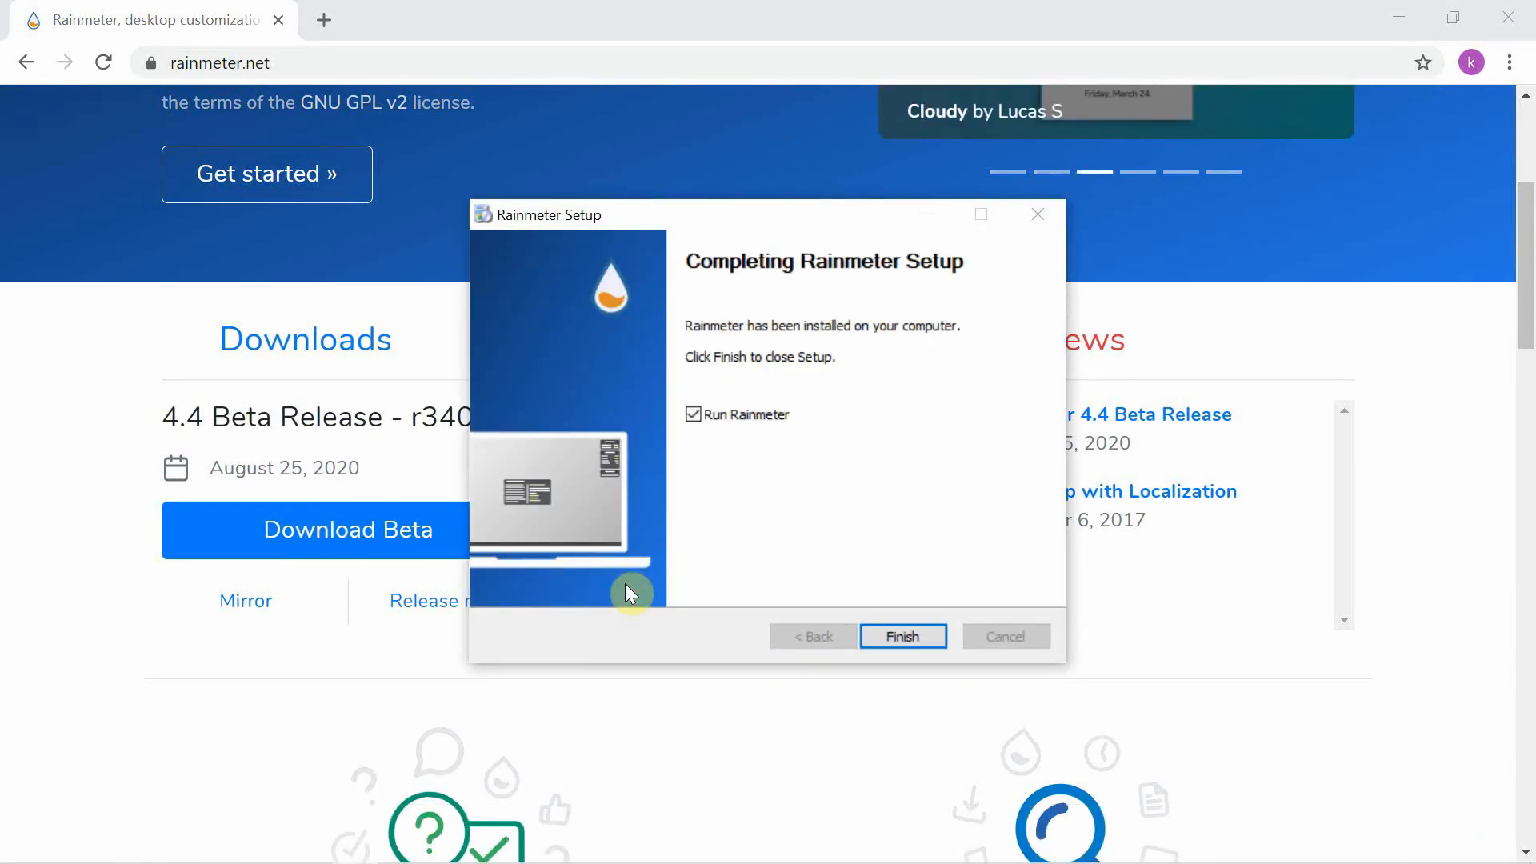
click(901, 635)
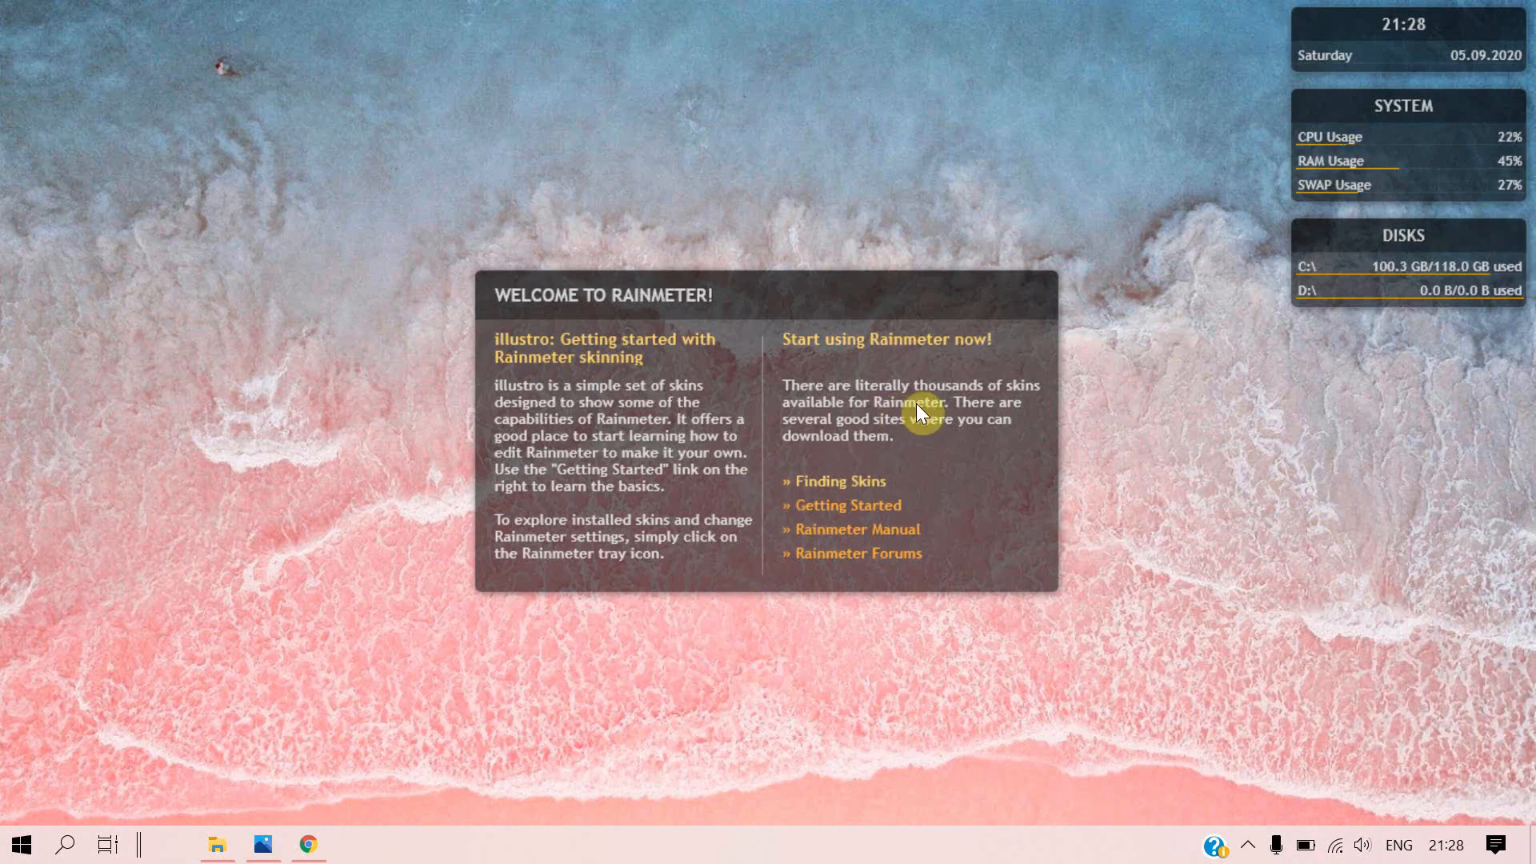
Step: Choose Manage skin from the Welcome skin's context menu to reach its details
right_click(922, 411)
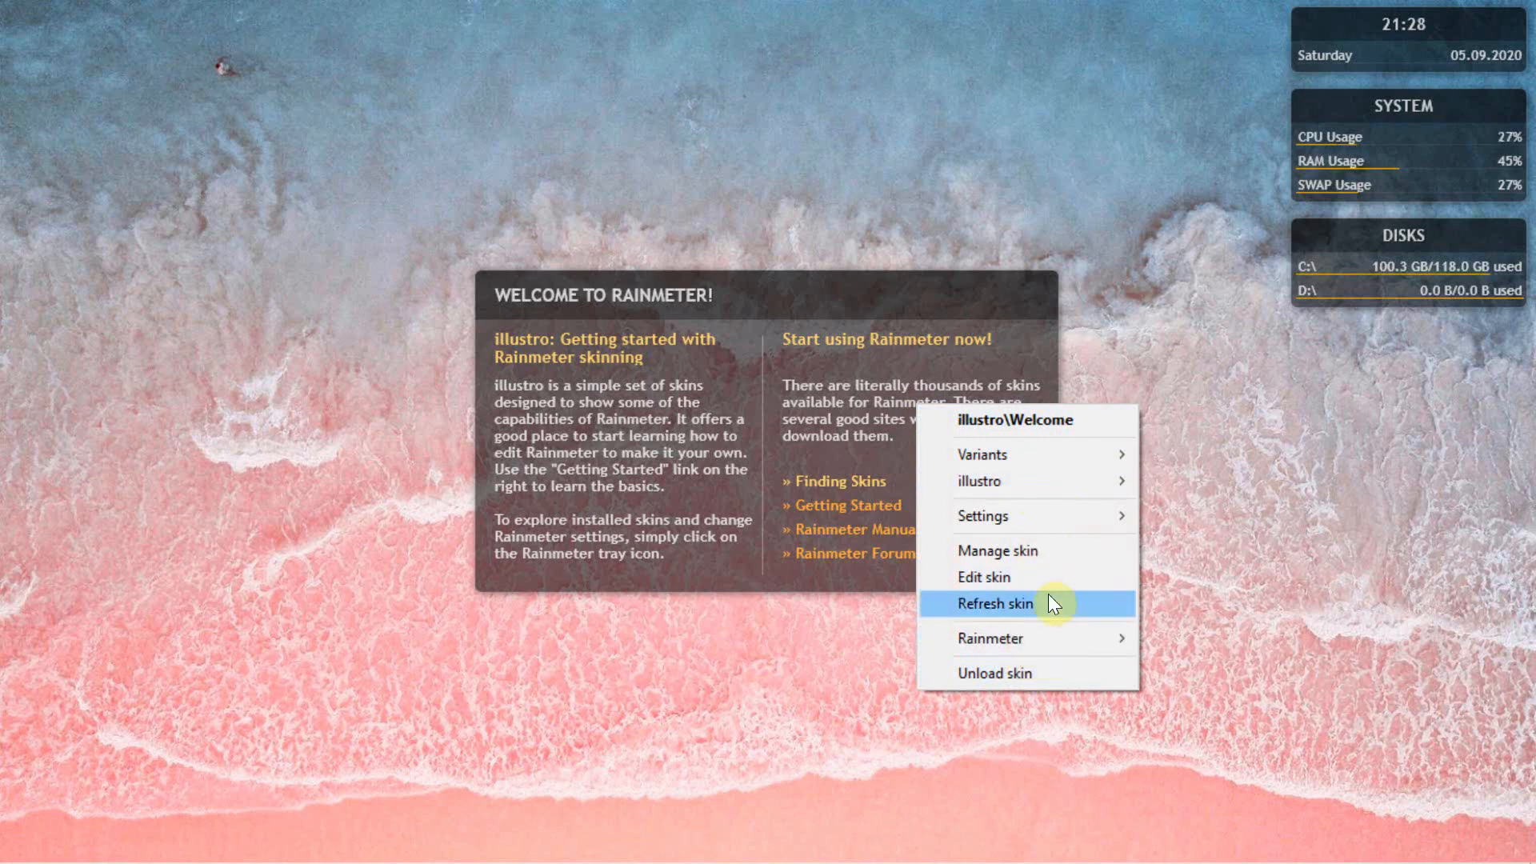
click(994, 549)
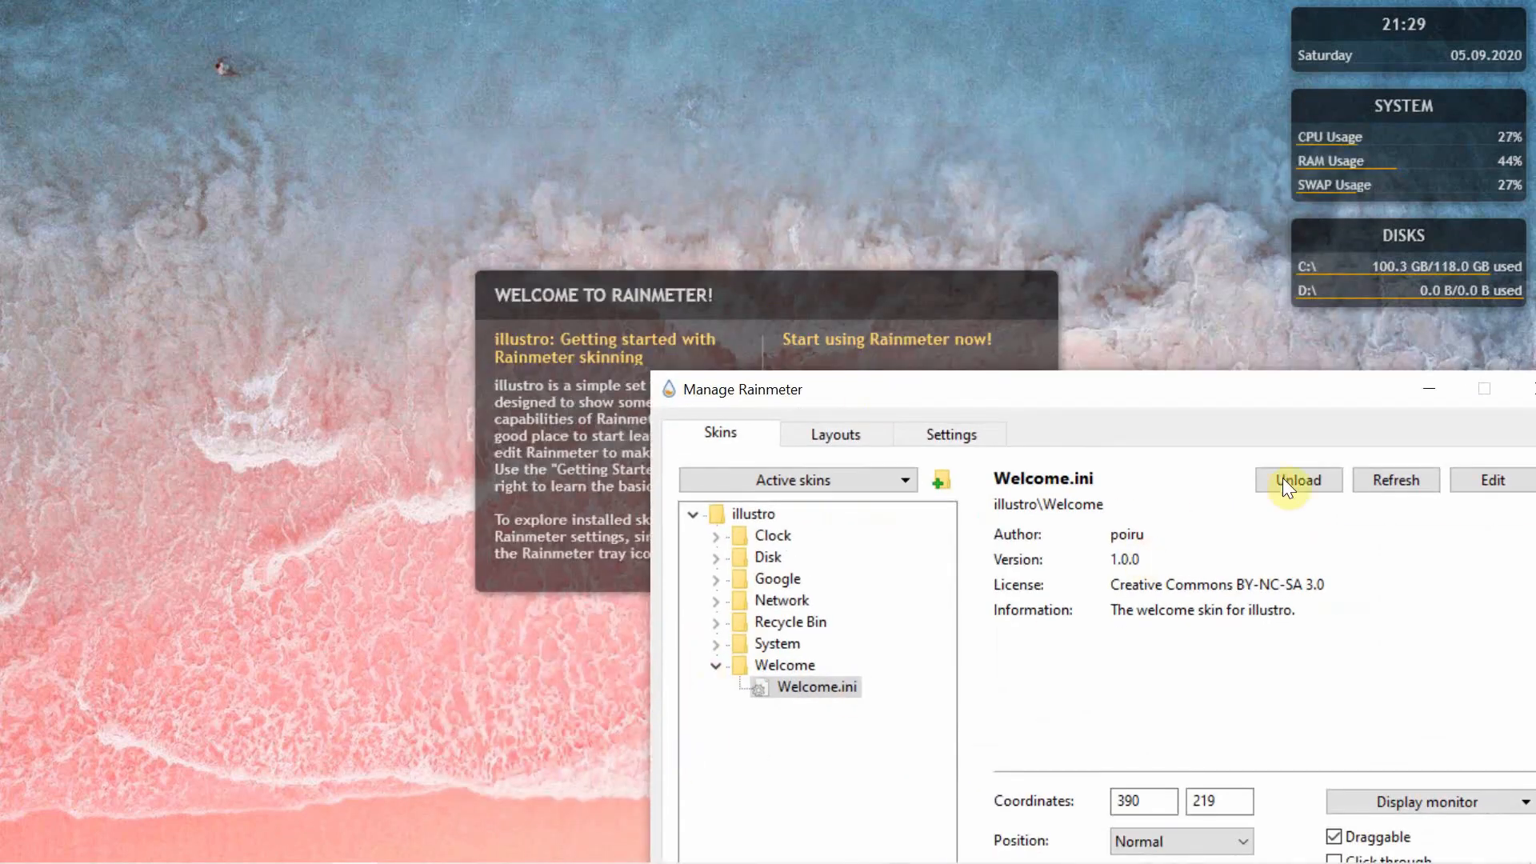
Step: Unload Welcome.ini so only the illustro clock, system and disk widgets remain
click(1298, 481)
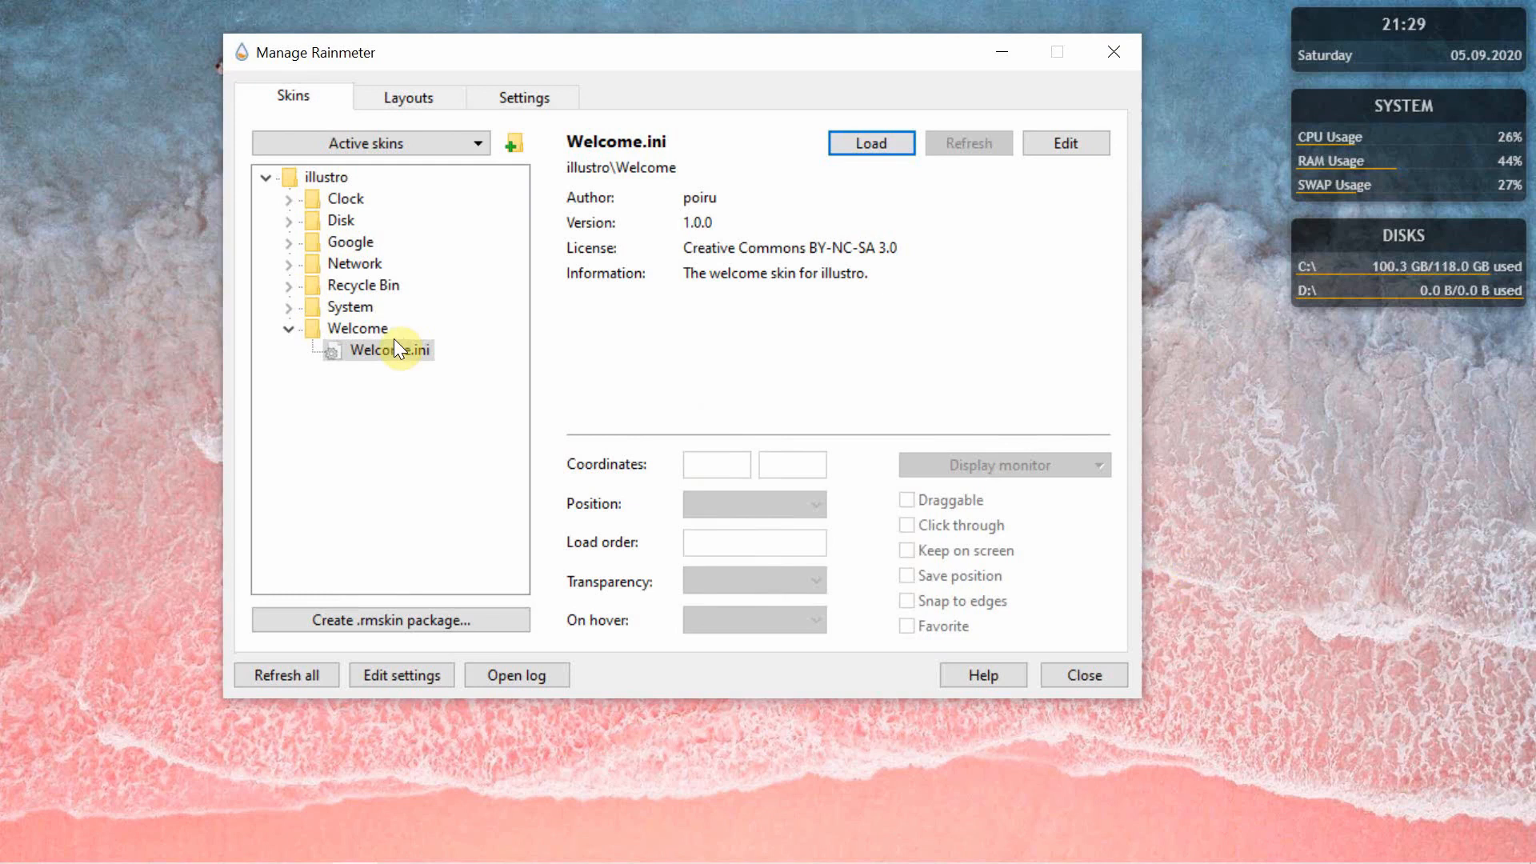
click(351, 307)
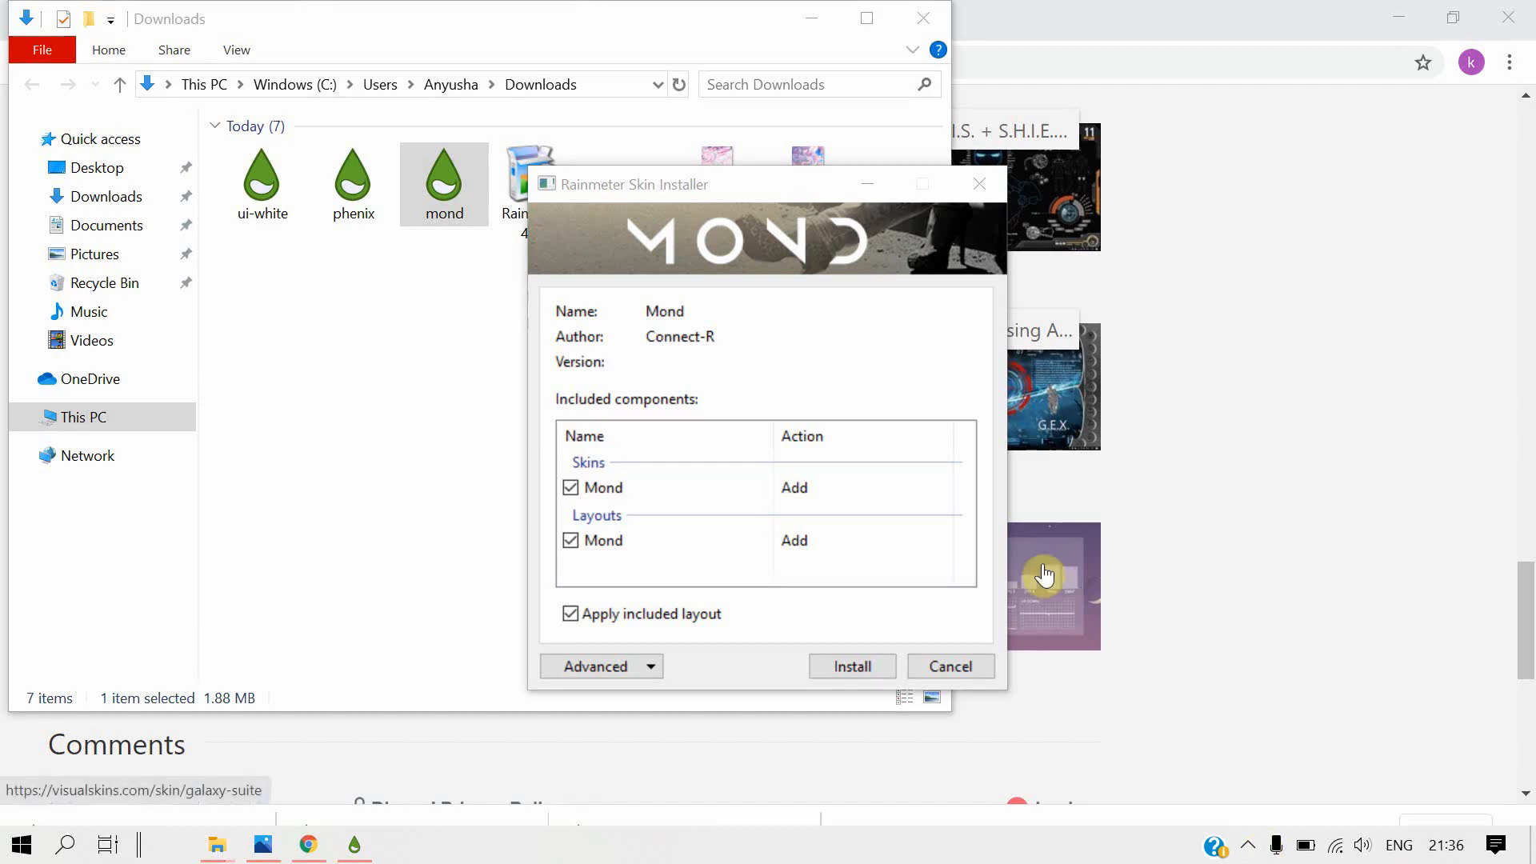
mouse_move(168, 820)
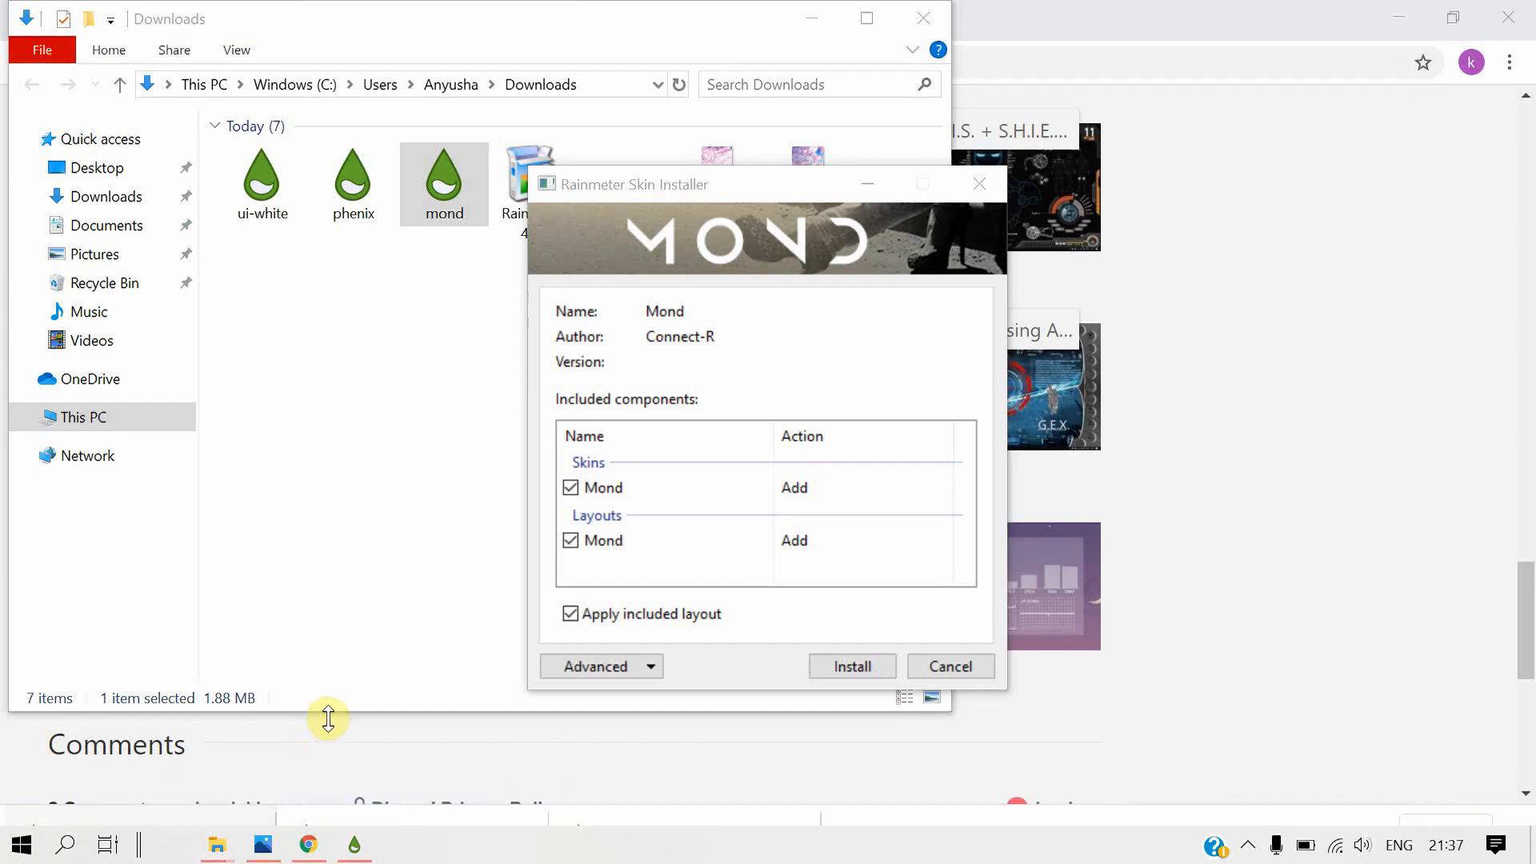
mouse_move(400, 682)
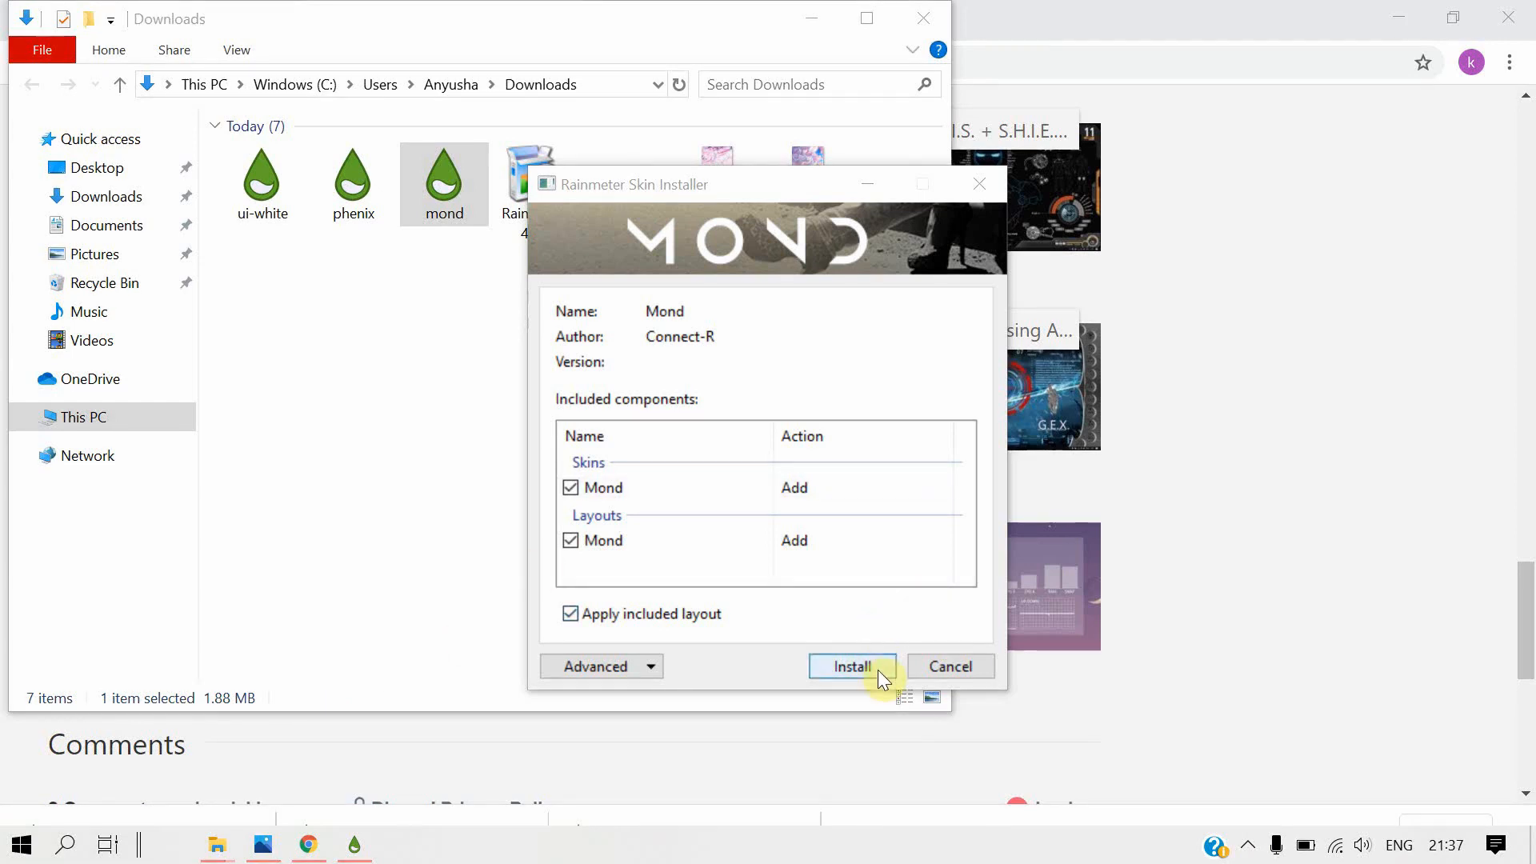
Step: Install the mond .rmskin package from Downloads with its bundled layout applied
click(849, 667)
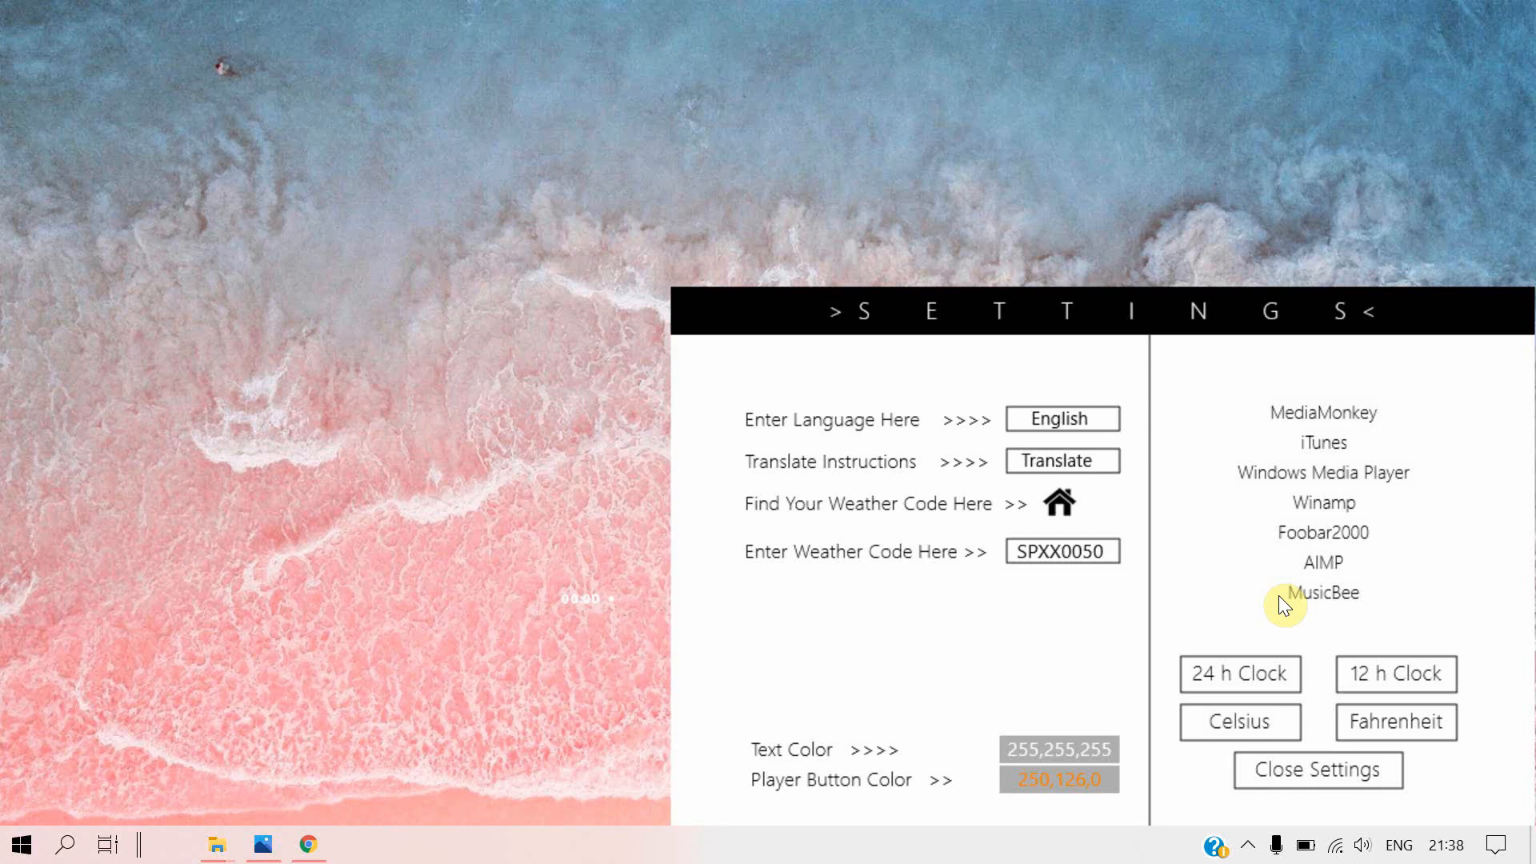
mouse_move(1201, 464)
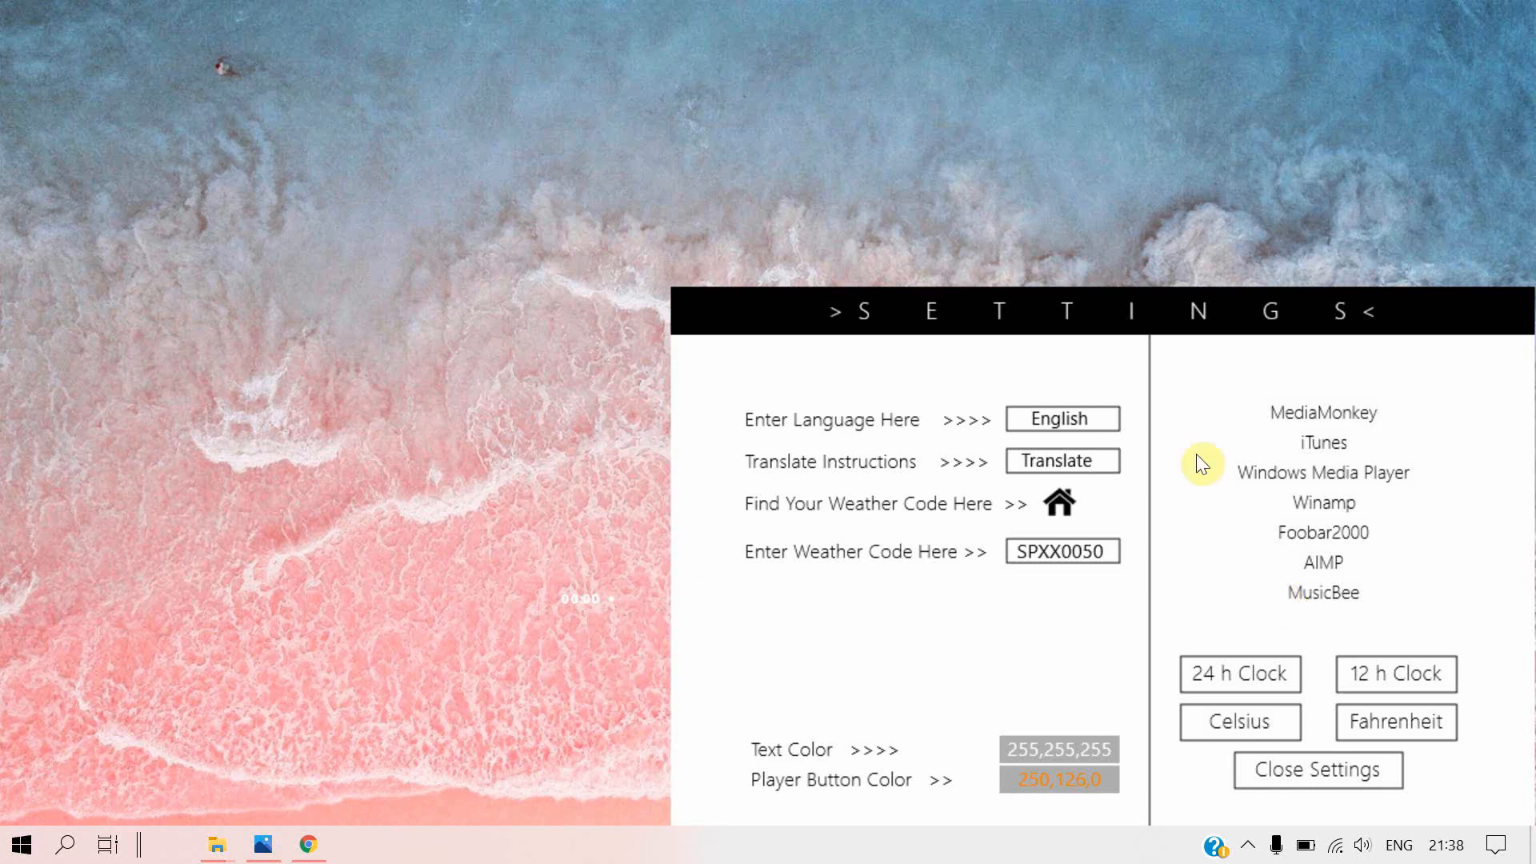
mouse_move(1206, 569)
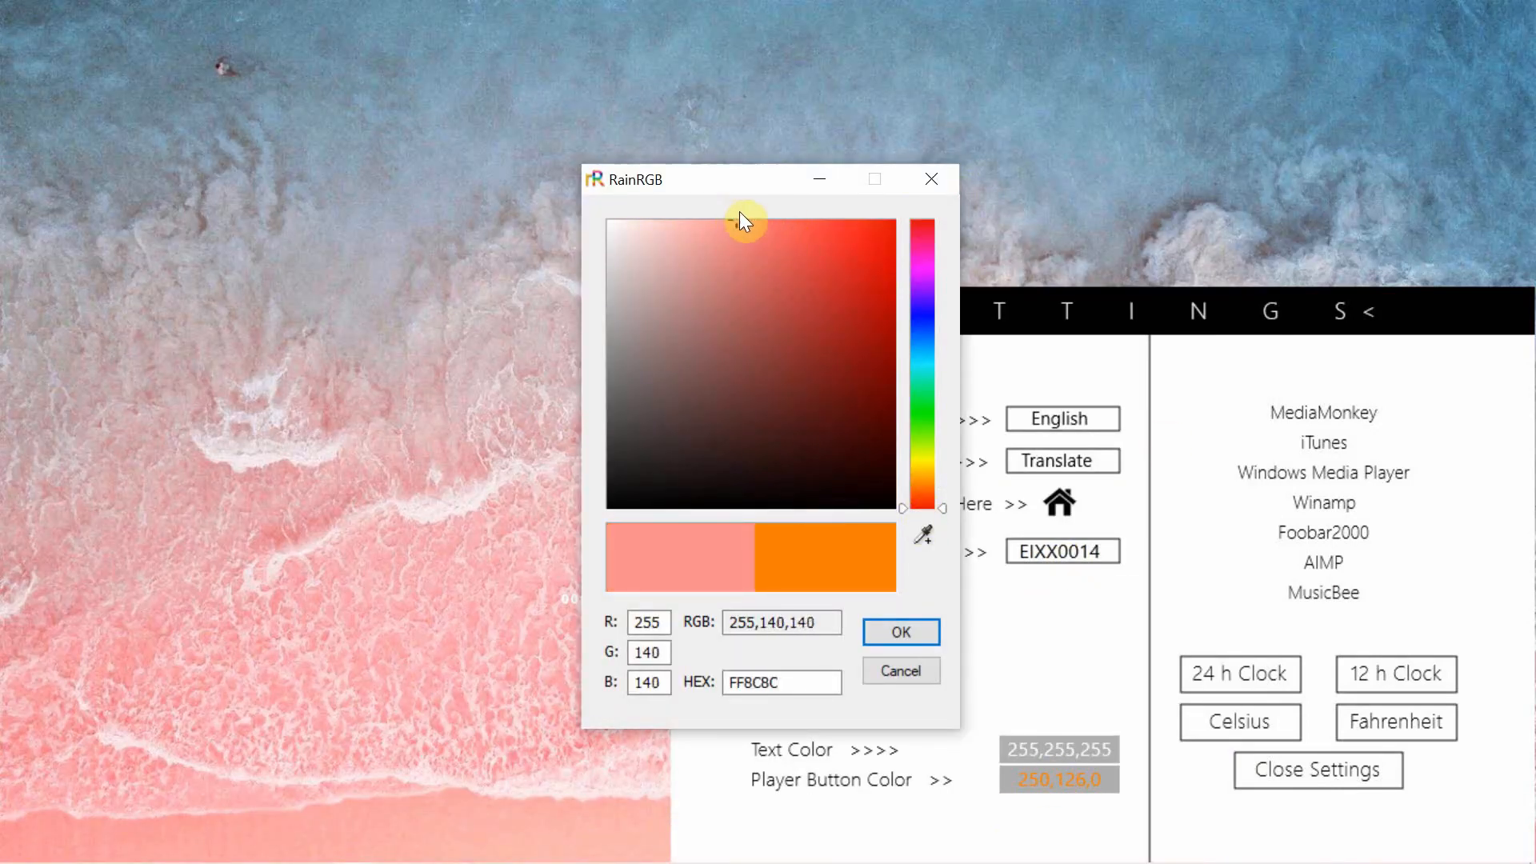
Step: Confirm pink 255,140,140 in RainRGB as the Mond player button colour
click(897, 630)
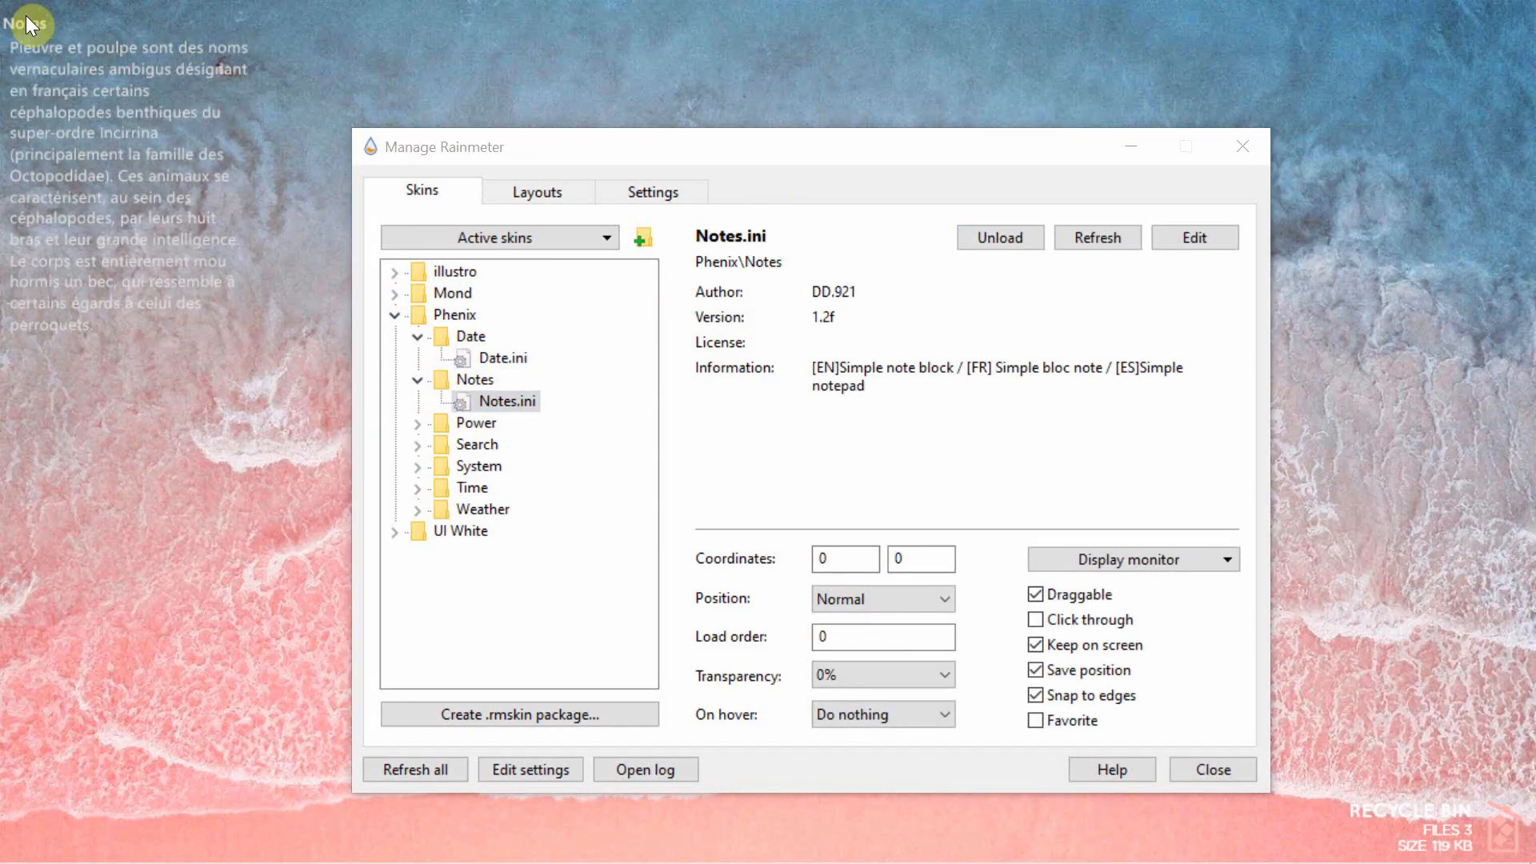
Step: Browse the Phenix skin folders and load the Weather C (Celsius) skin onto the desktop
click(536, 444)
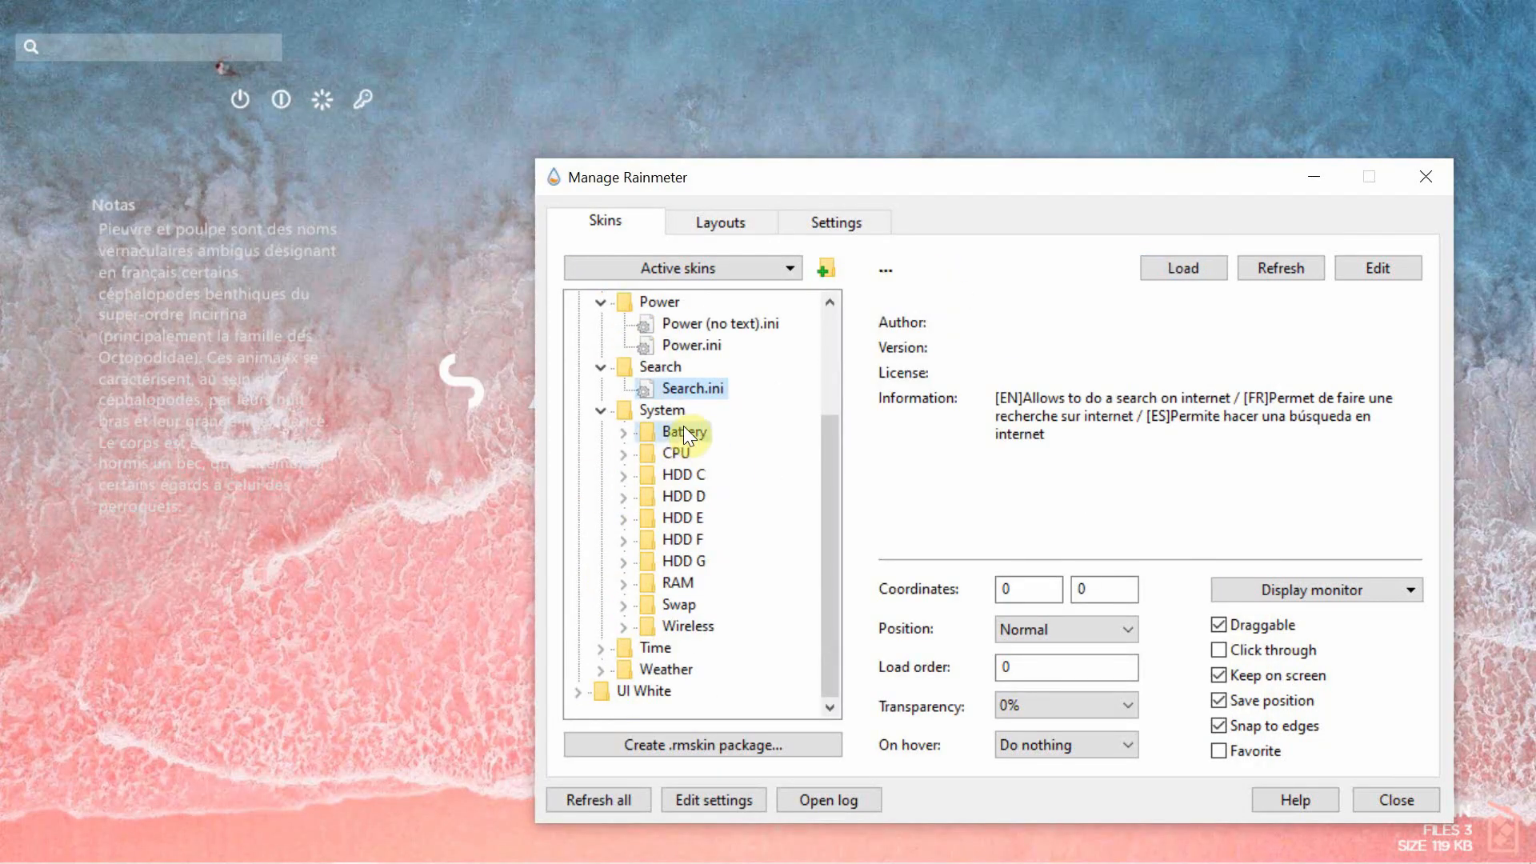
click(675, 431)
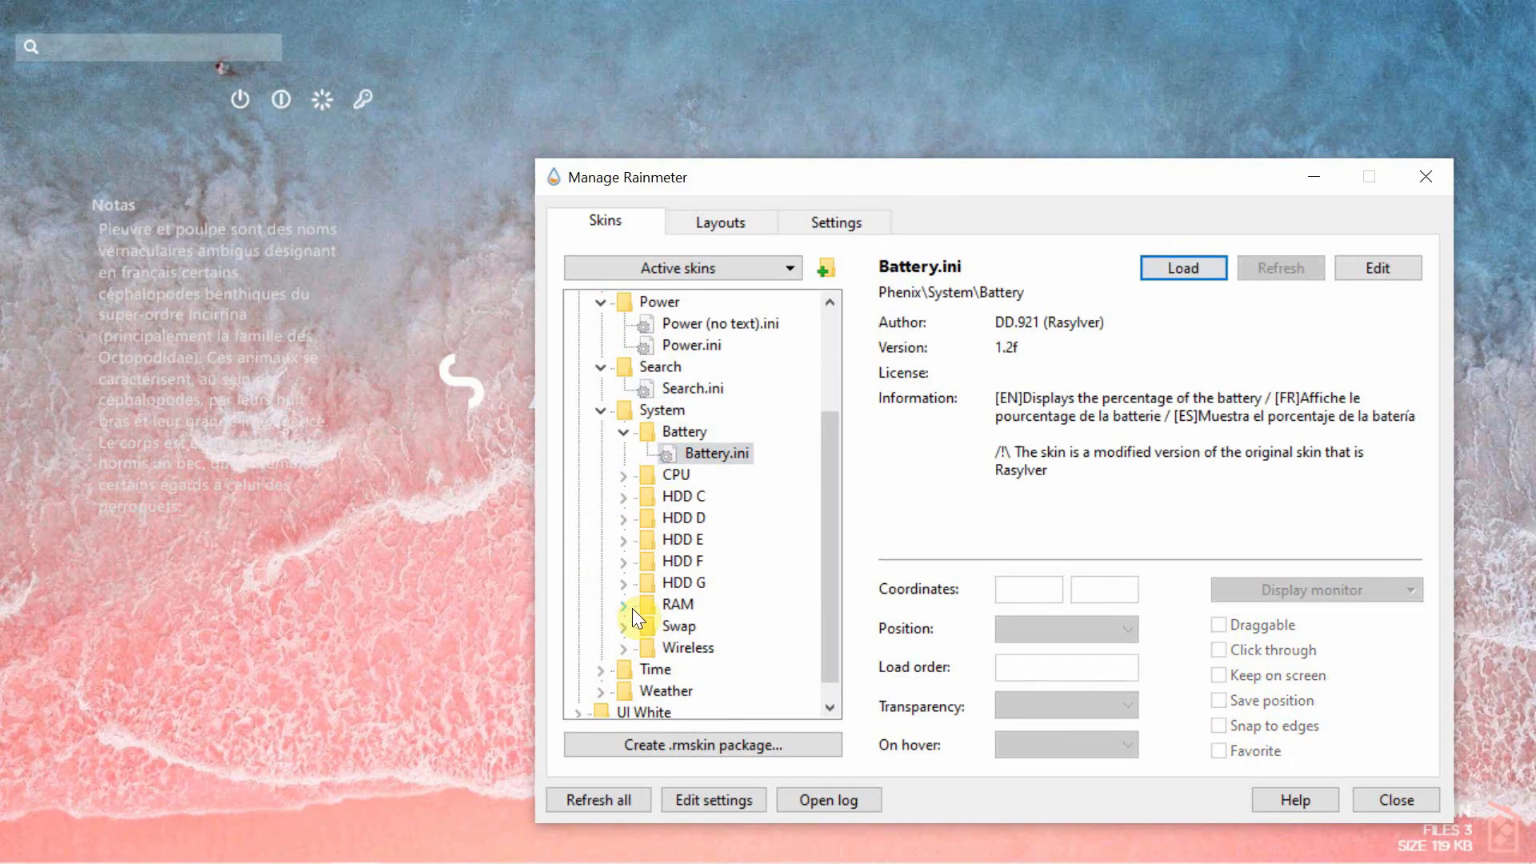
click(691, 626)
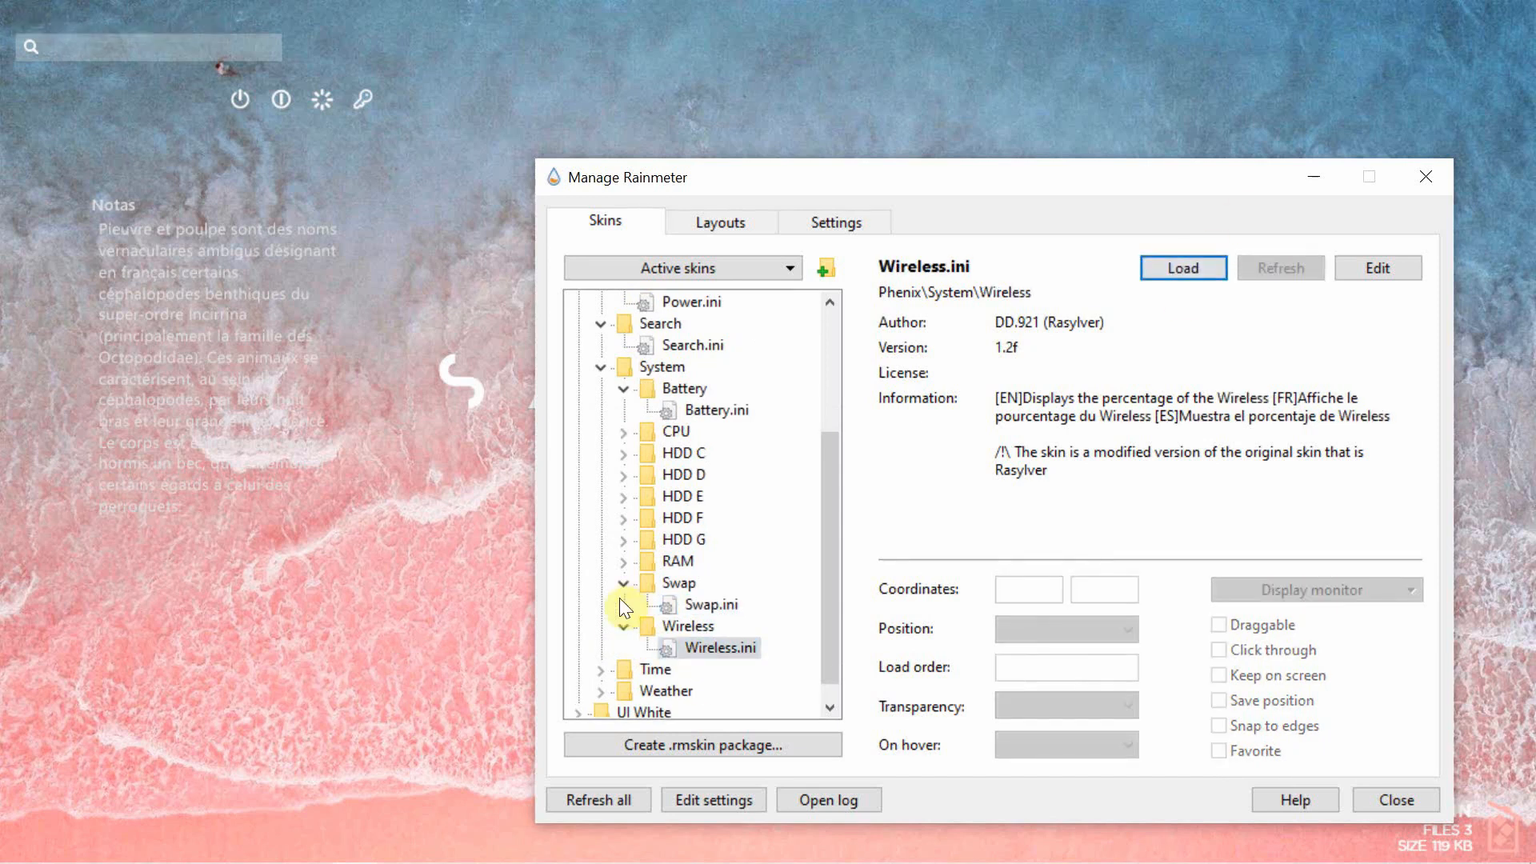
click(704, 669)
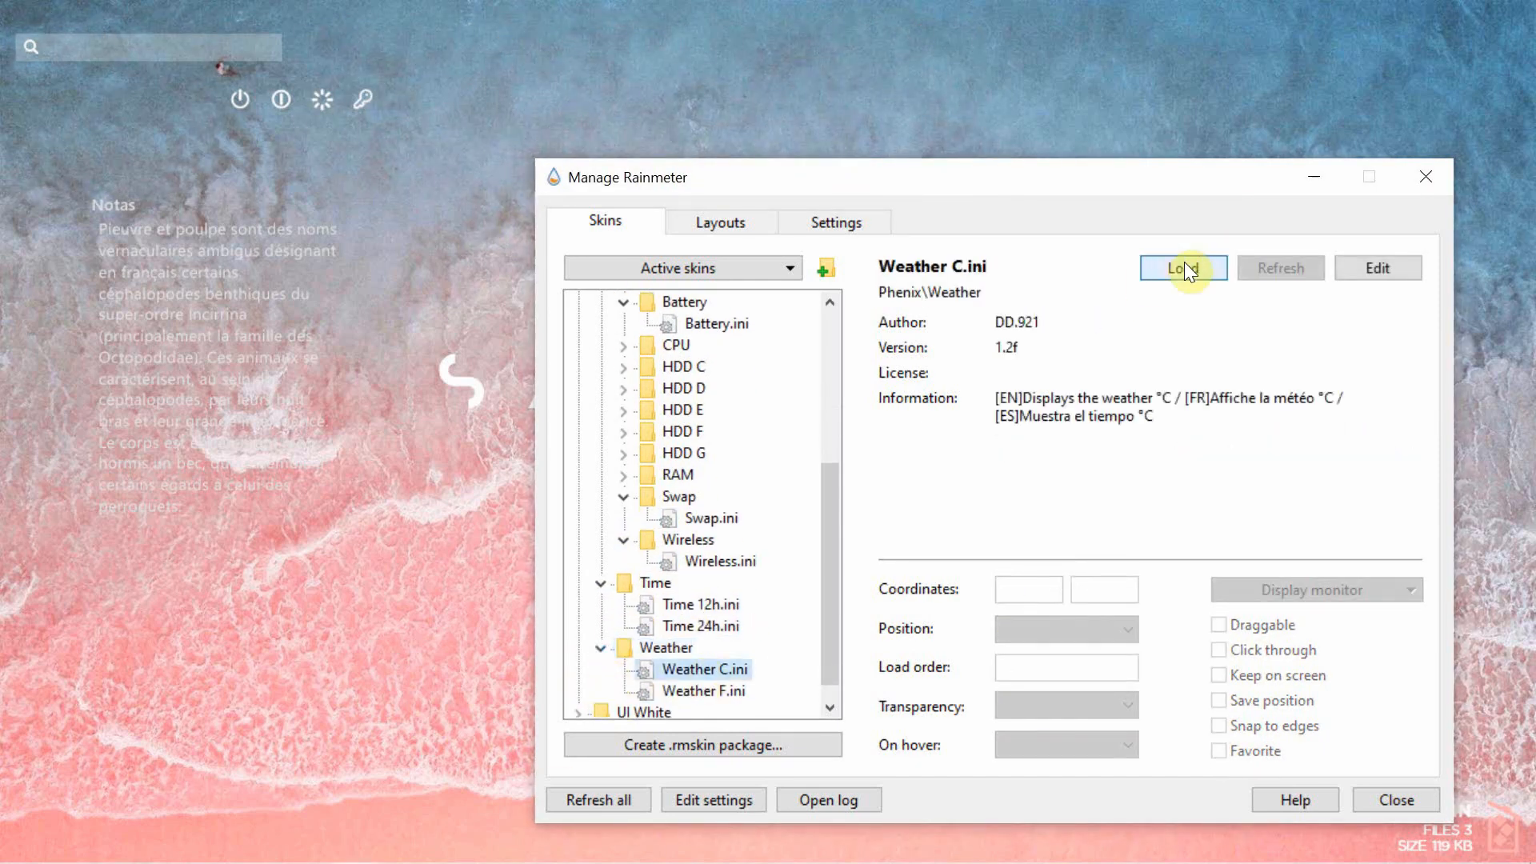
click(1182, 267)
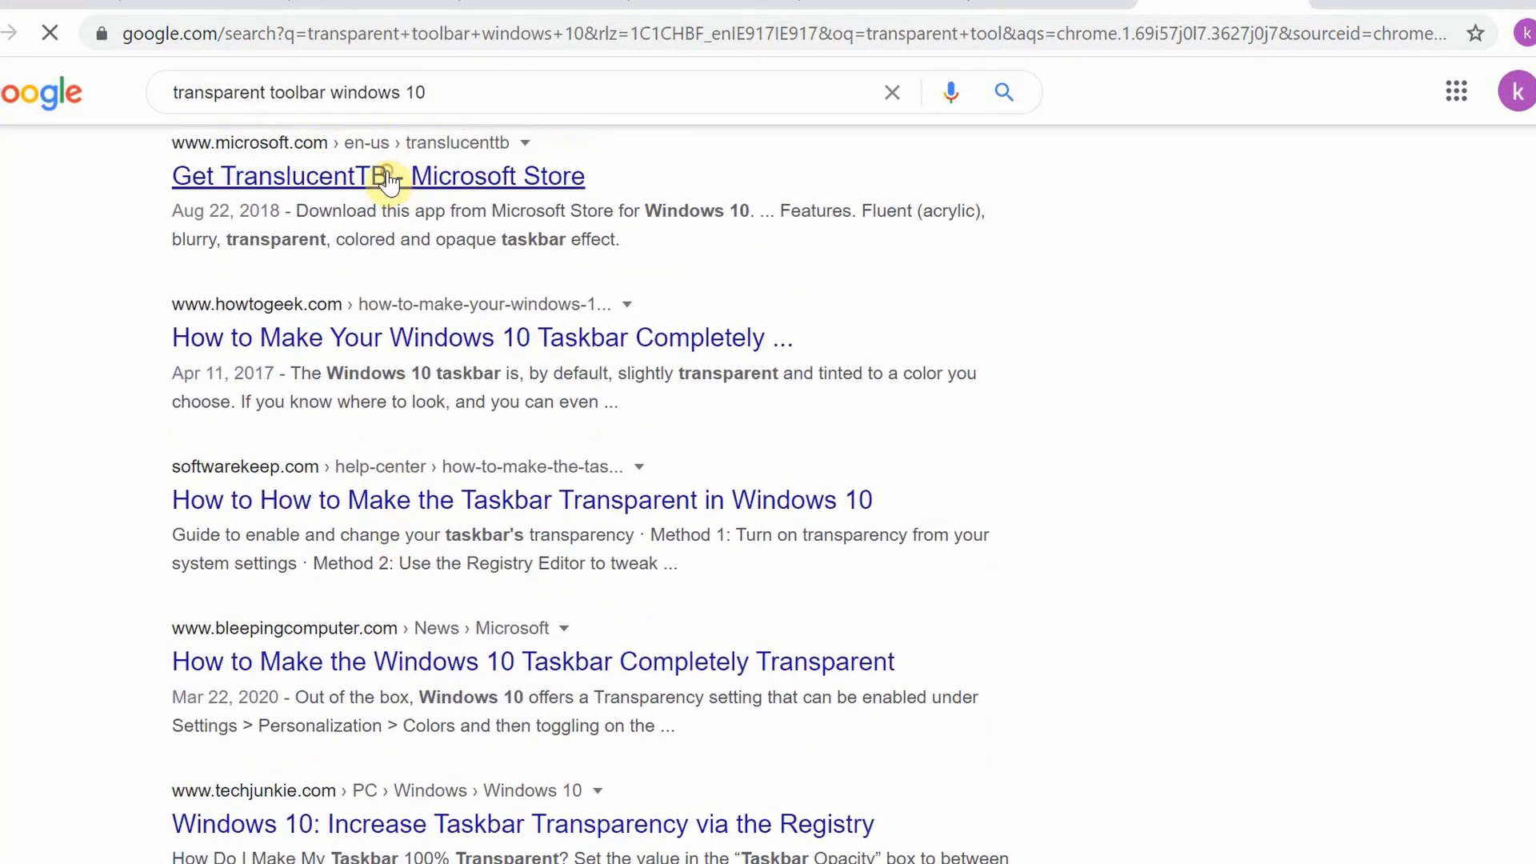
Step: Open the 'Get TranslucentTB - Microsoft Store' result from the transparent-toolbar search
click(378, 176)
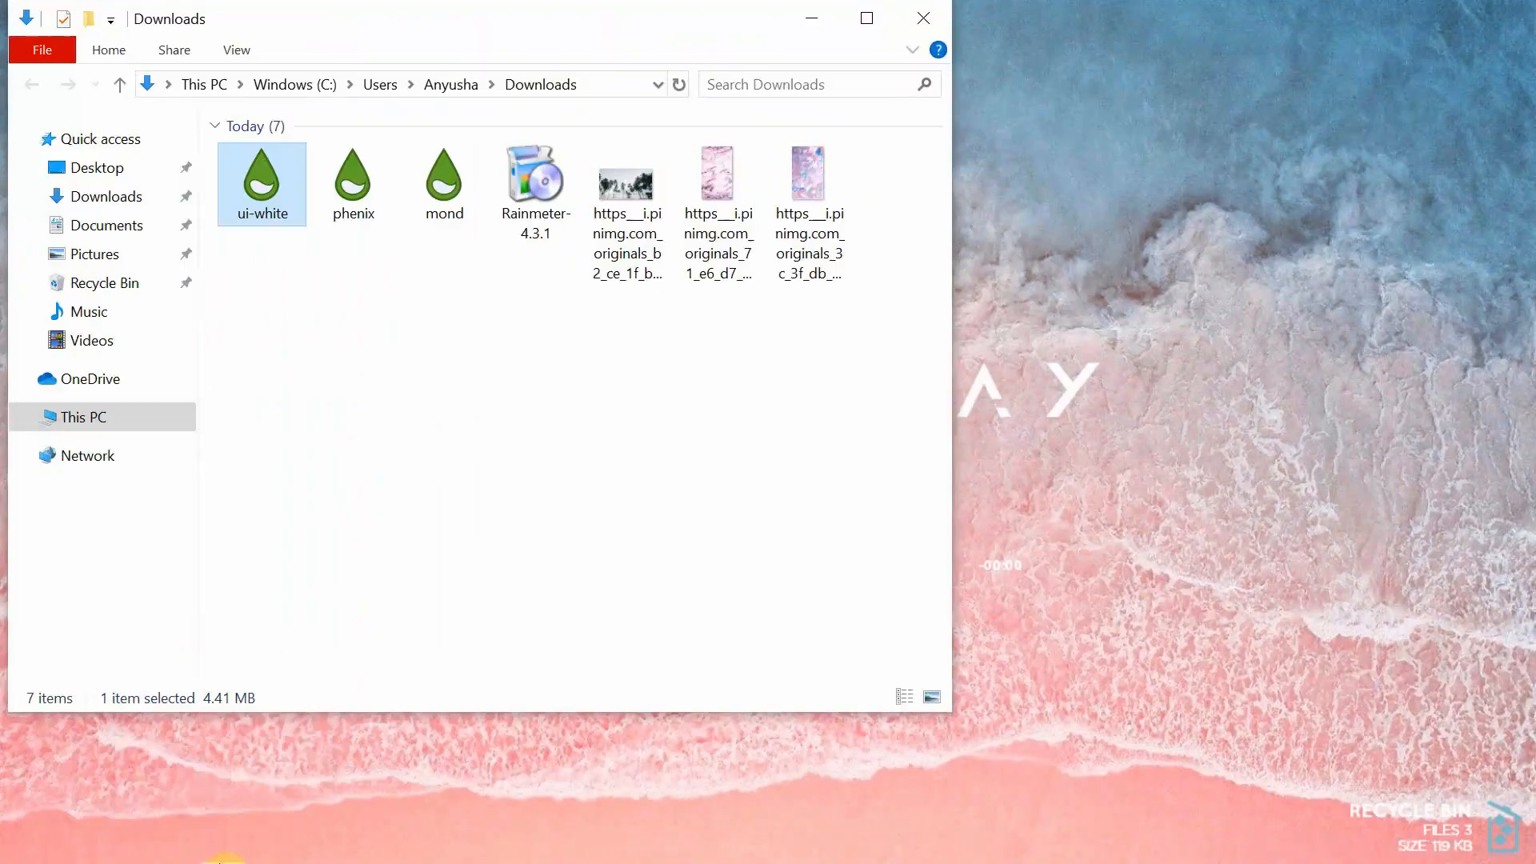
Step: Close the Downloads File Explorer window to reveal the finished desktop with its widgets
click(19, 845)
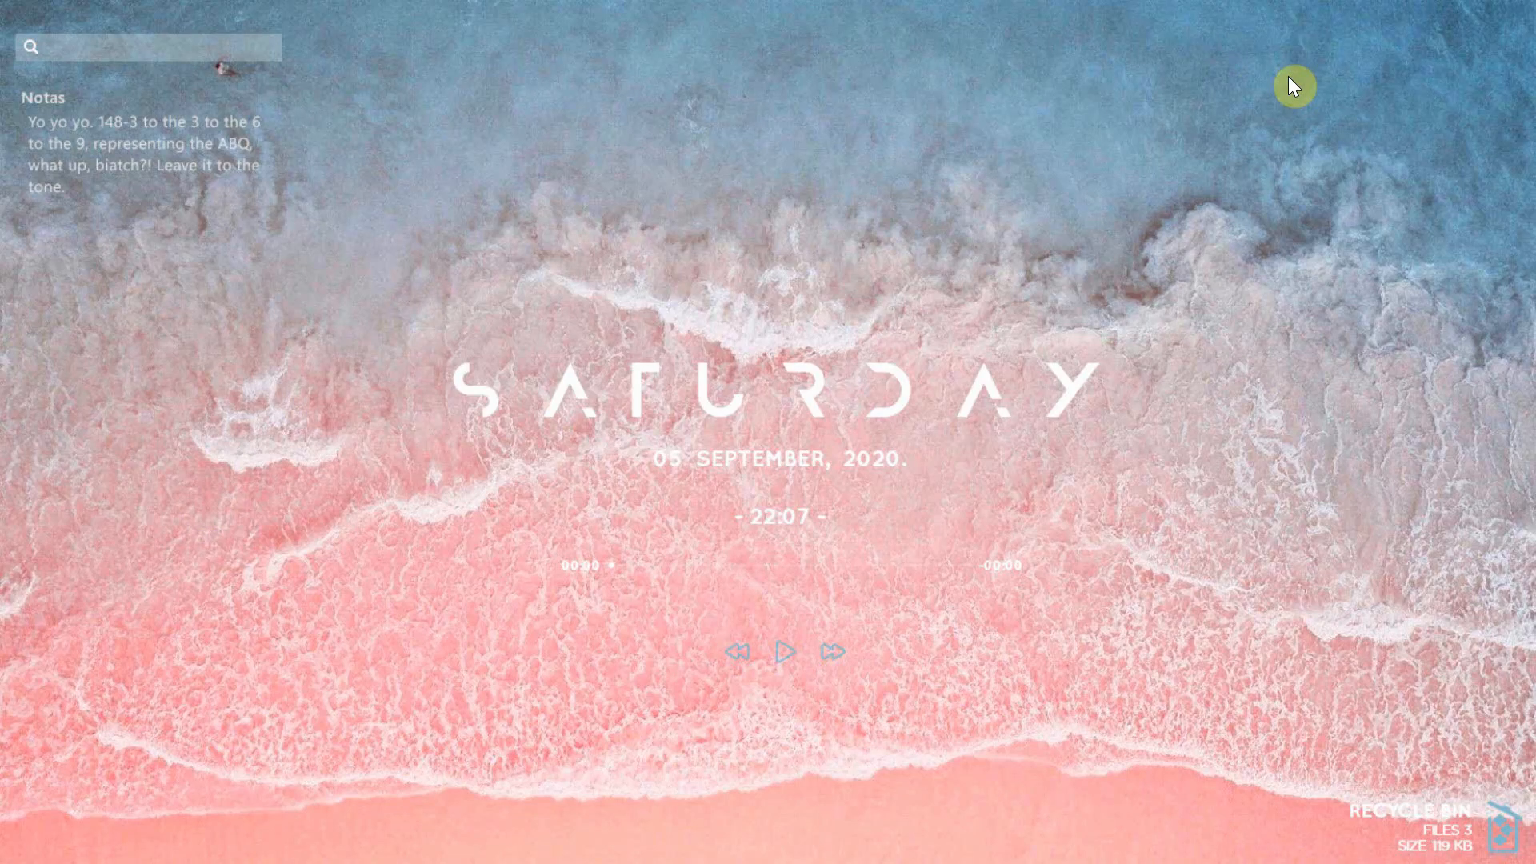
mouse_move(157, 751)
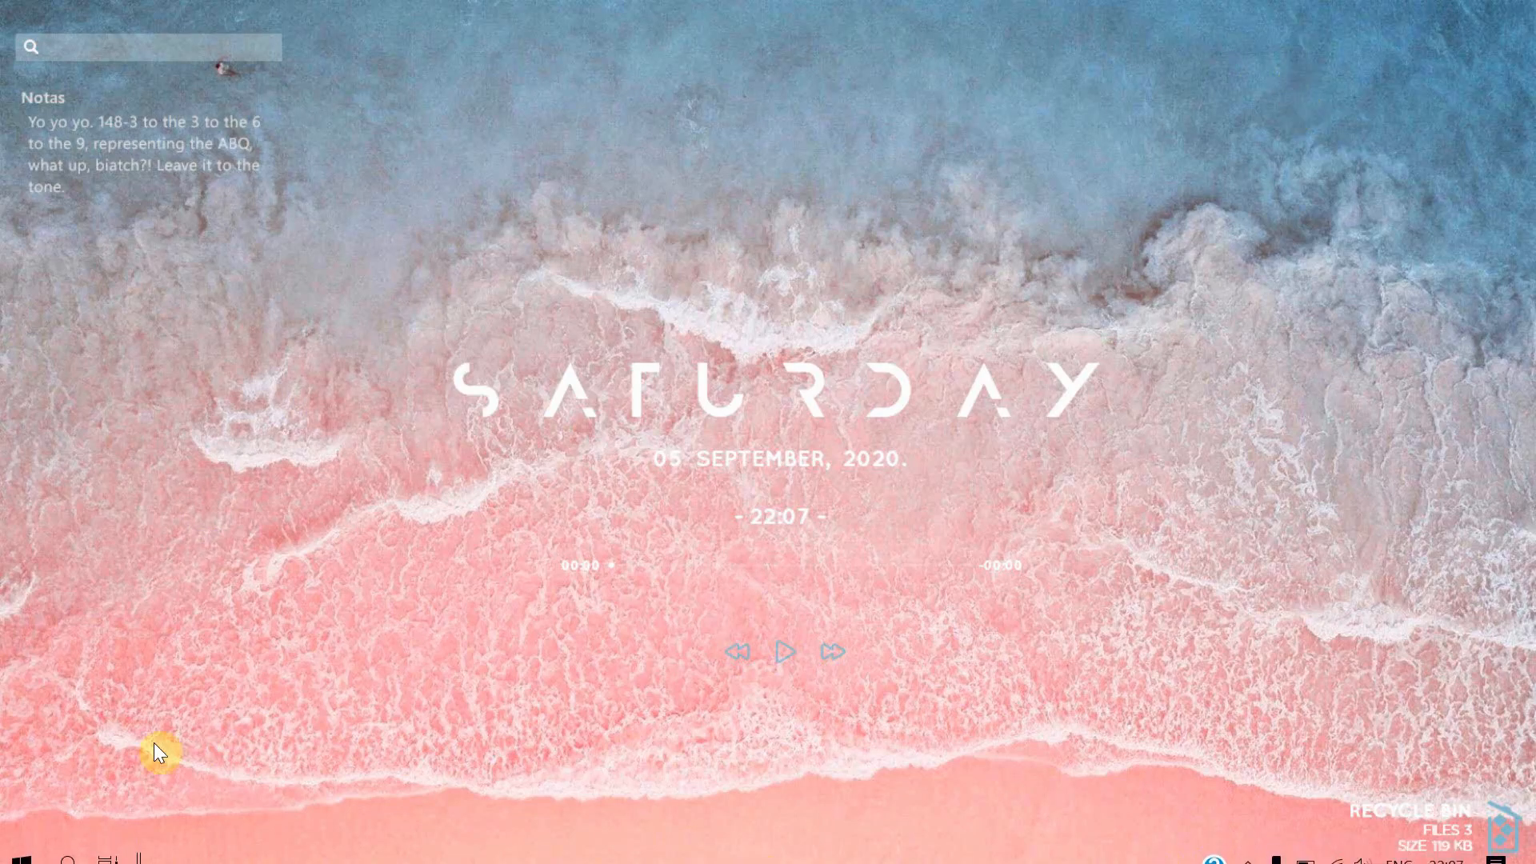